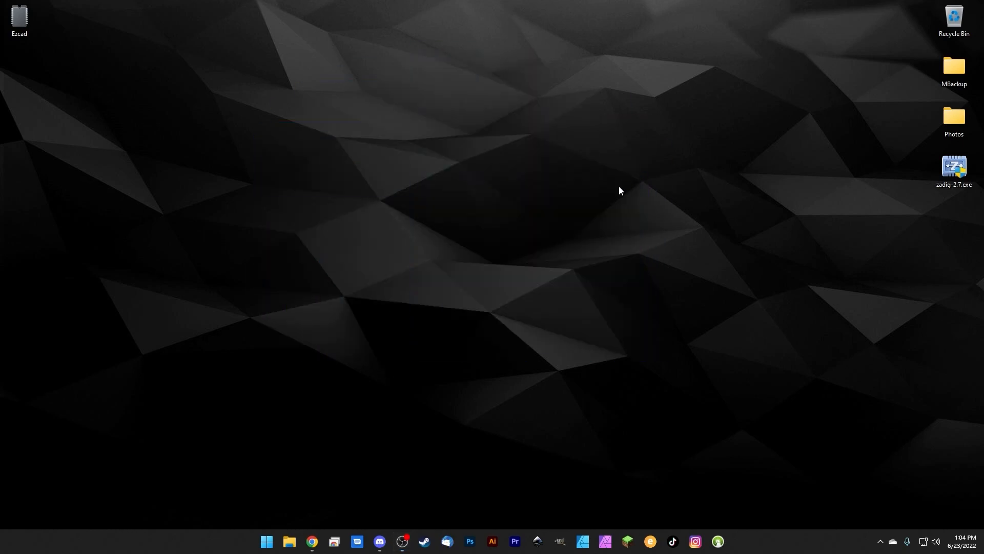
mouse_move(572, 401)
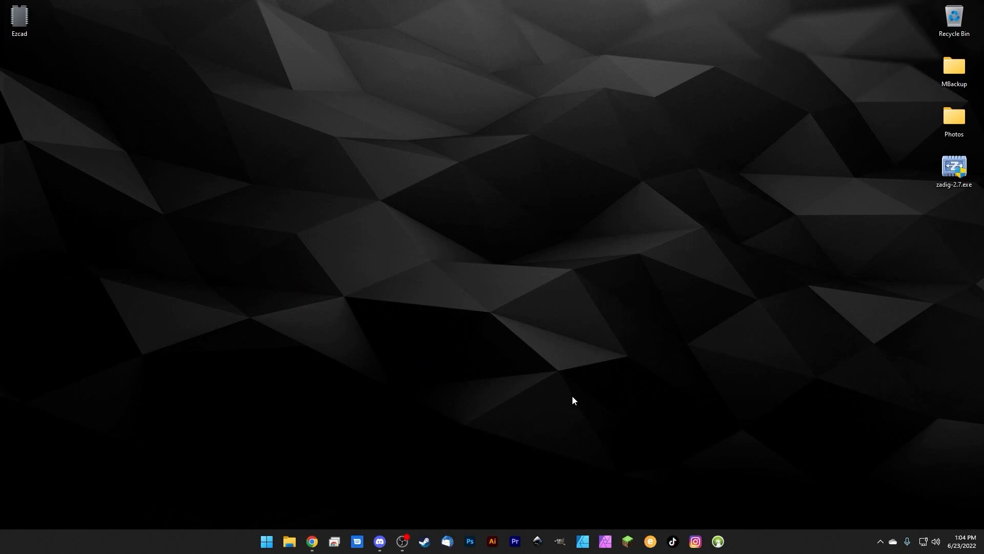
mouse_move(530, 364)
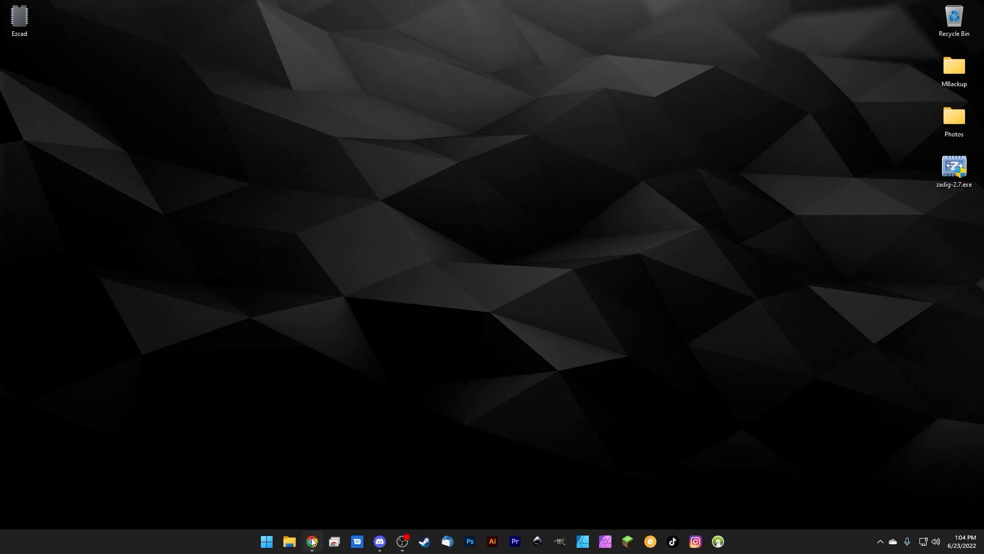
Step: Open lightburnsoftware.com in a new Chrome window and reveal the Online Store submenu
right_click(312, 541)
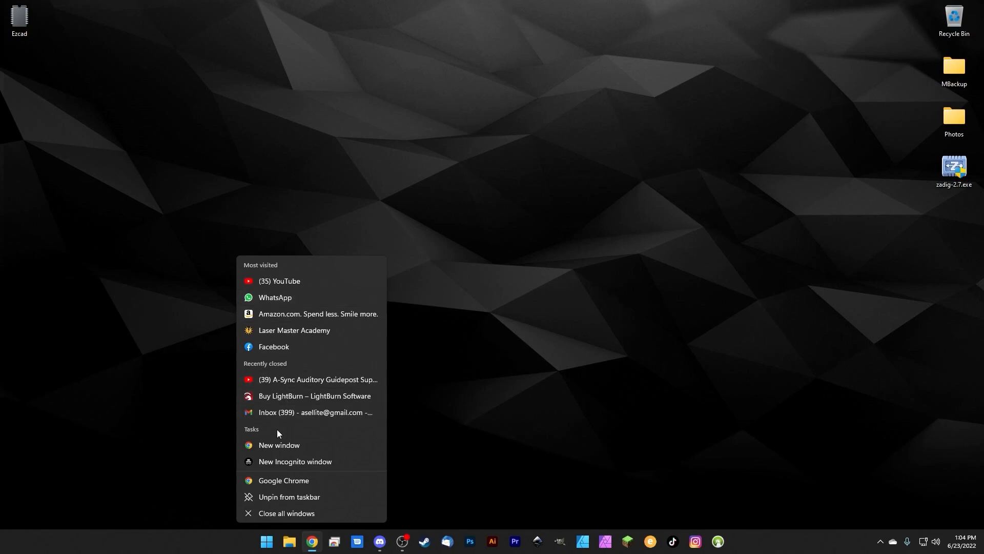
left_click(279, 444)
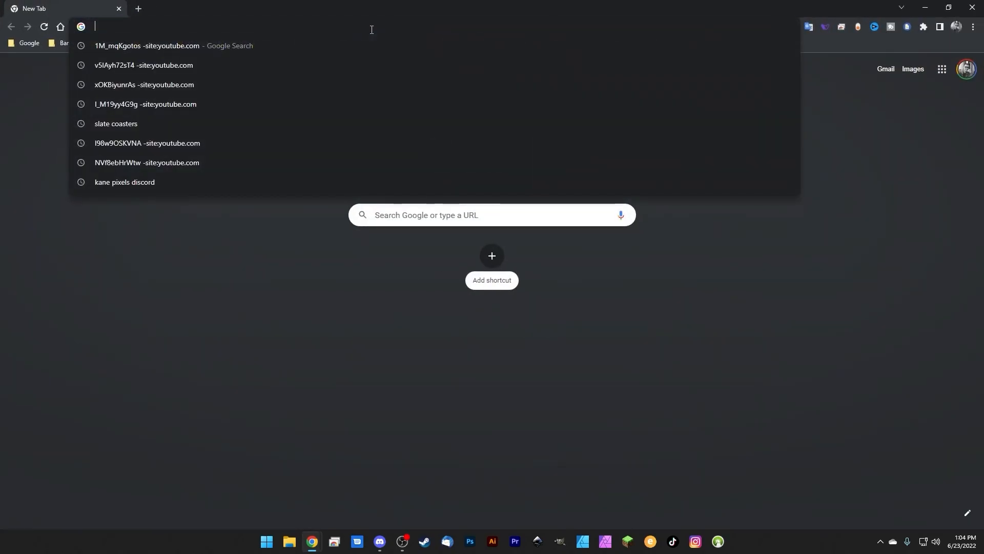
type("lightburnsoftware.com")
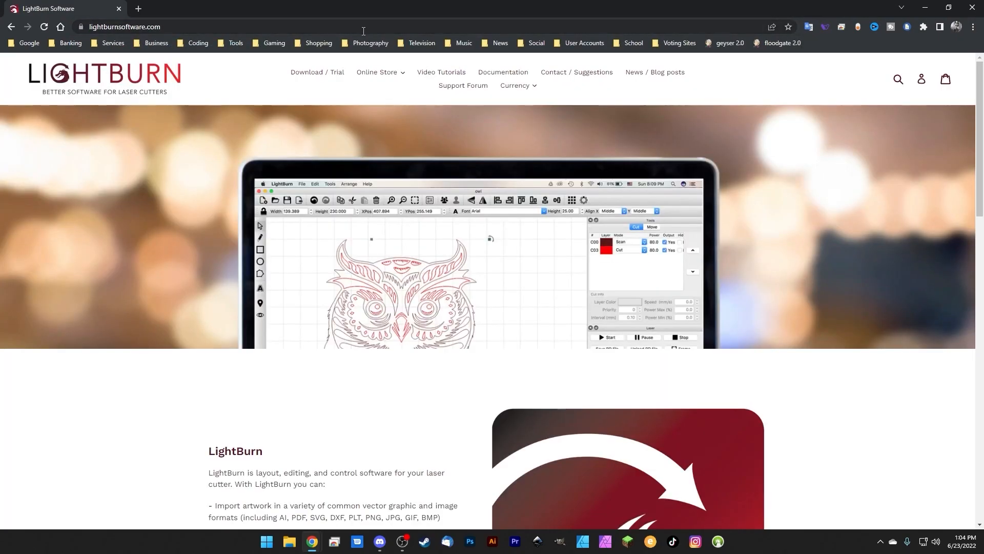
mouse_move(317, 72)
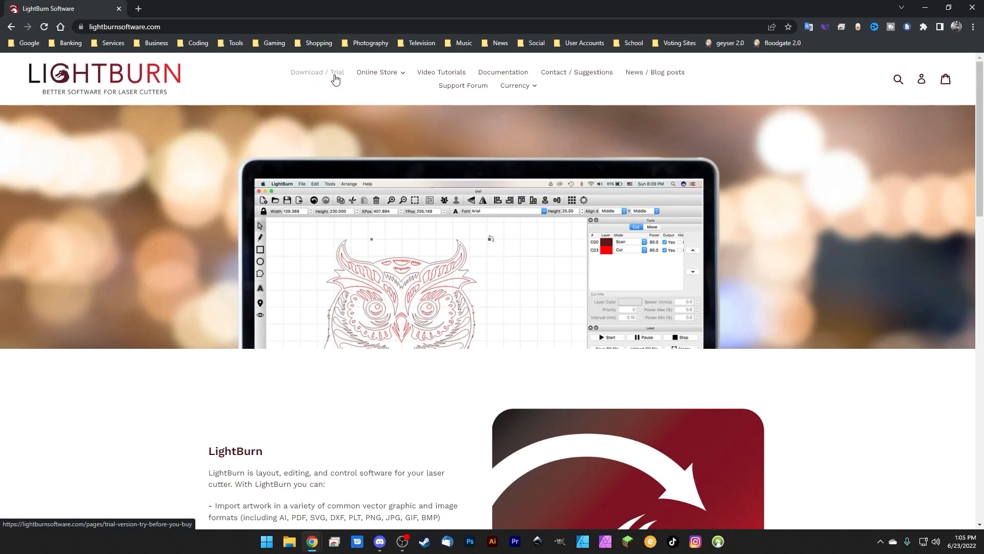
mouse_move(391, 72)
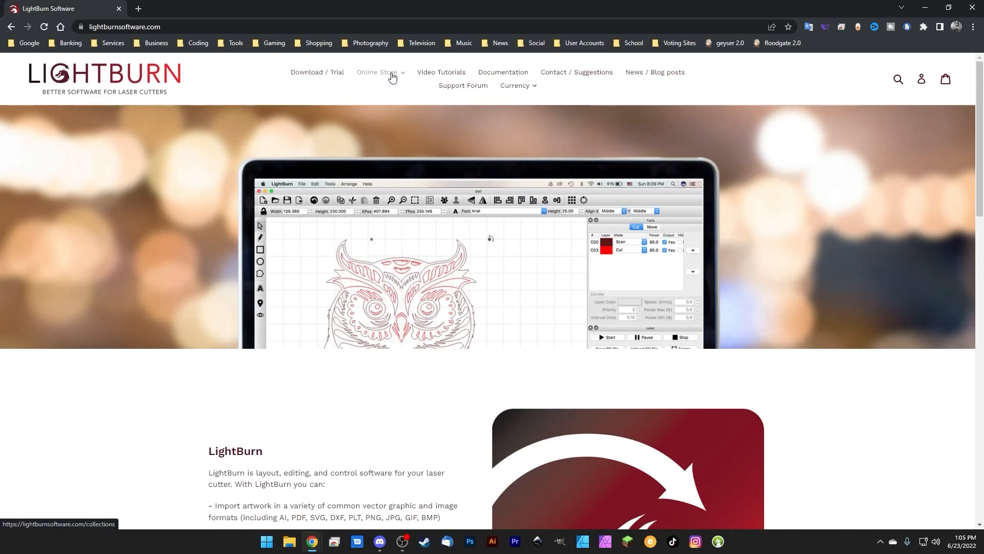
left_click(376, 72)
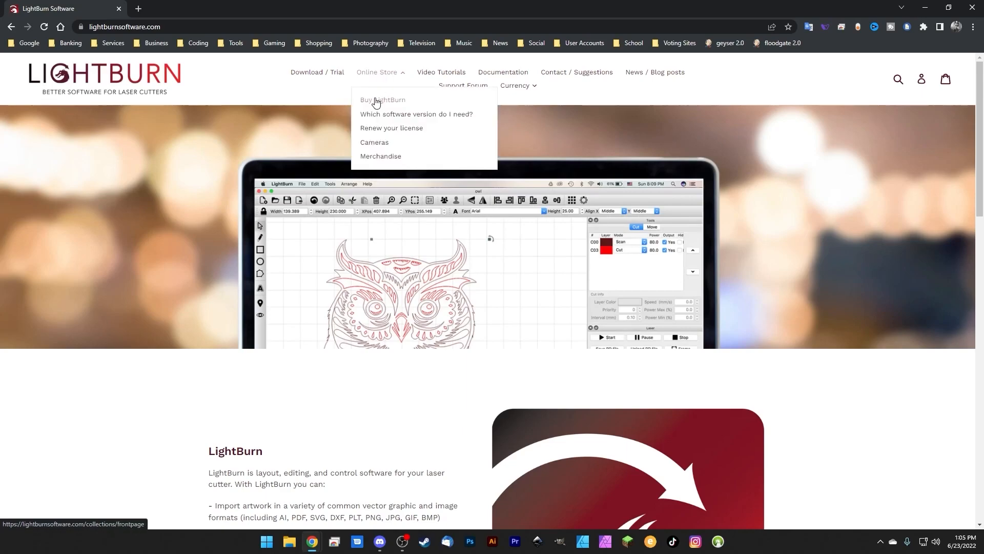
mouse_move(394, 104)
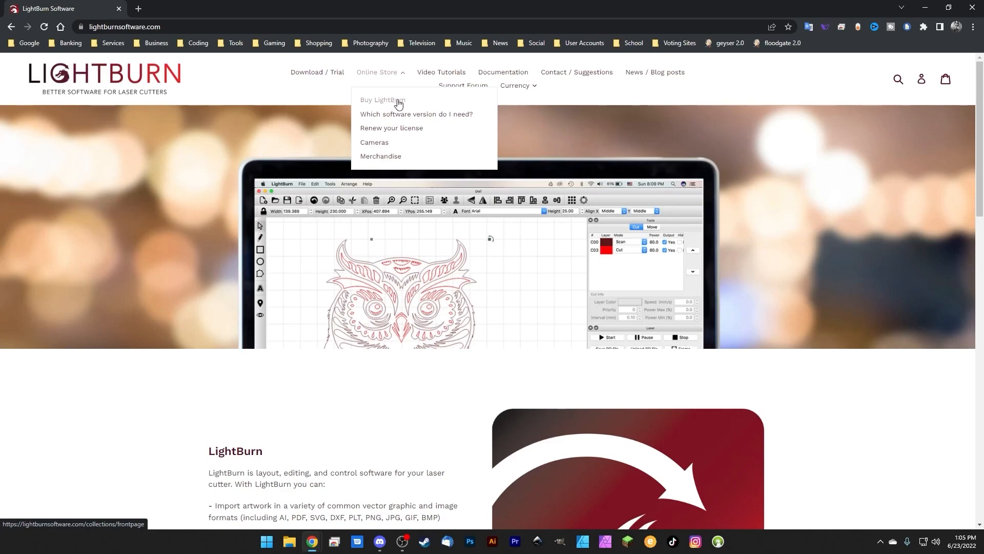
mouse_move(392, 105)
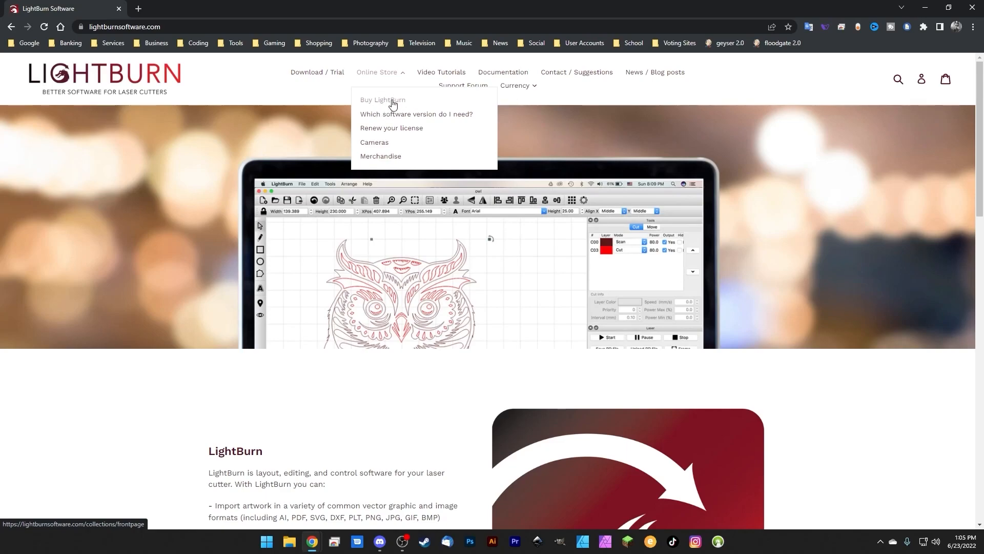
mouse_move(385, 105)
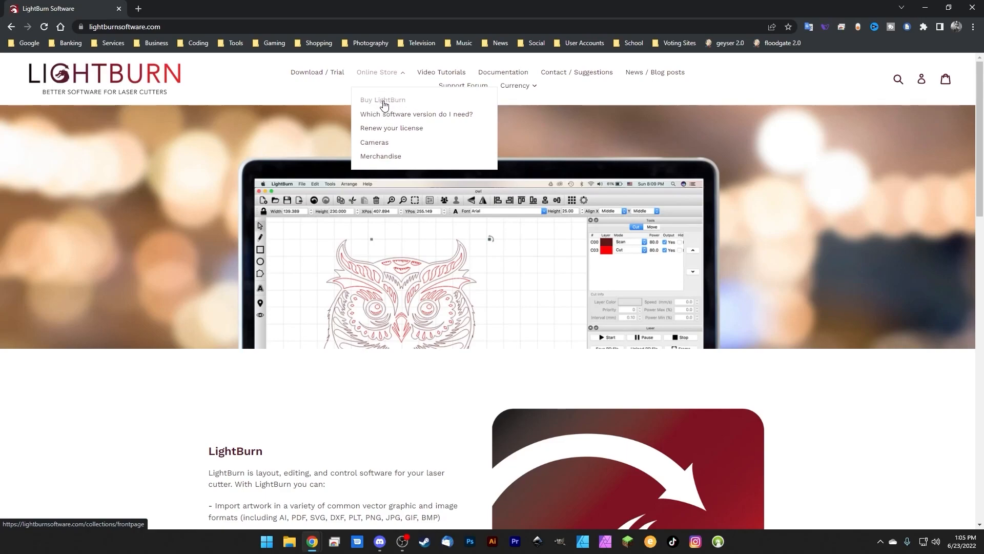
Step: From the Download / Trial page, open the LightBurn Beta drive and download LightBurn-v1.2.00.exe
left_click(317, 72)
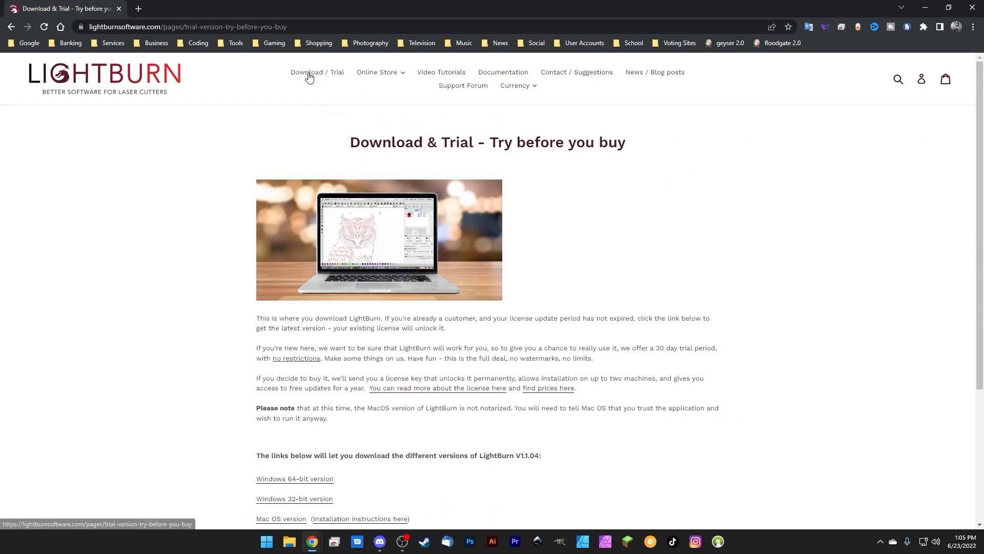
scroll("down", 3)
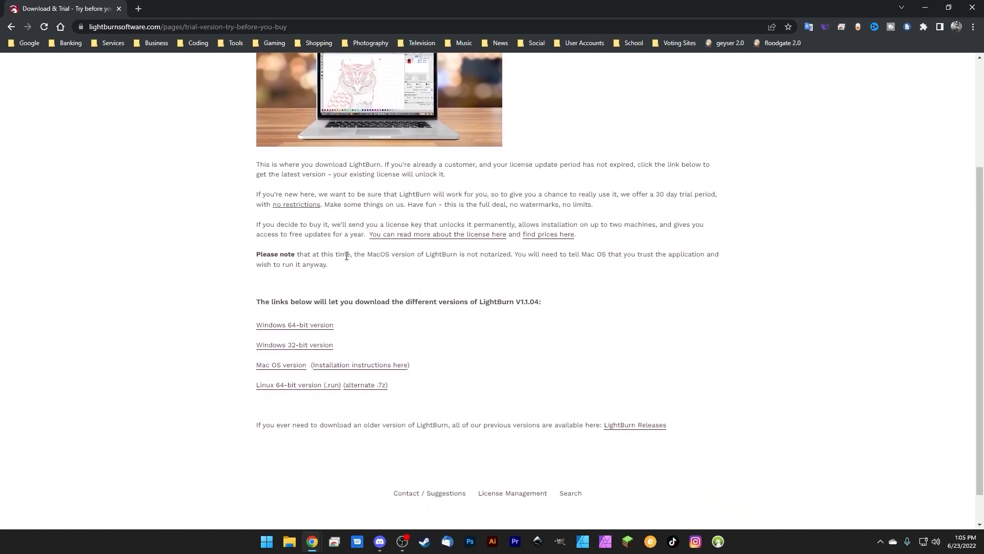
mouse_move(294, 325)
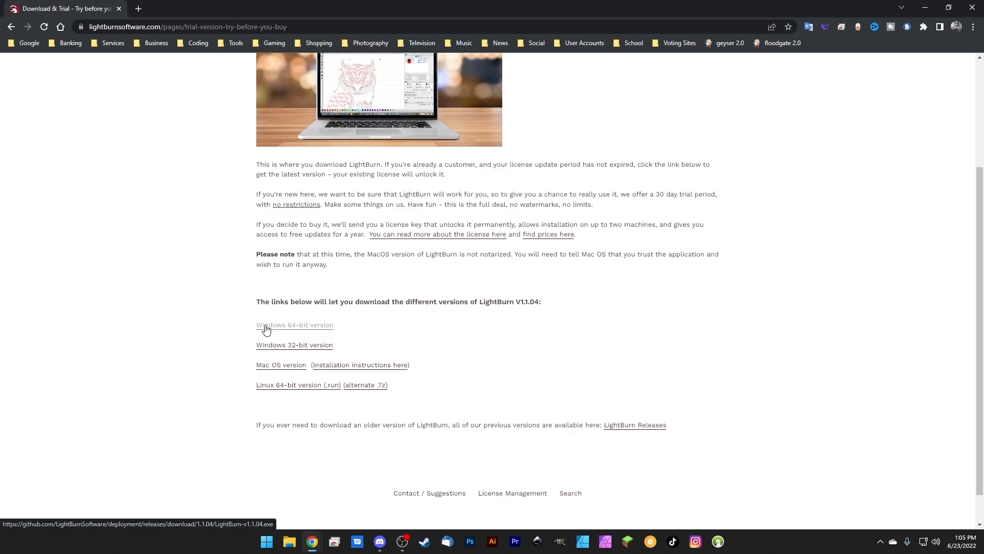
mouse_move(353, 370)
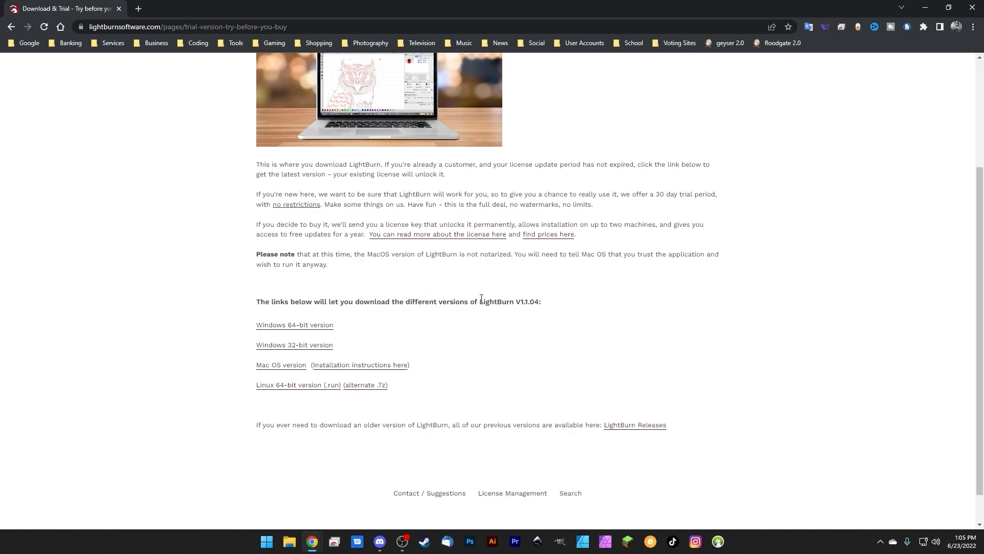
double_click(526, 302)
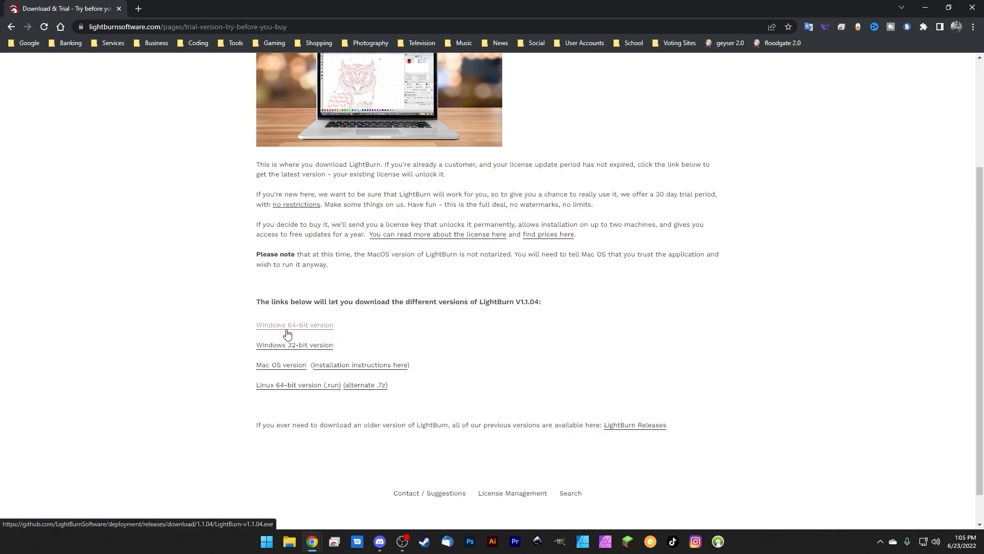
mouse_move(300, 386)
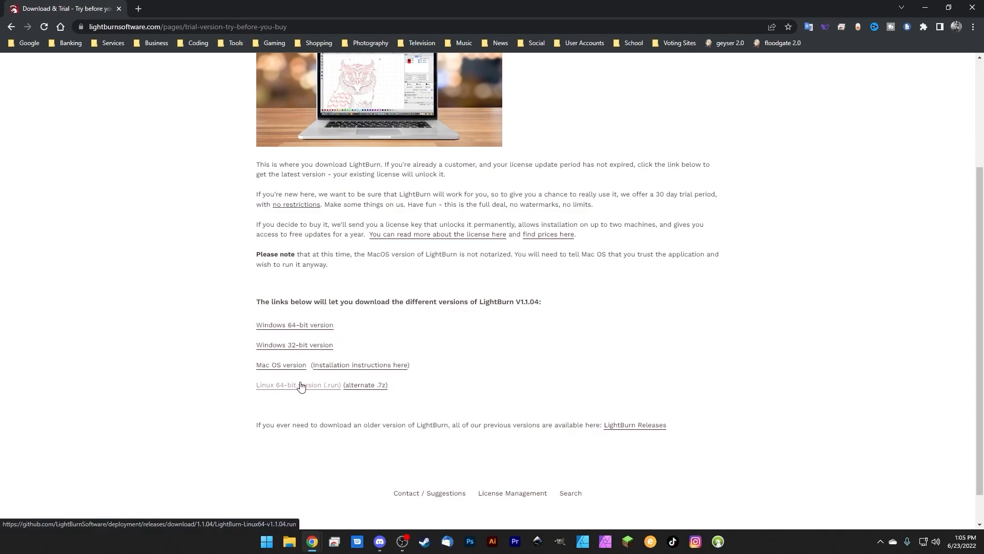
mouse_move(275, 393)
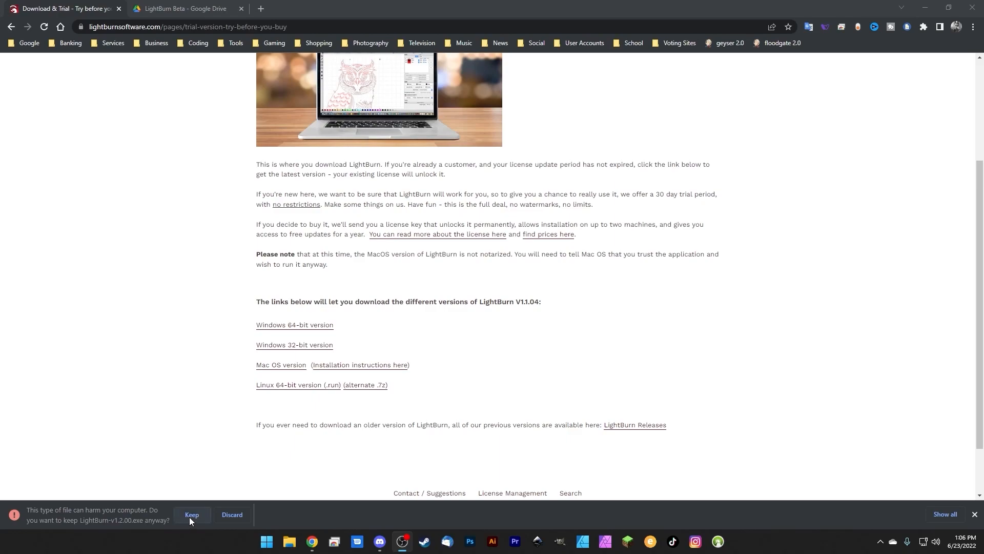
Step: Keep the LightBurn-v1.2.00.exe download despite the warning and show it in the Downloads folder
left_click(192, 514)
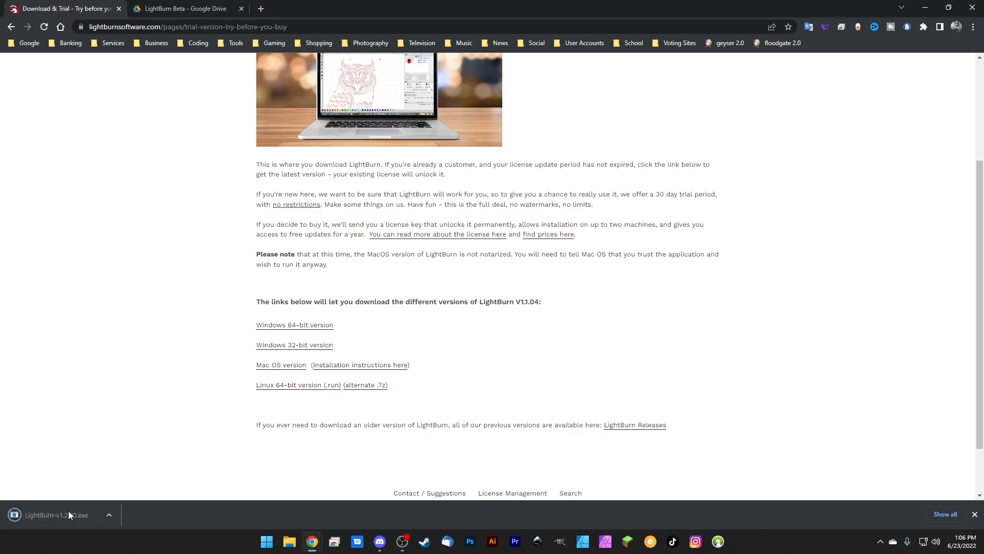
mouse_move(63, 513)
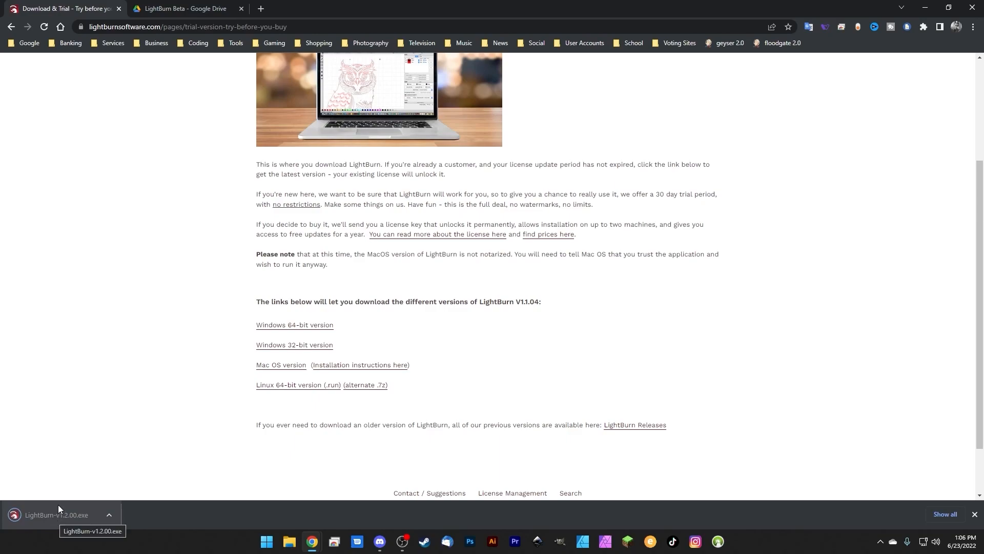
left_click(108, 515)
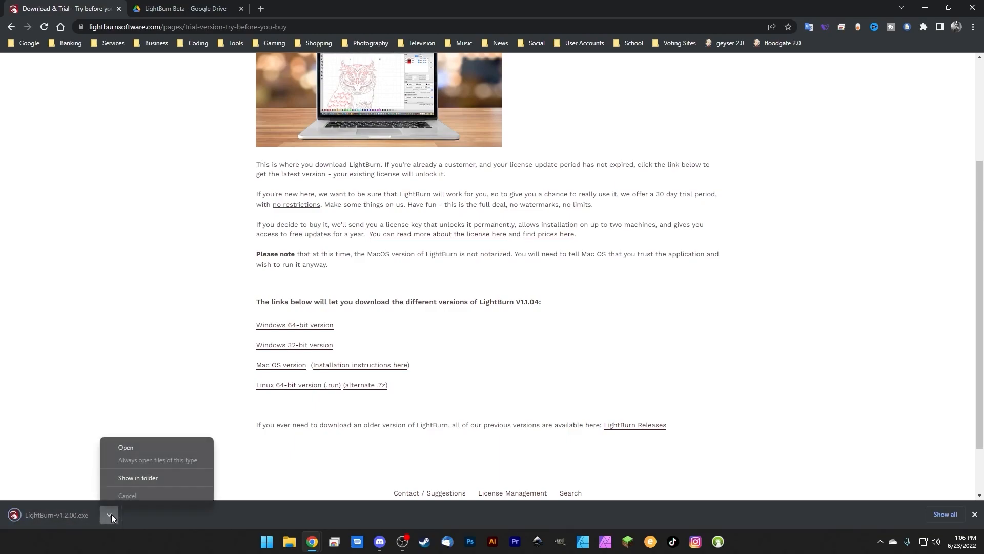
left_click(137, 478)
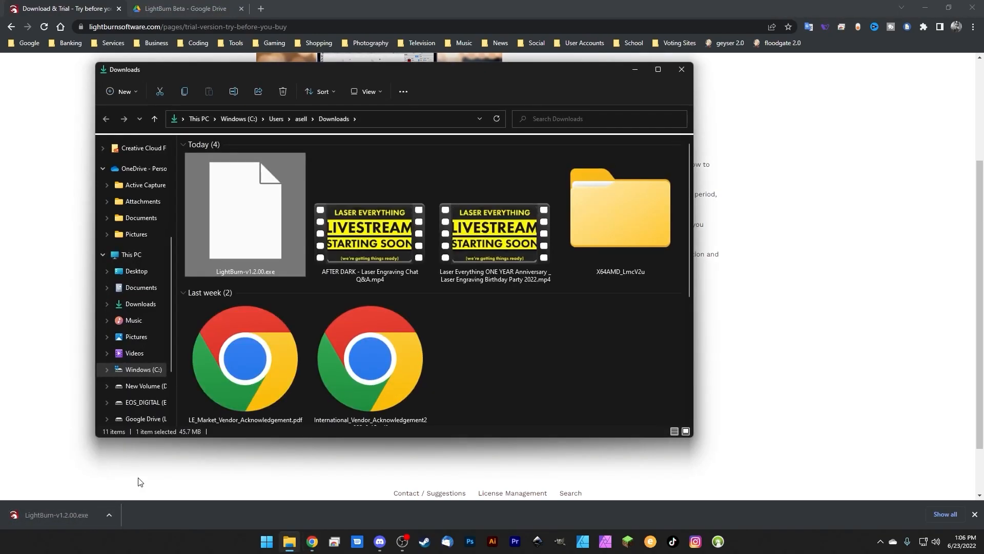
mouse_move(244, 210)
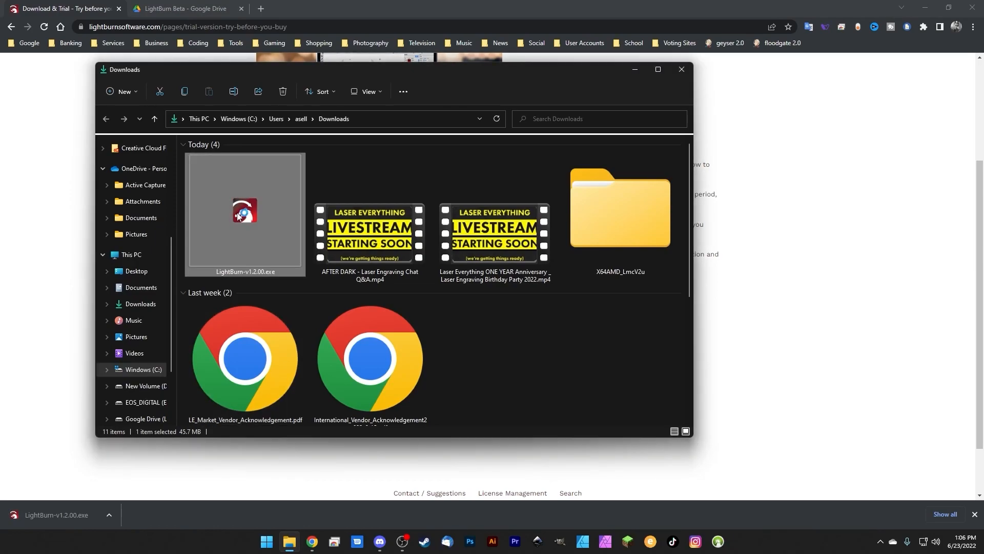
Step: Run LightBurn-v1.2.00.exe and accept the default C:\Program Files\LightBurn folder, Start Menu folder and desktop icon
double_click(245, 211)
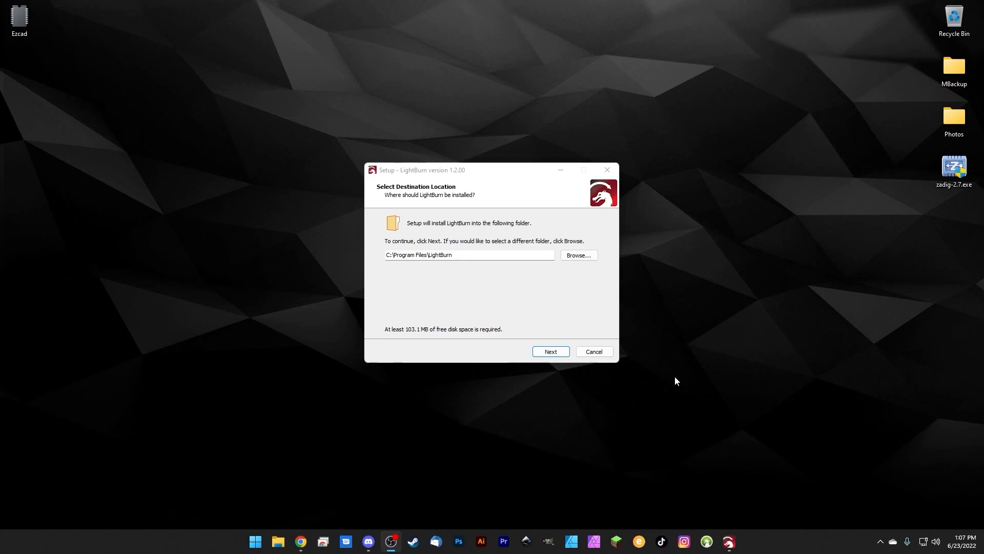
mouse_move(458, 245)
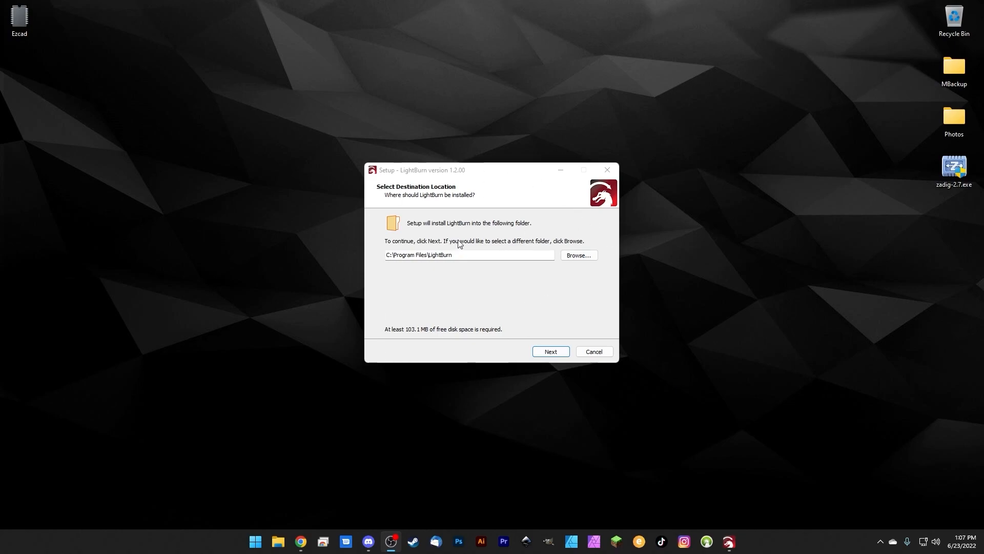
mouse_move(530, 248)
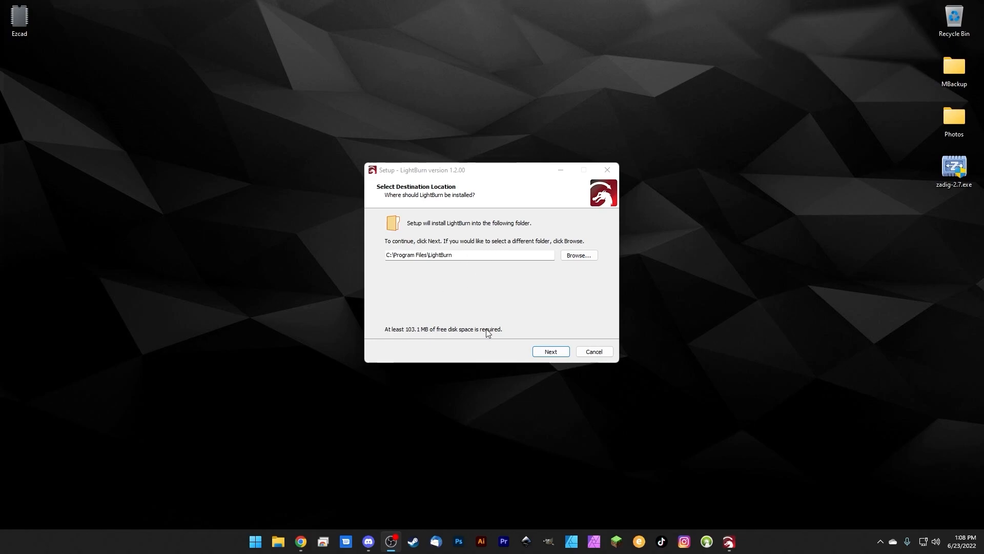
mouse_move(422, 330)
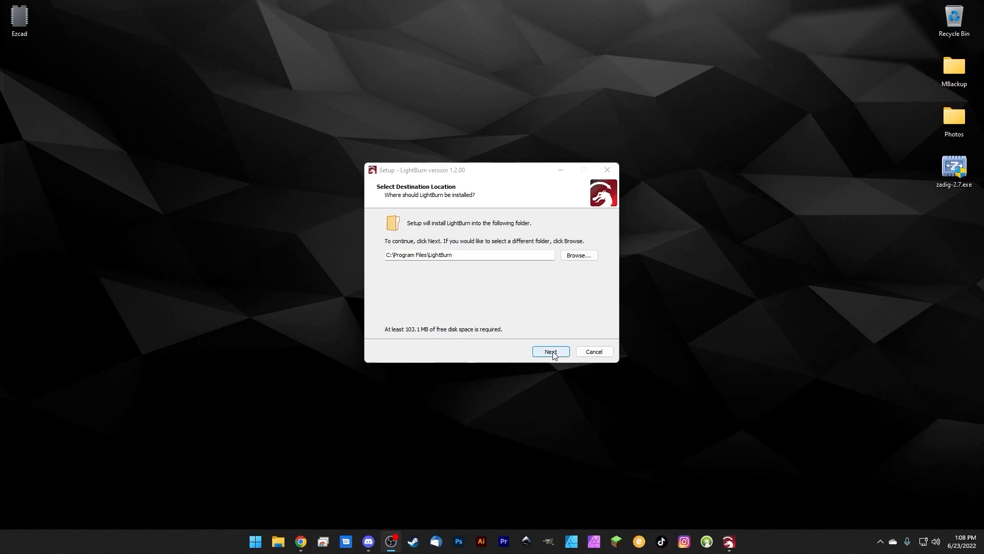
left_click(549, 351)
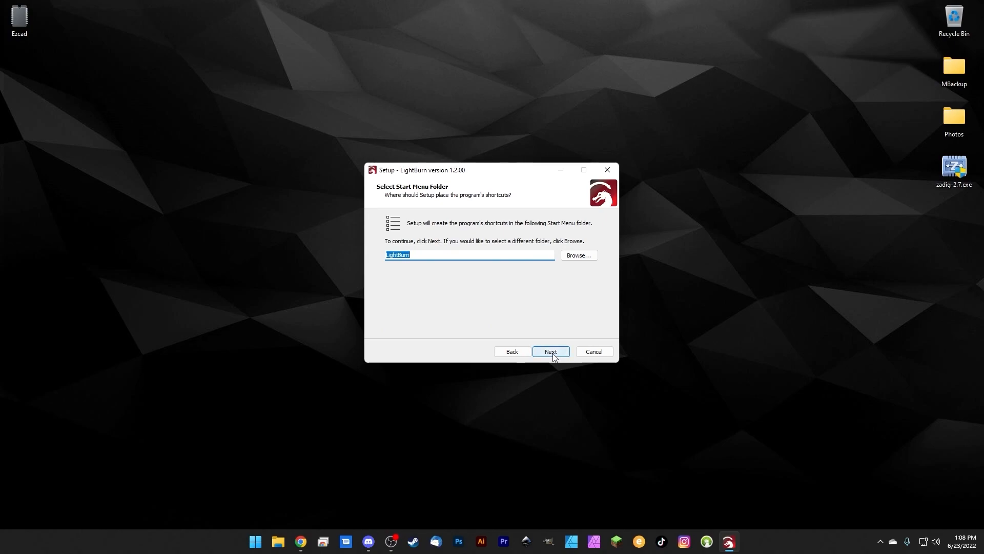
left_click(549, 350)
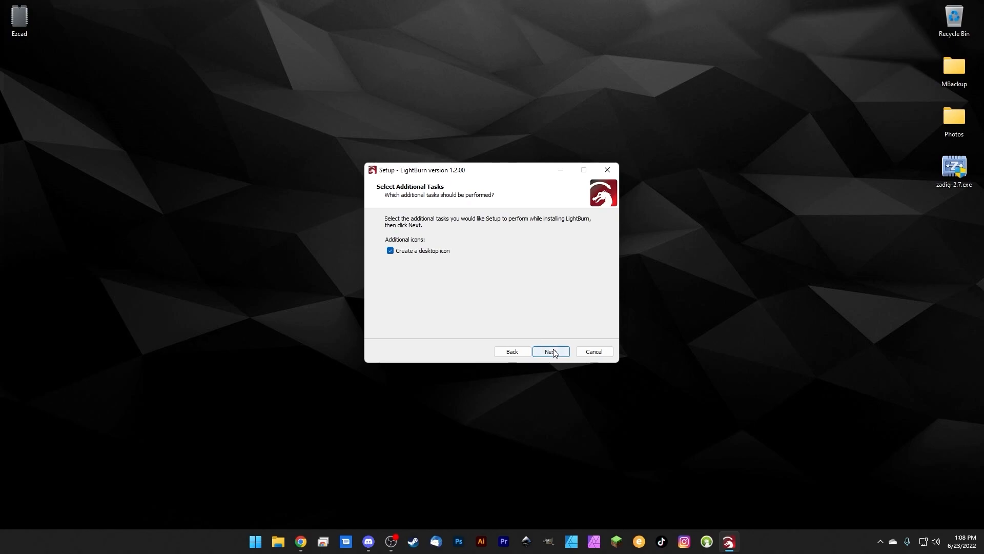
left_click(551, 351)
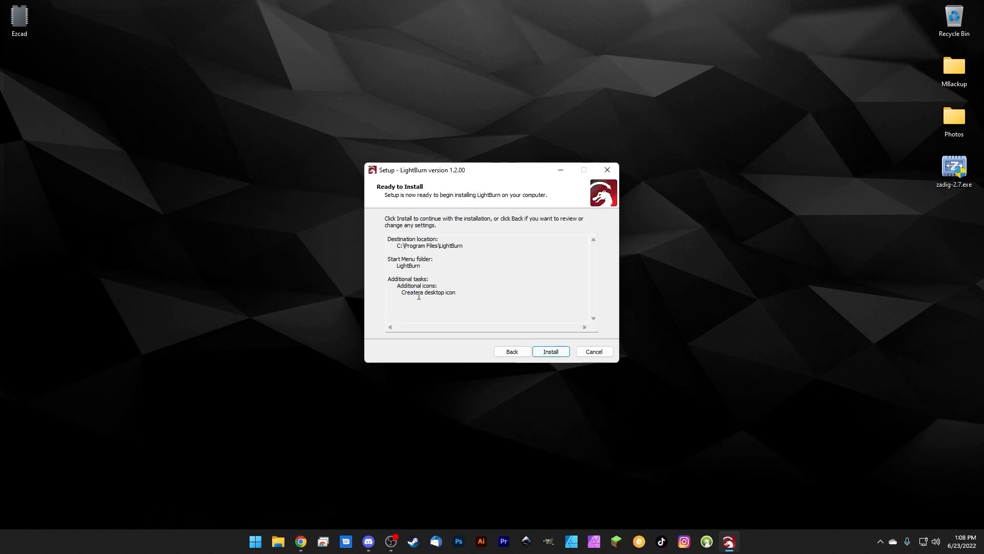
mouse_move(470, 314)
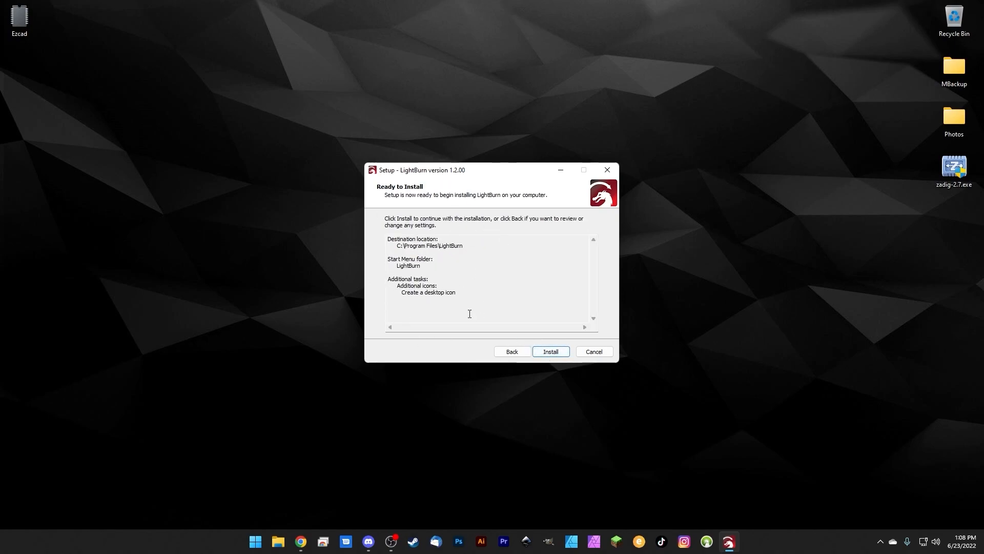
Step: Install LightBurn and tick 'Install EzCad2 driver (used by galvos)' on the final setup page
left_click(550, 351)
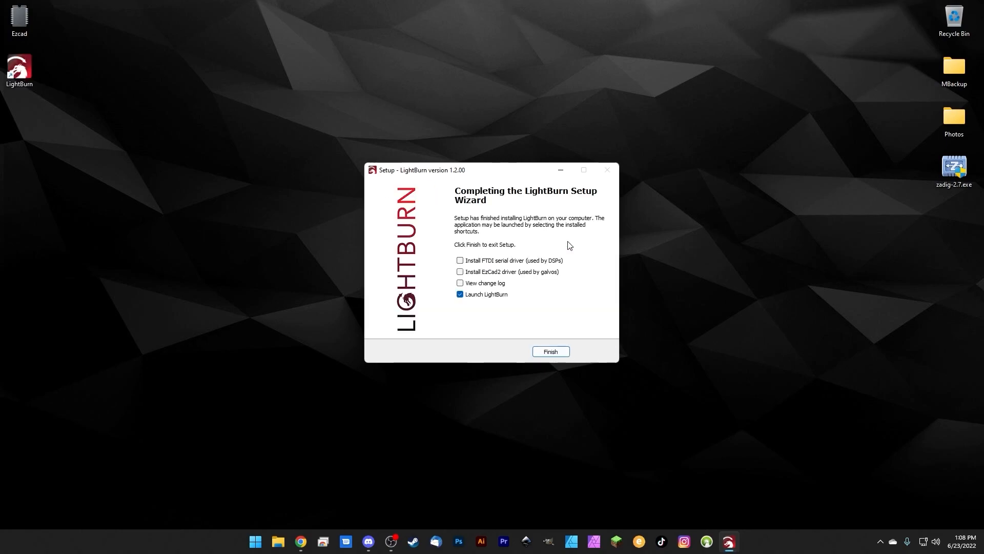
mouse_move(463, 208)
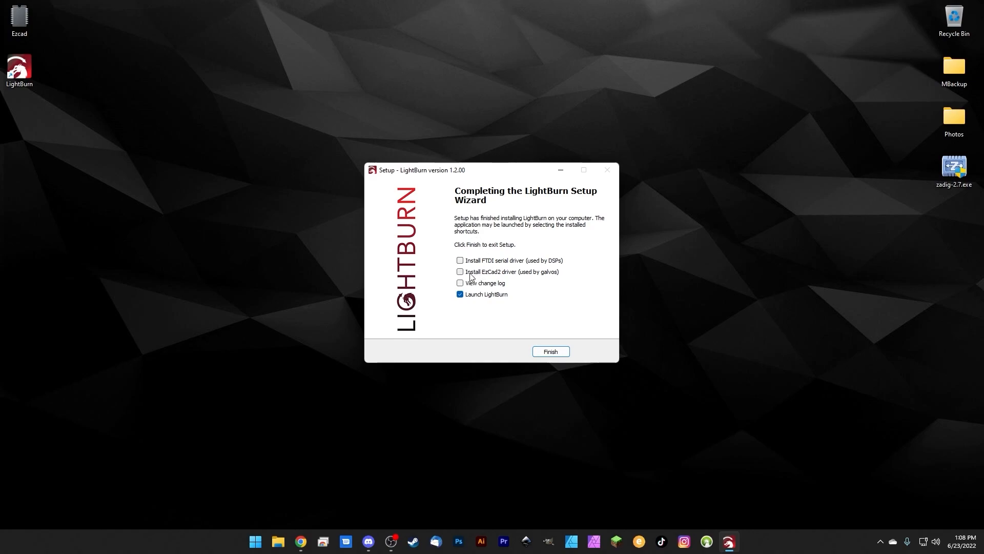
mouse_move(469, 278)
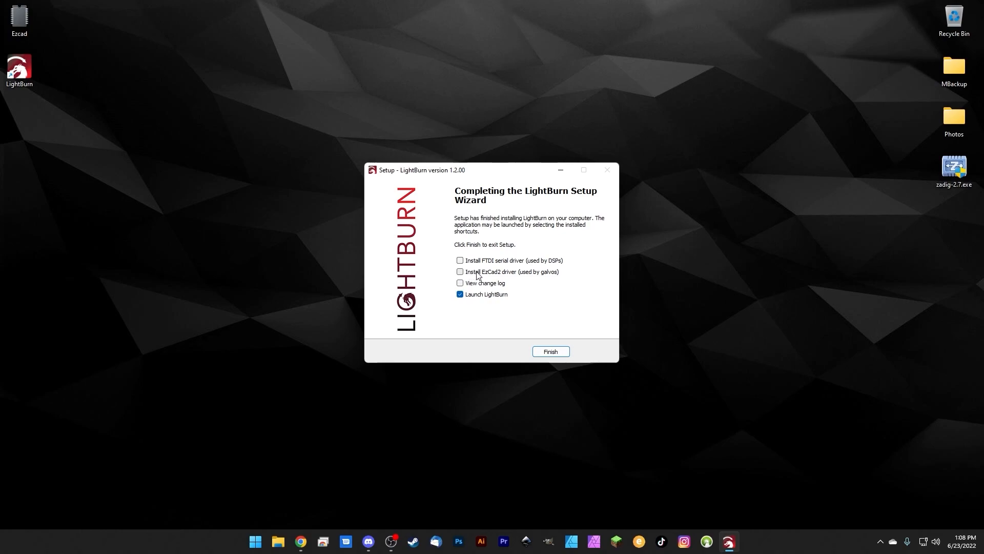
mouse_move(507, 277)
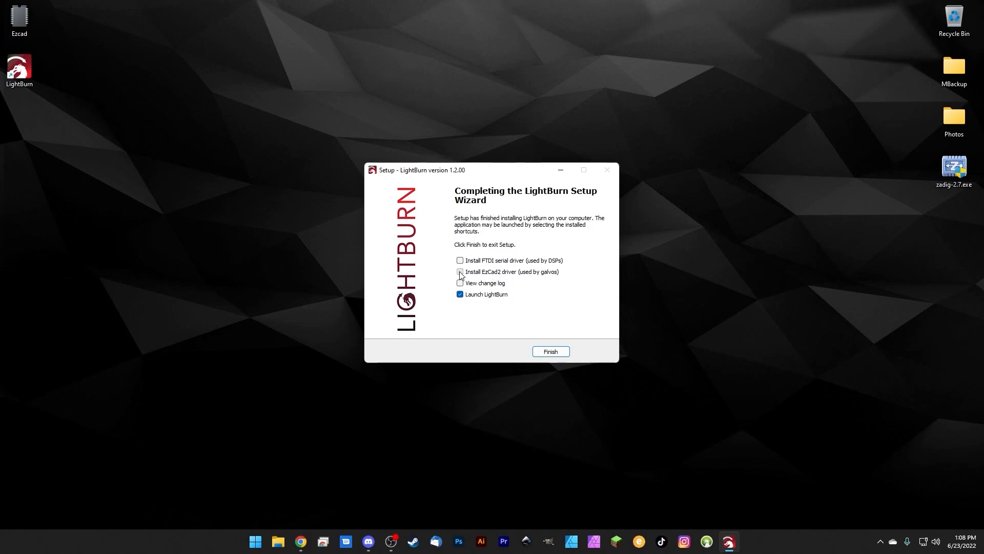
left_click(460, 271)
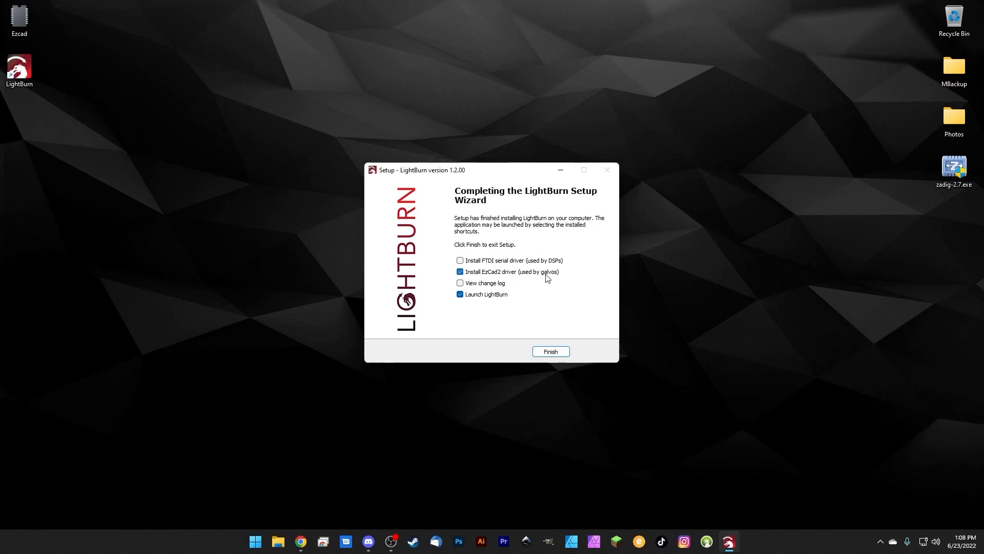
mouse_move(480, 274)
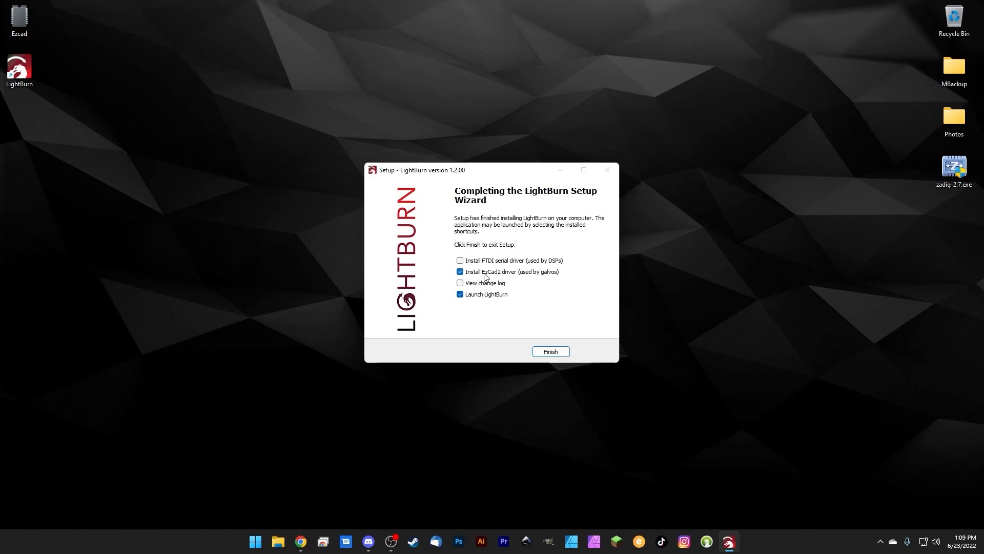
mouse_move(483, 278)
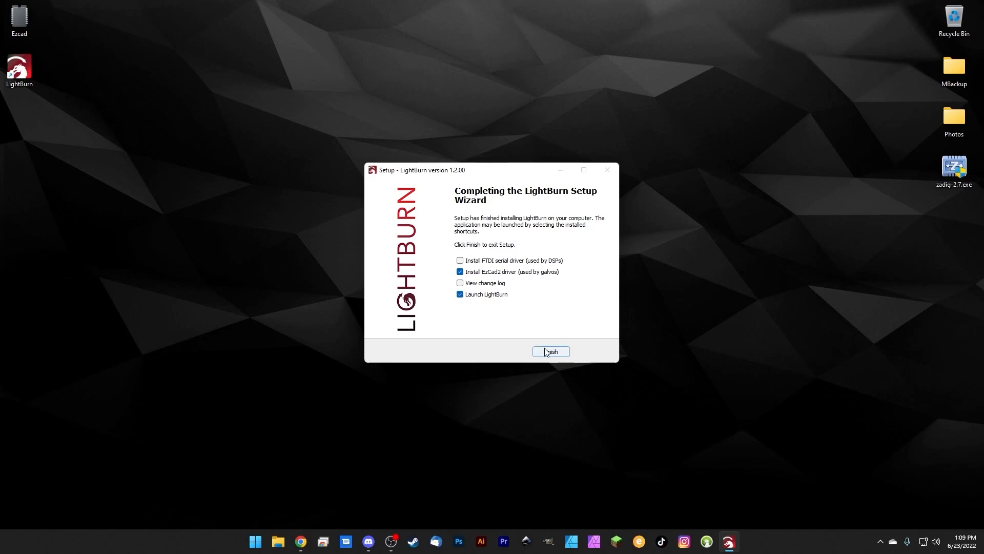
Step: Finish setup, install the BJJCZ USBDevice driver in the driver wizard and close it
left_click(550, 351)
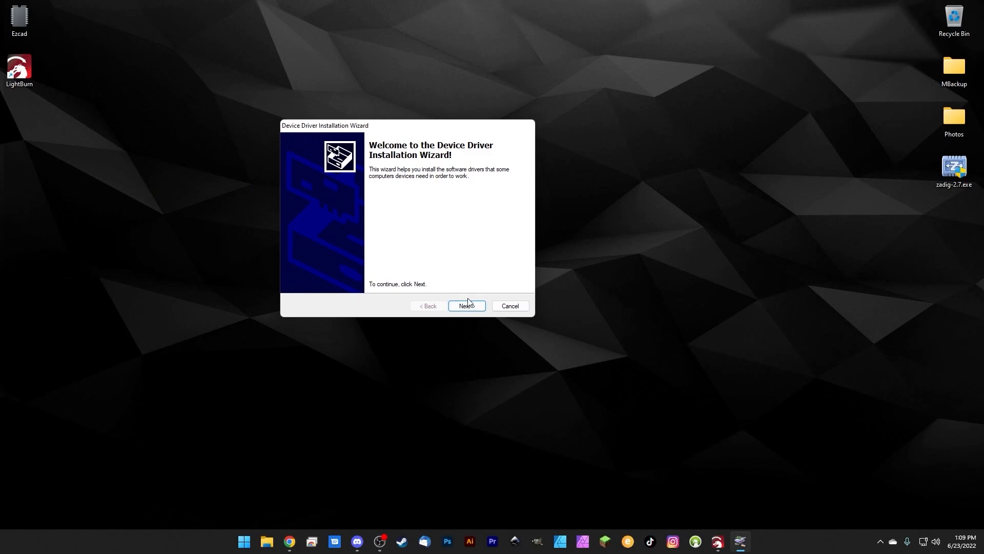
left_click(466, 306)
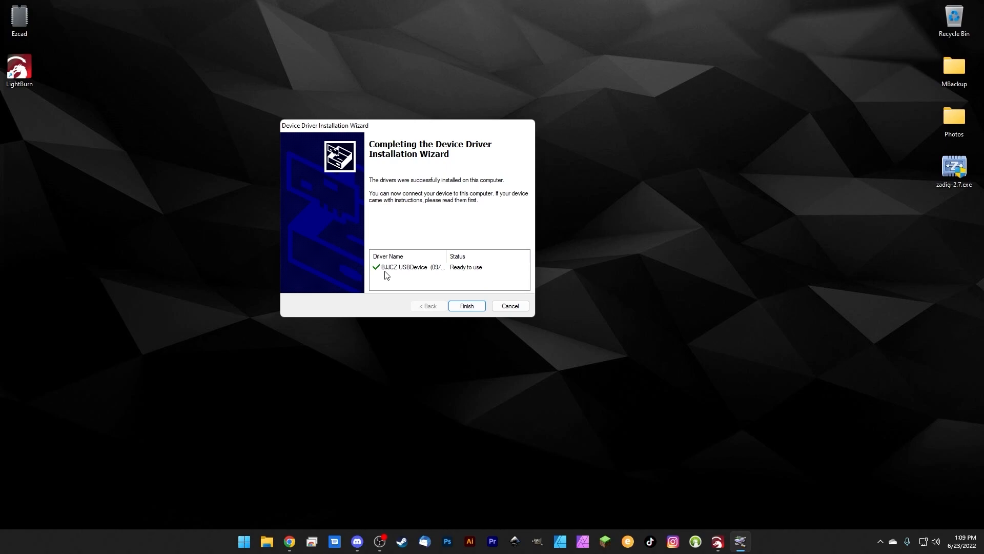
mouse_move(432, 276)
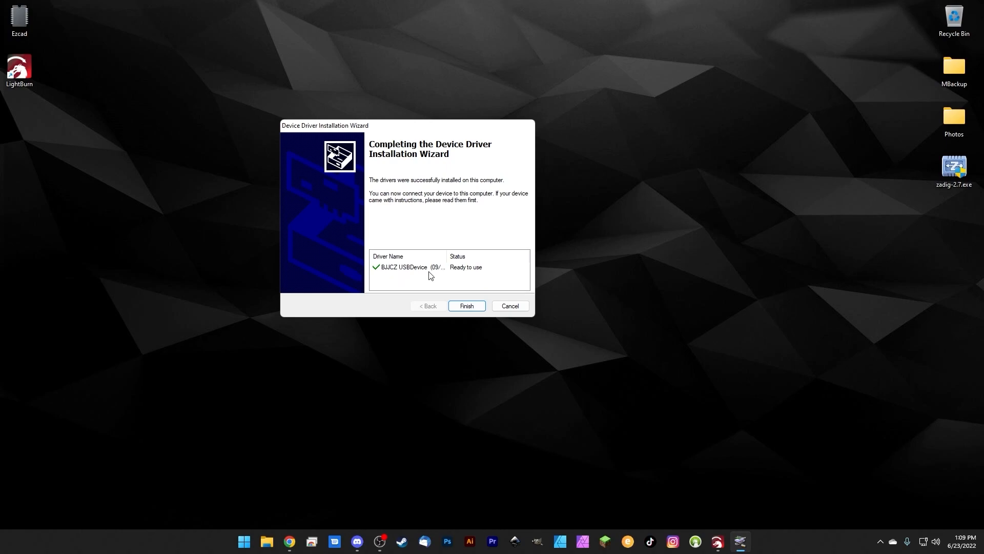
left_click(466, 305)
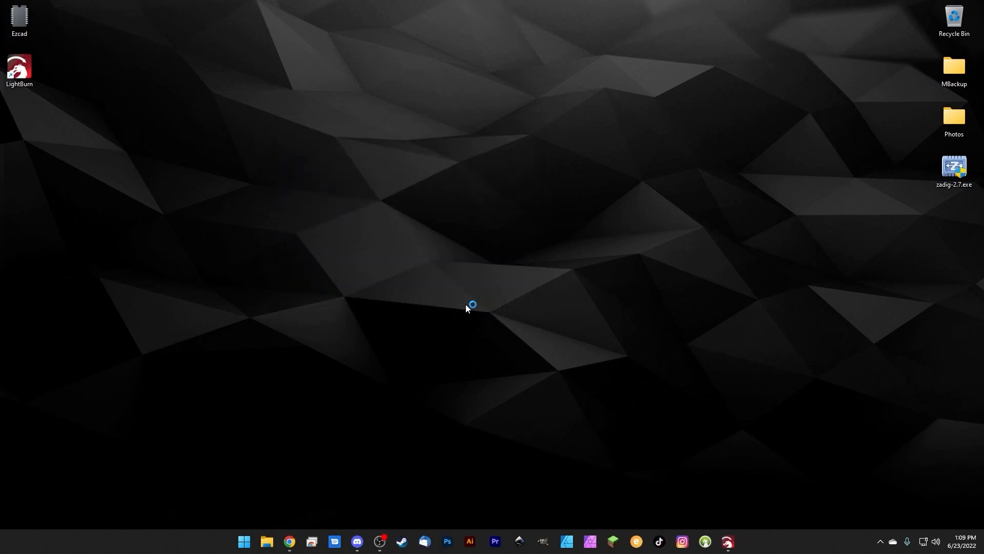
double_click(18, 67)
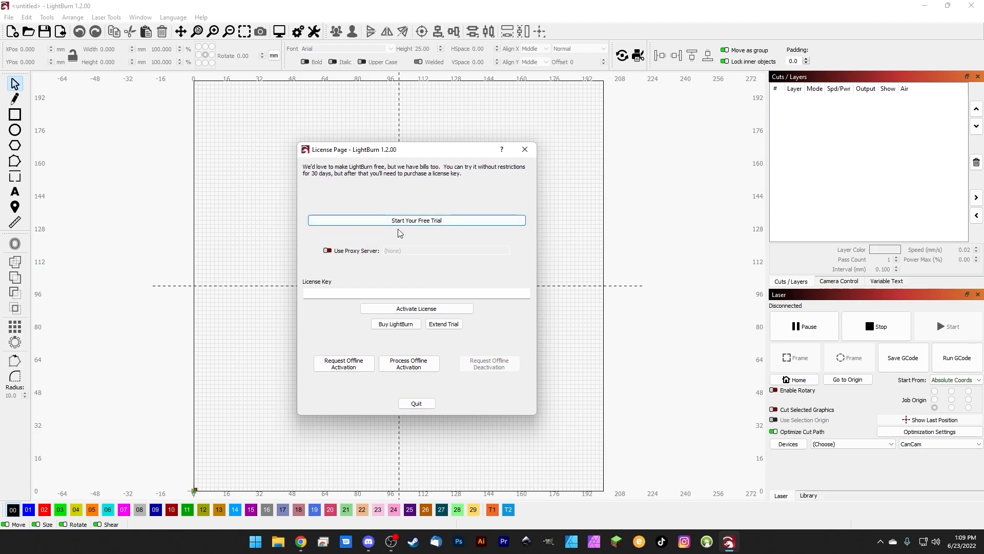
mouse_move(375, 266)
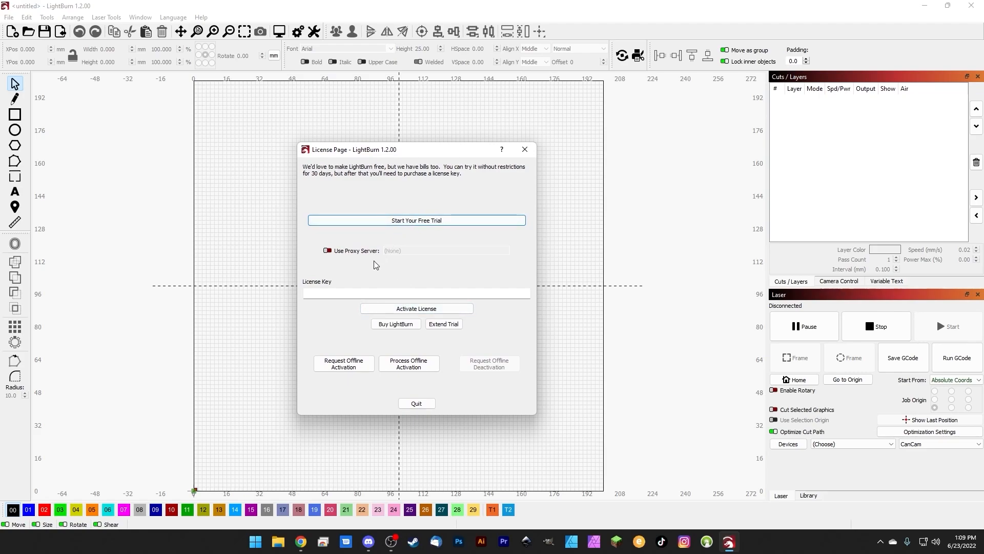
Step: Paste the license key into the License Key field, activate LightBurn and dismiss the confirmation
left_click(416, 293)
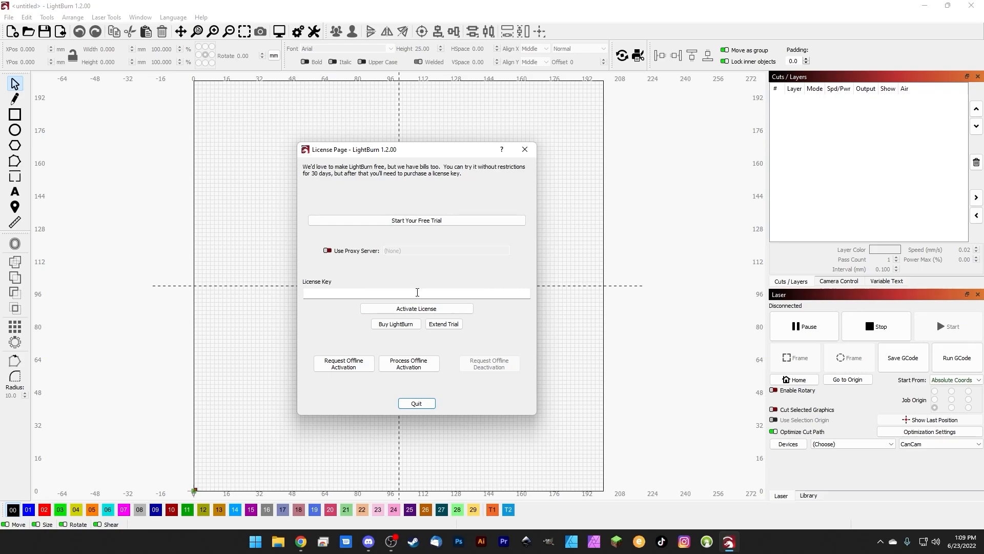
left_click(417, 292)
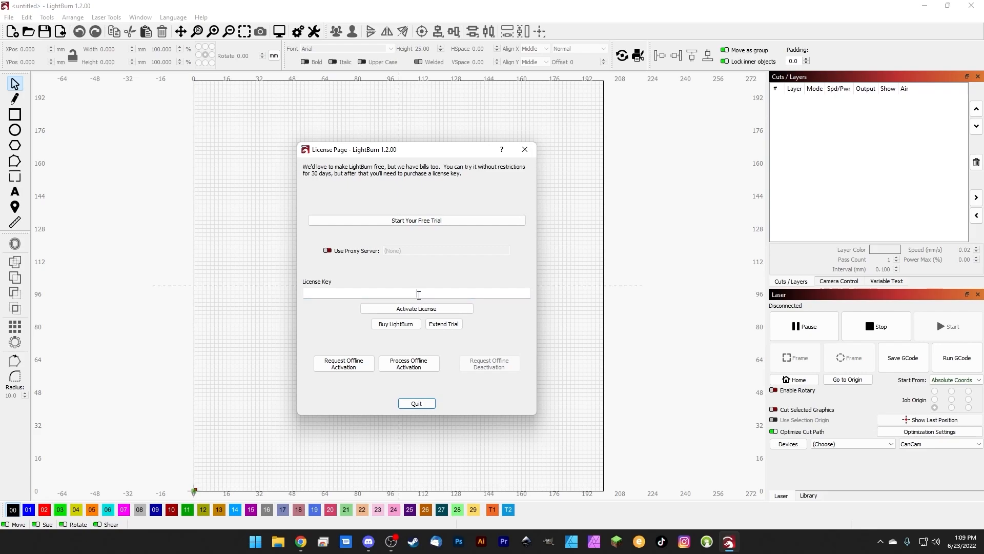
right_click(417, 293)
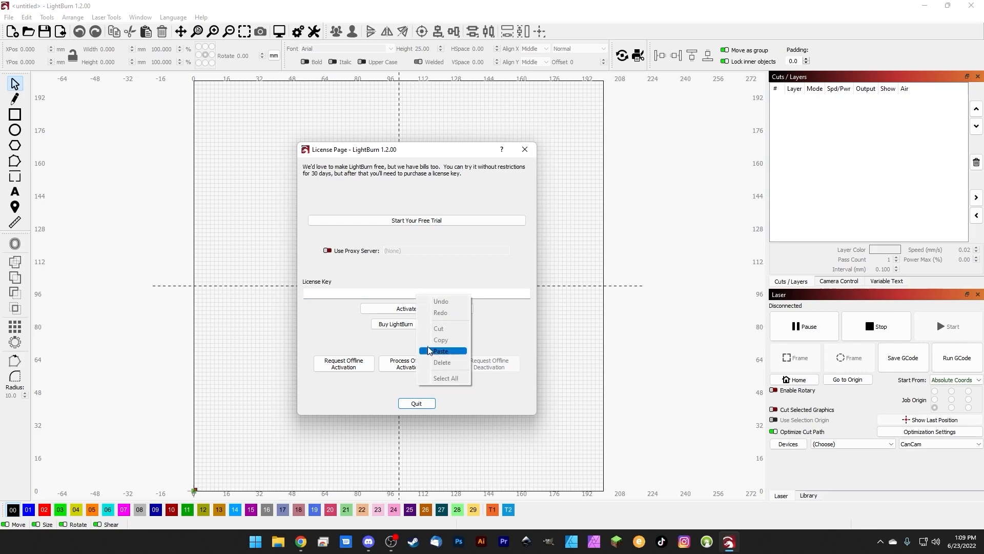
left_click(440, 350)
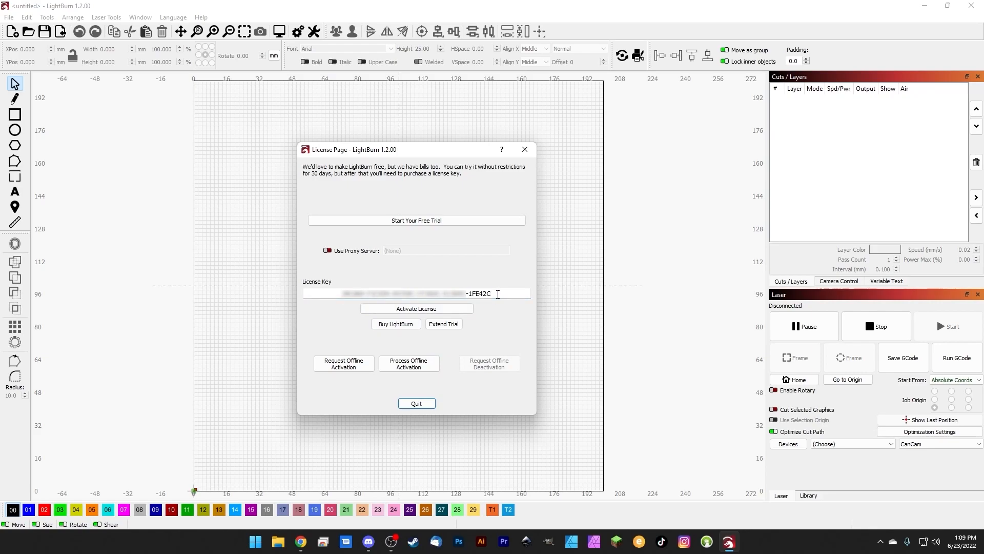
mouse_move(416, 308)
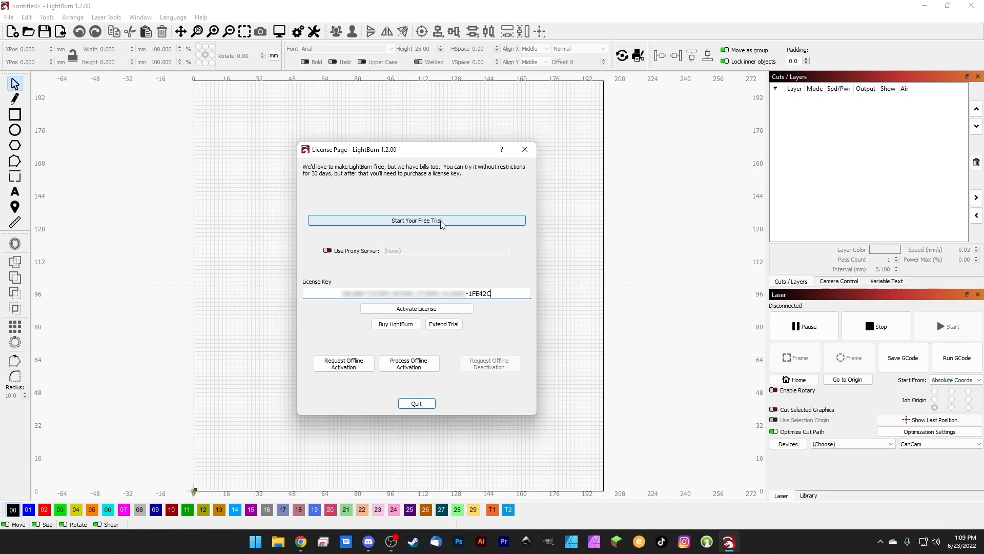
mouse_move(412, 222)
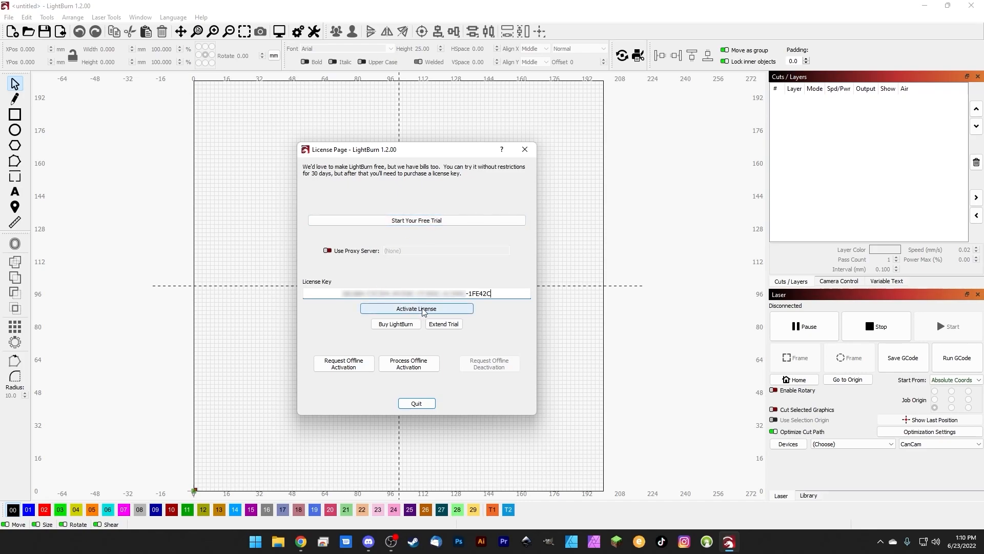
mouse_move(417, 309)
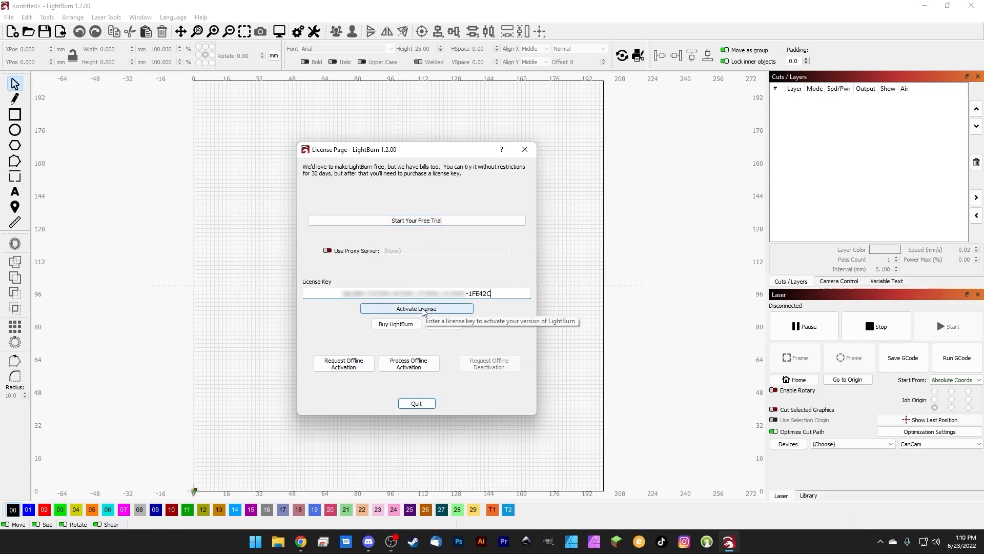
left_click(416, 309)
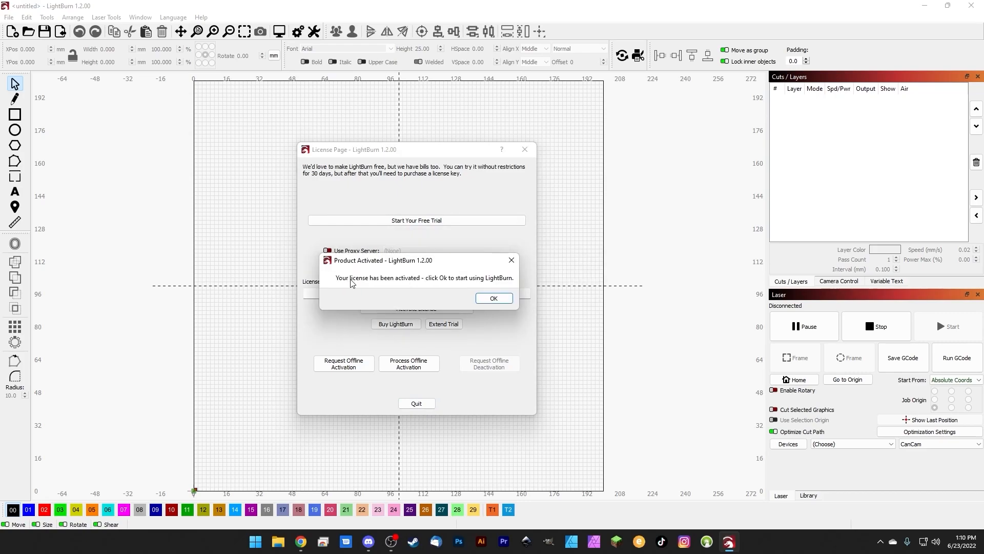
mouse_move(457, 283)
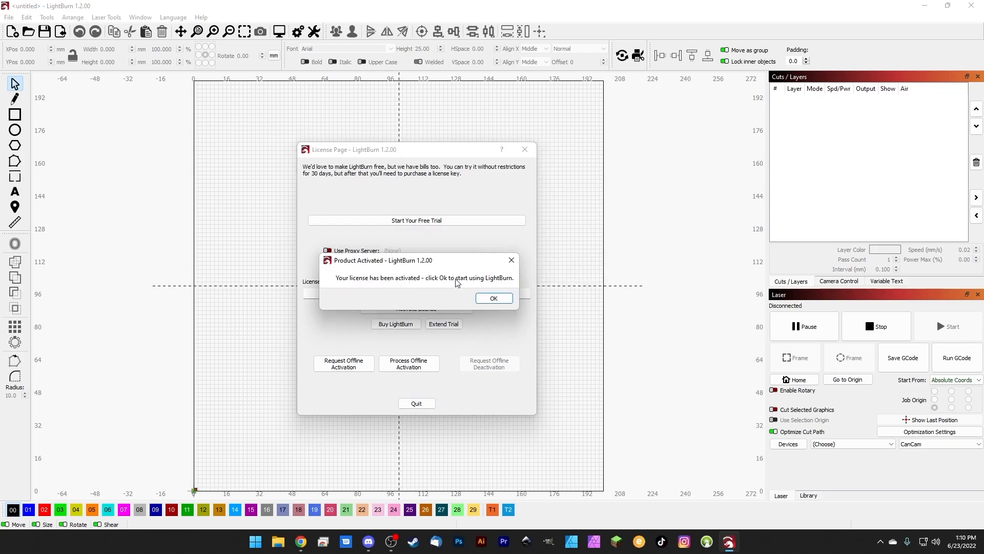
mouse_move(494, 298)
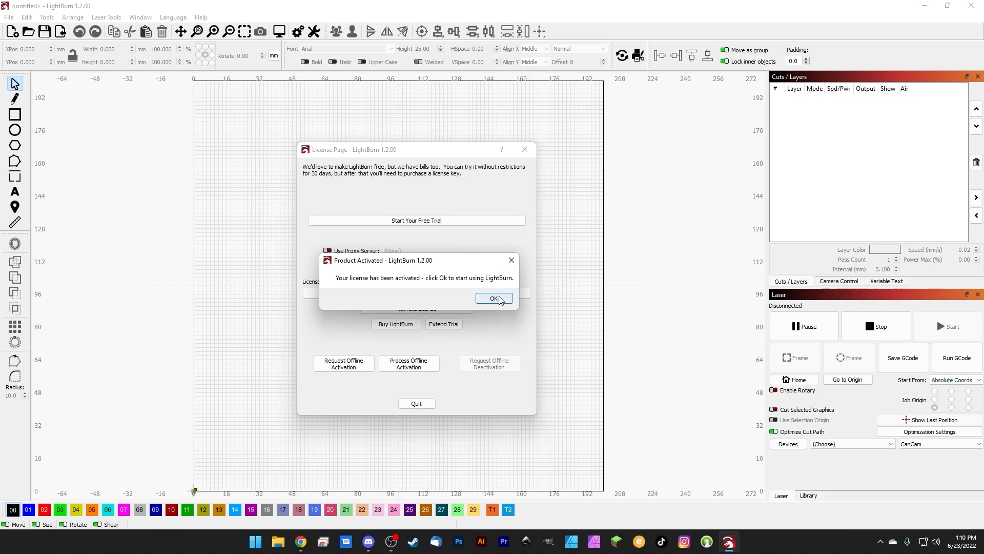
left_click(494, 298)
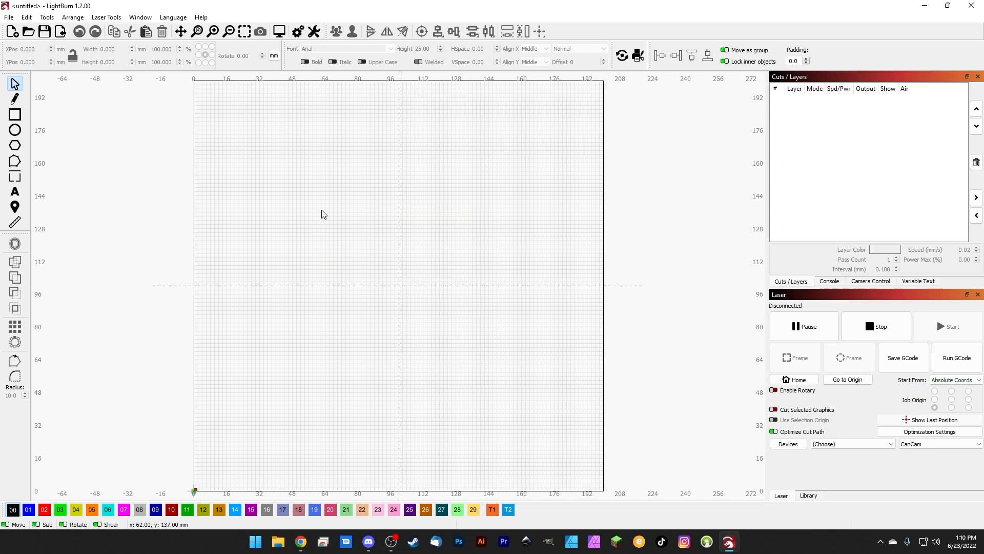
mouse_move(338, 263)
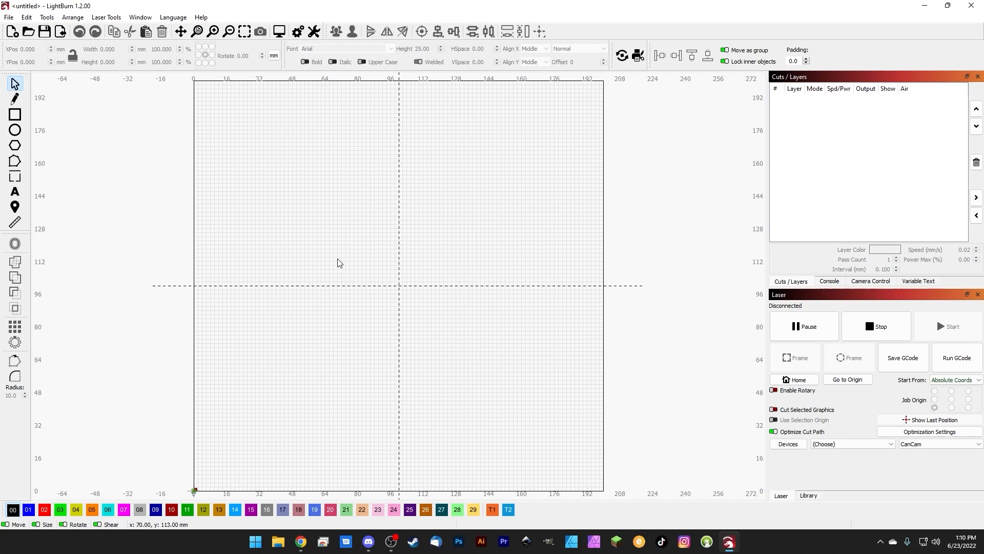
mouse_move(397, 275)
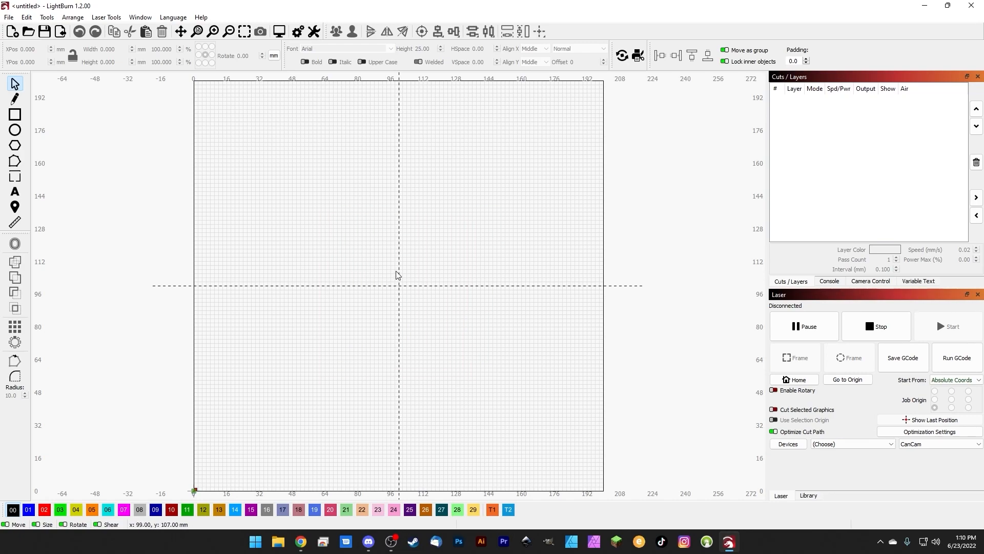
mouse_move(425, 330)
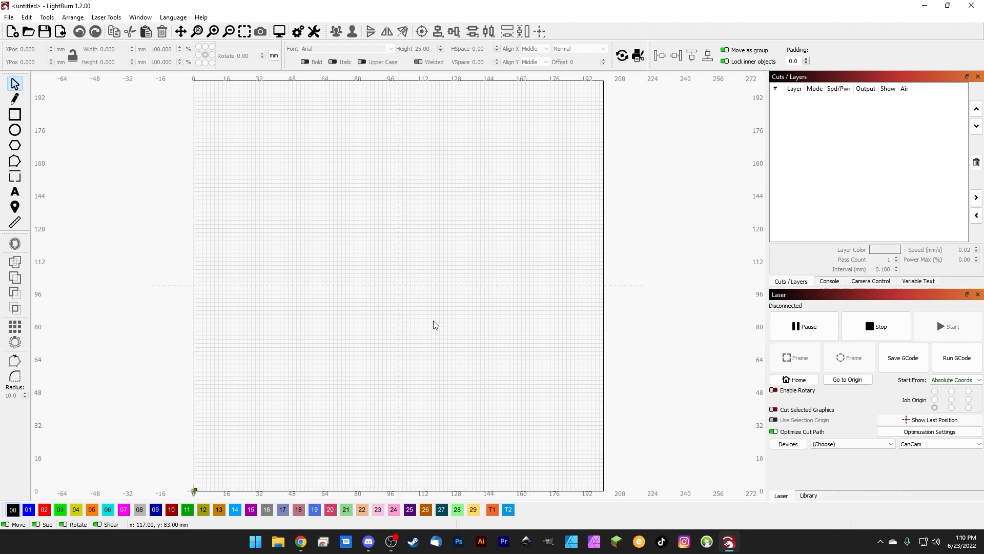
mouse_move(394, 296)
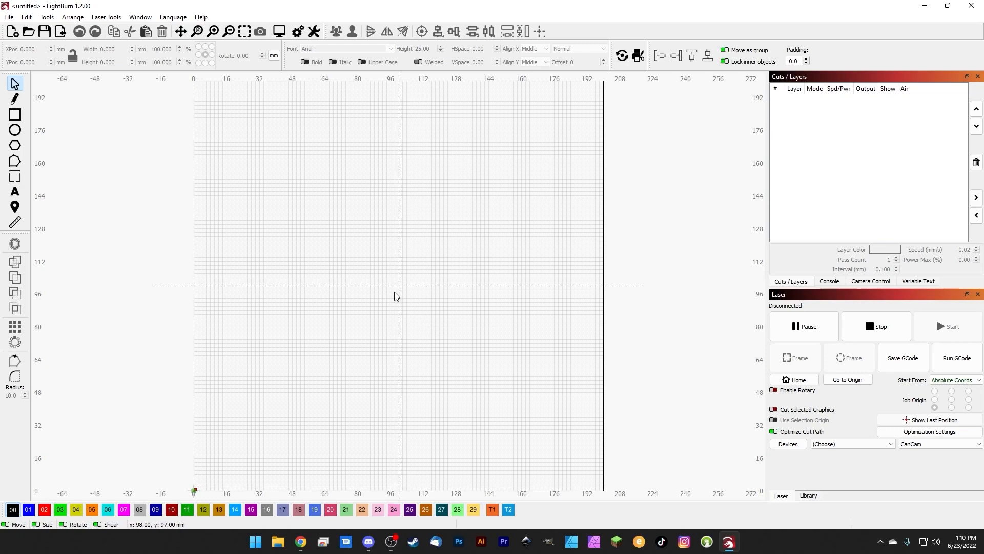
mouse_move(401, 281)
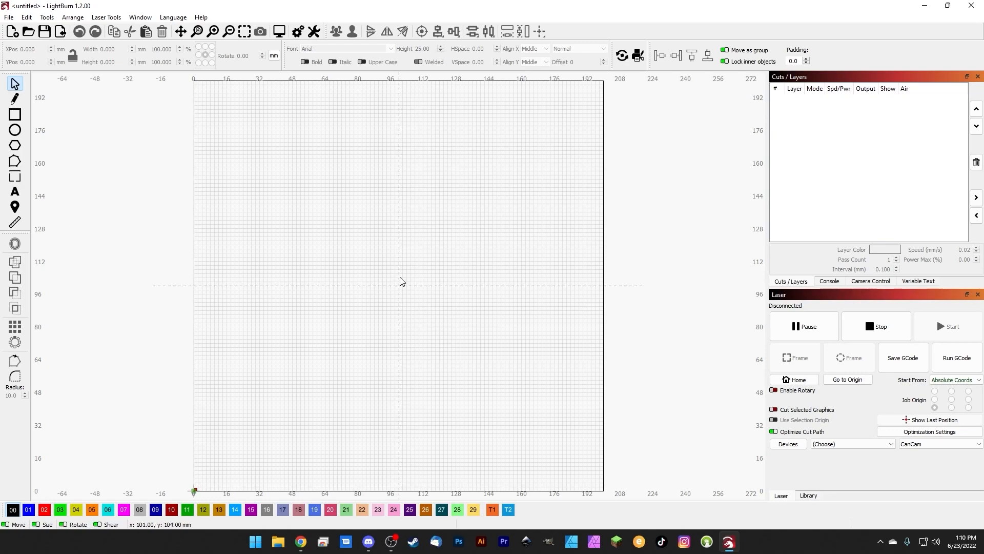
mouse_move(409, 263)
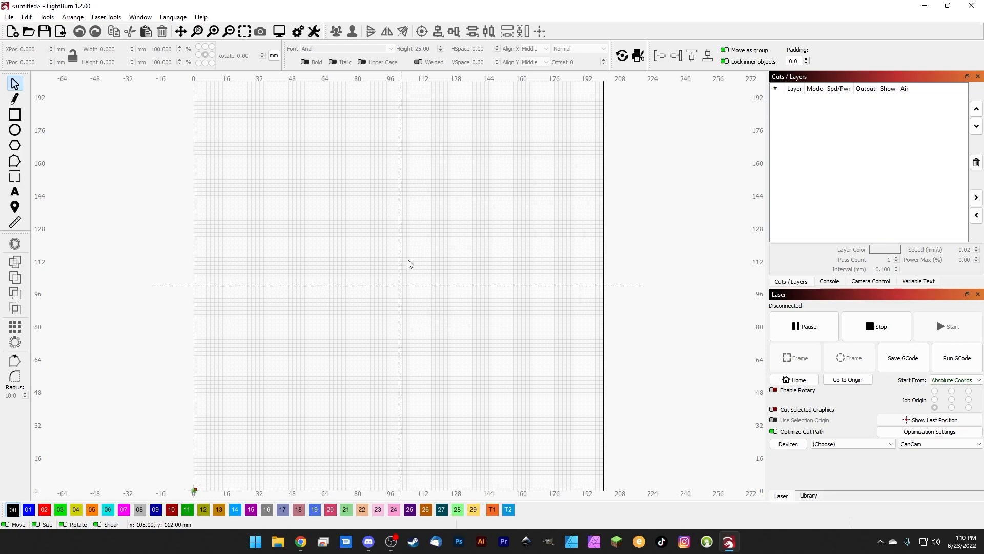
mouse_move(788, 444)
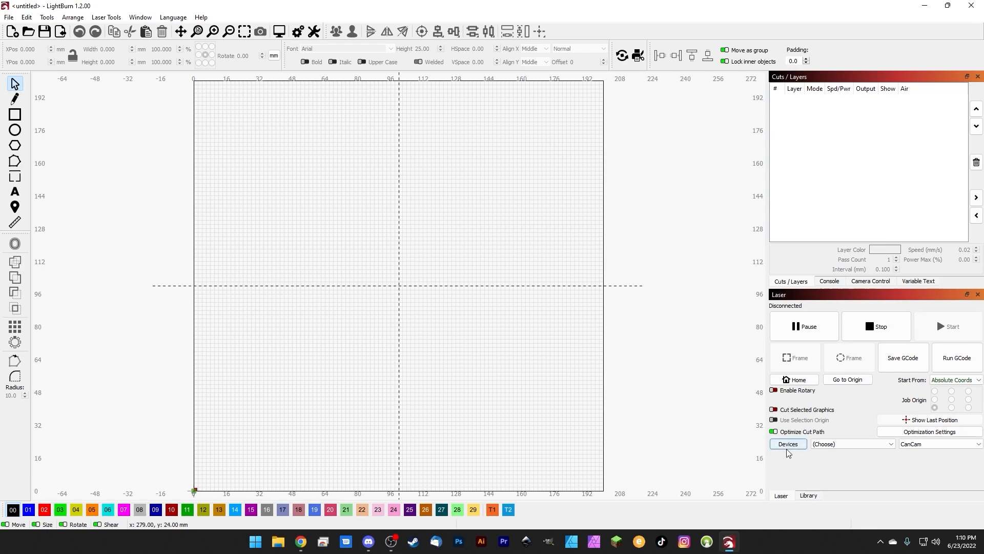
left_click(787, 444)
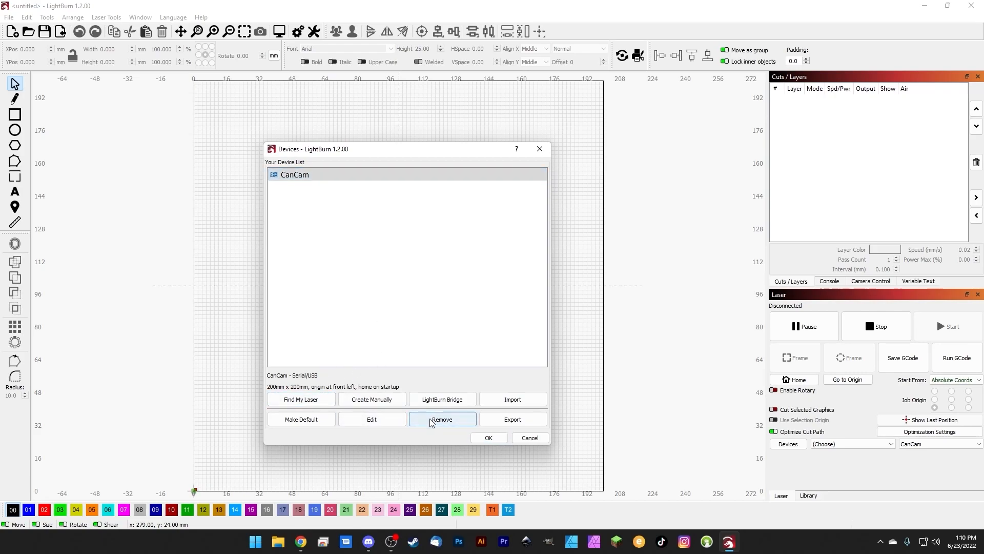
left_click(441, 418)
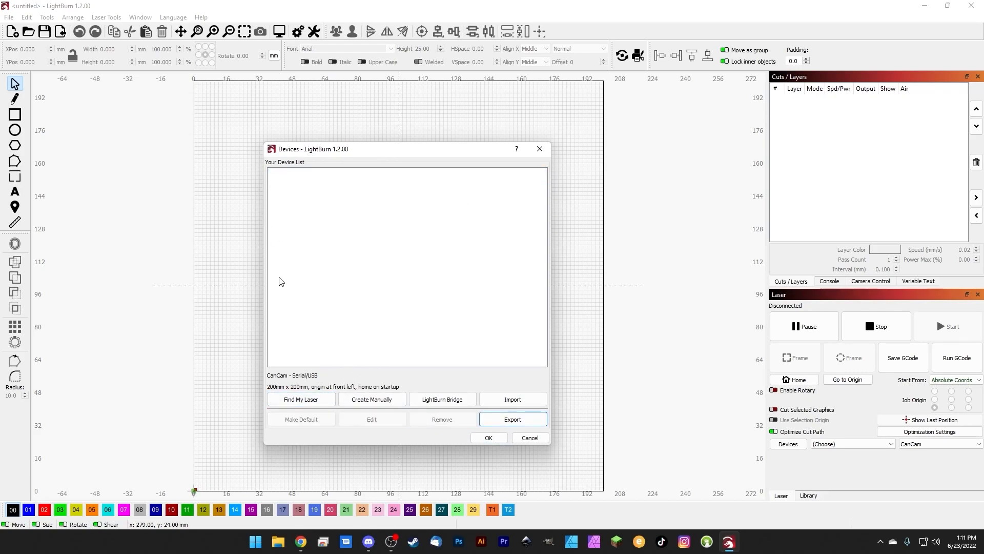
mouse_move(325, 375)
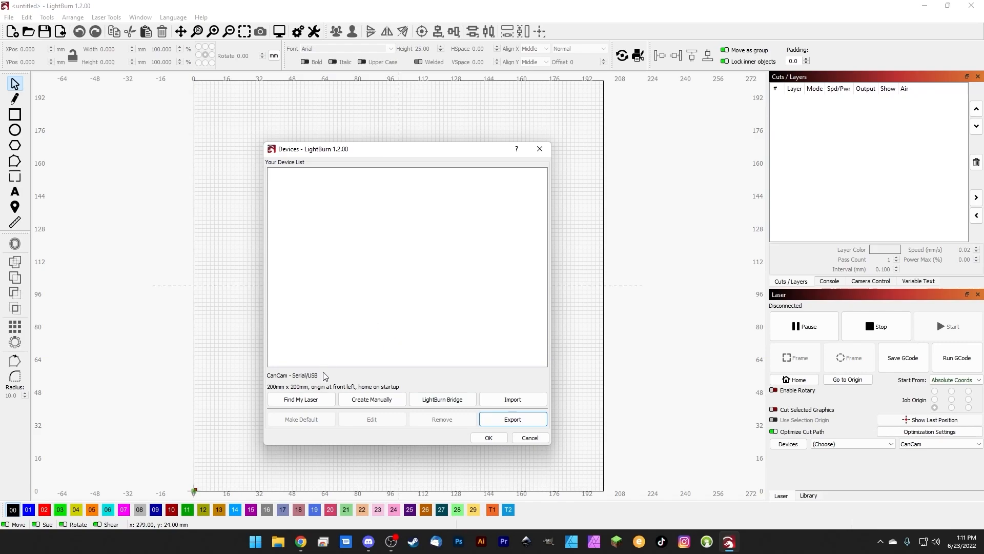
mouse_move(385, 333)
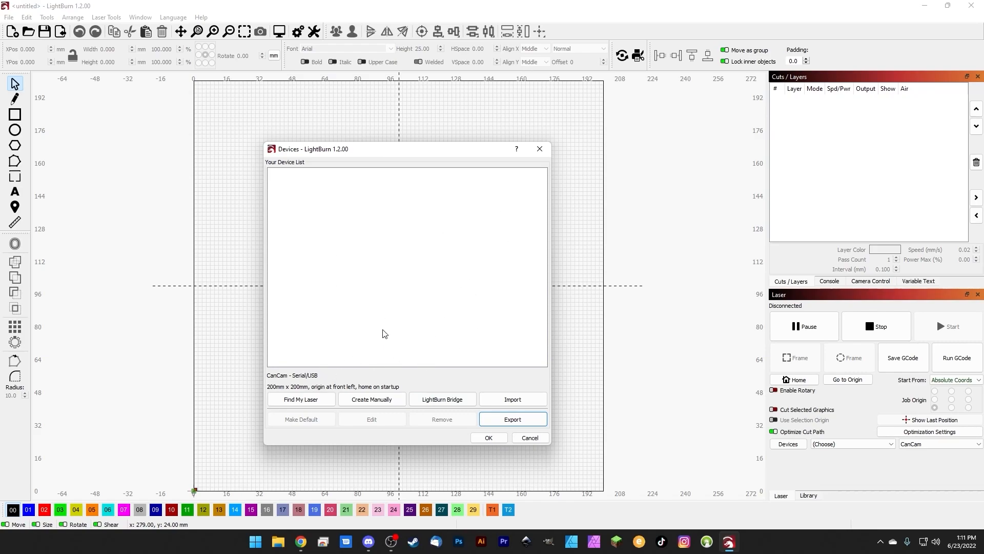
mouse_move(334, 413)
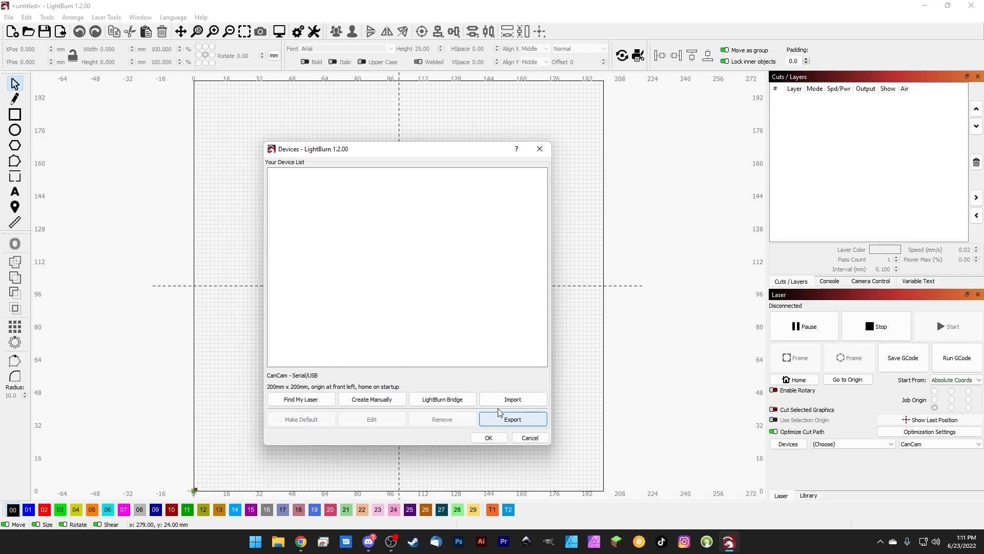
mouse_move(300, 399)
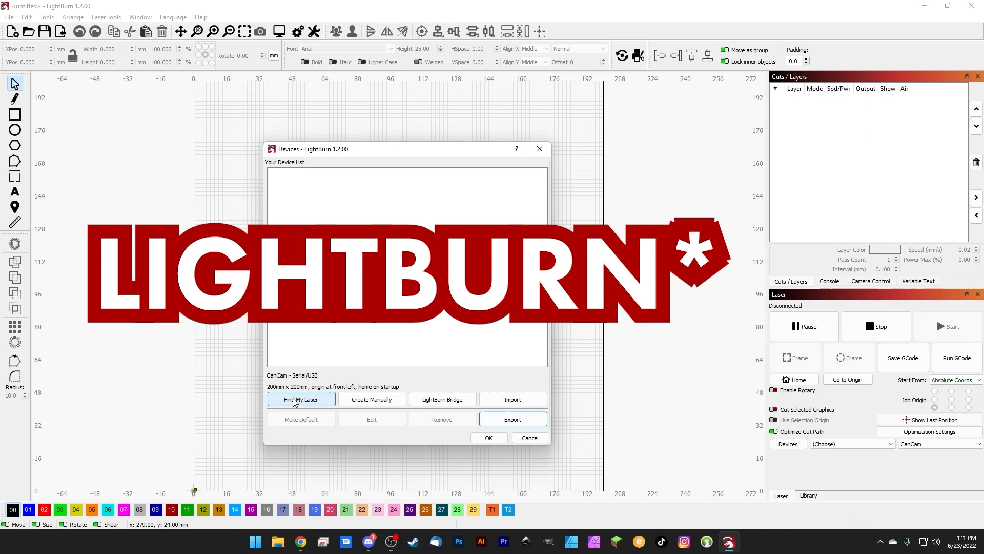
left_click(301, 399)
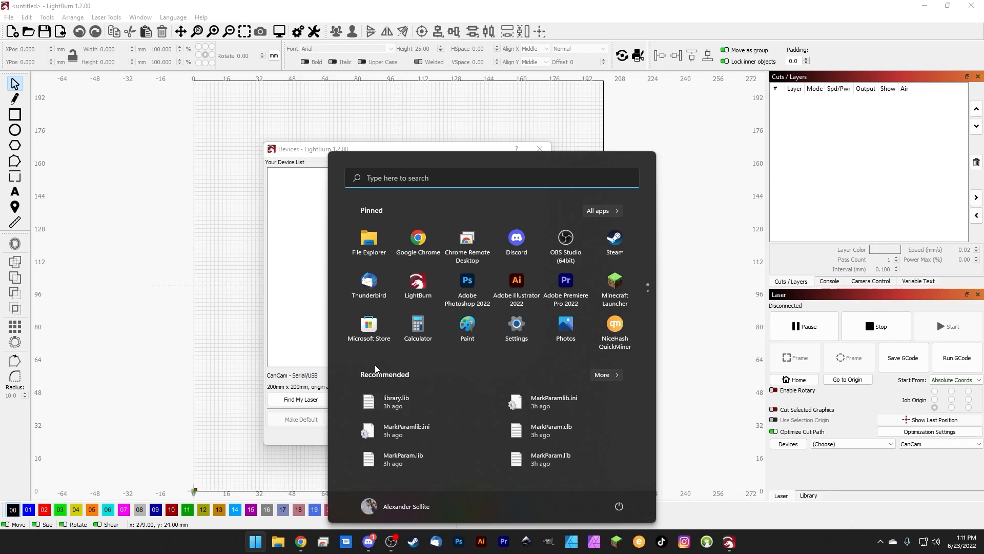
type("d")
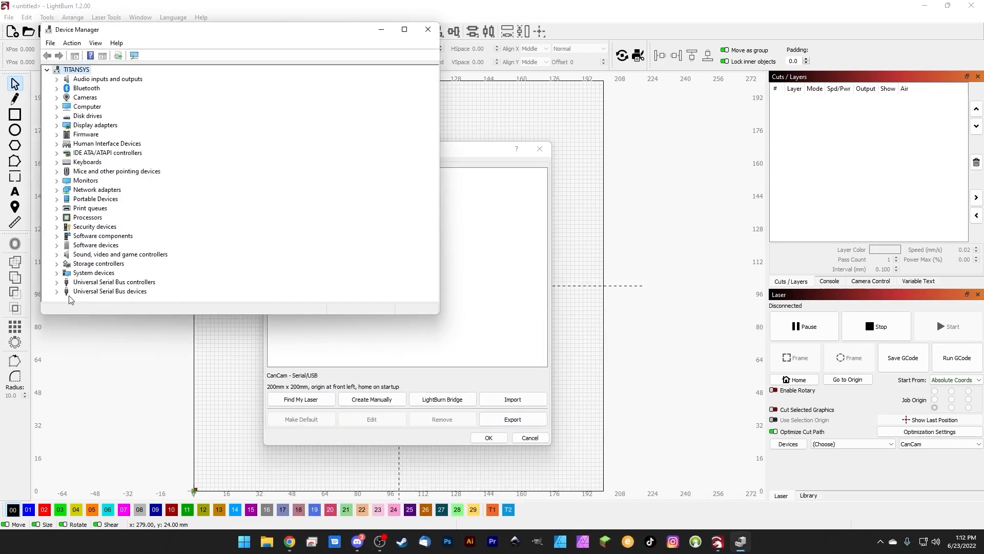
mouse_move(114, 297)
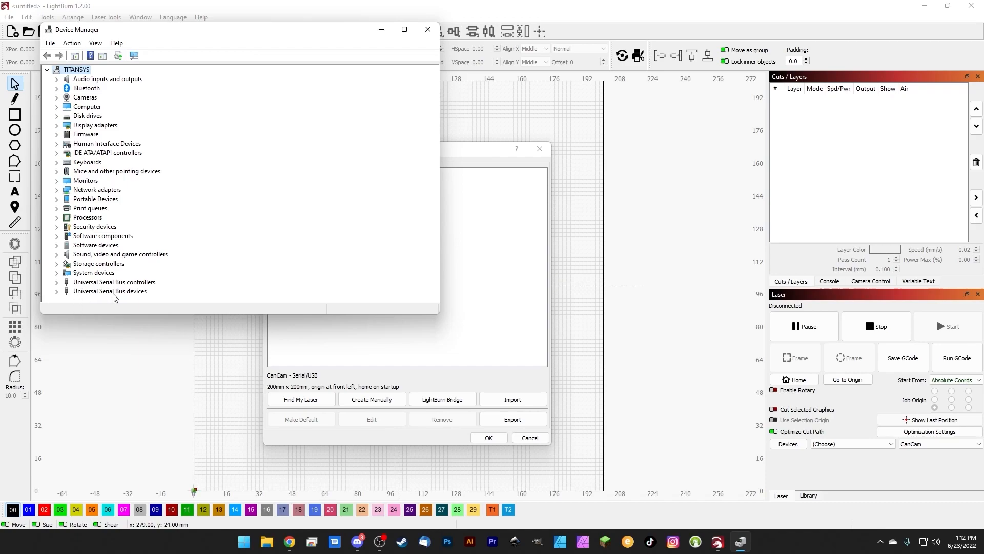
left_click(56, 291)
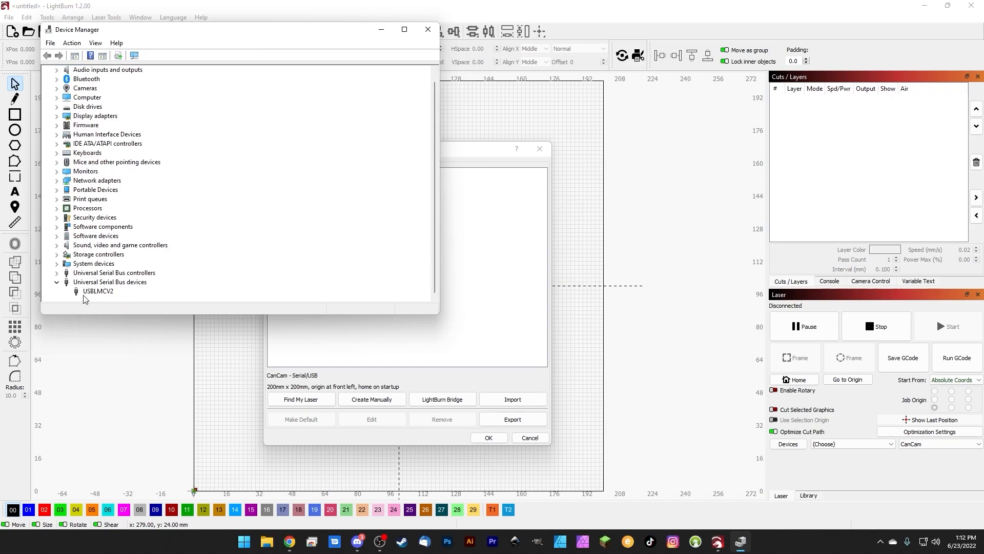
mouse_move(114, 296)
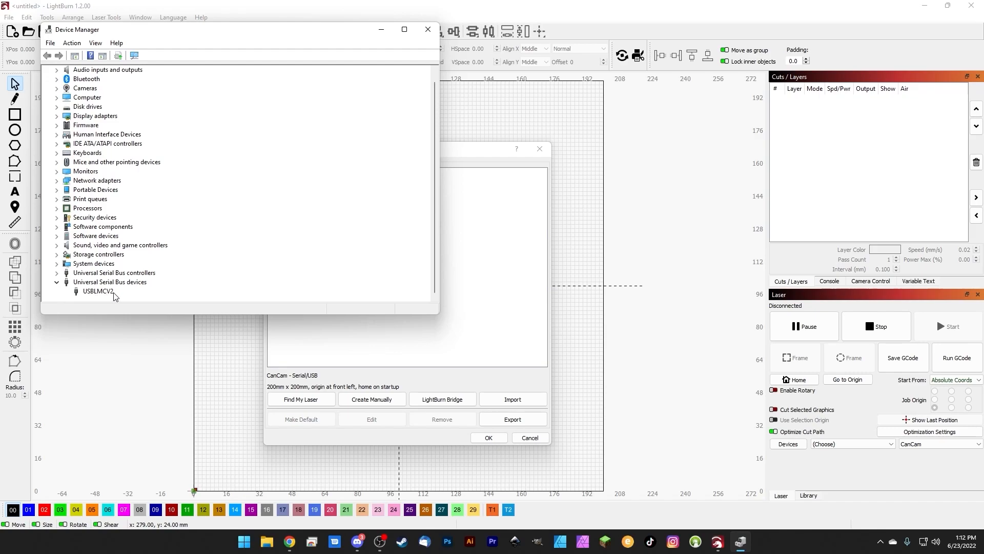
mouse_move(105, 295)
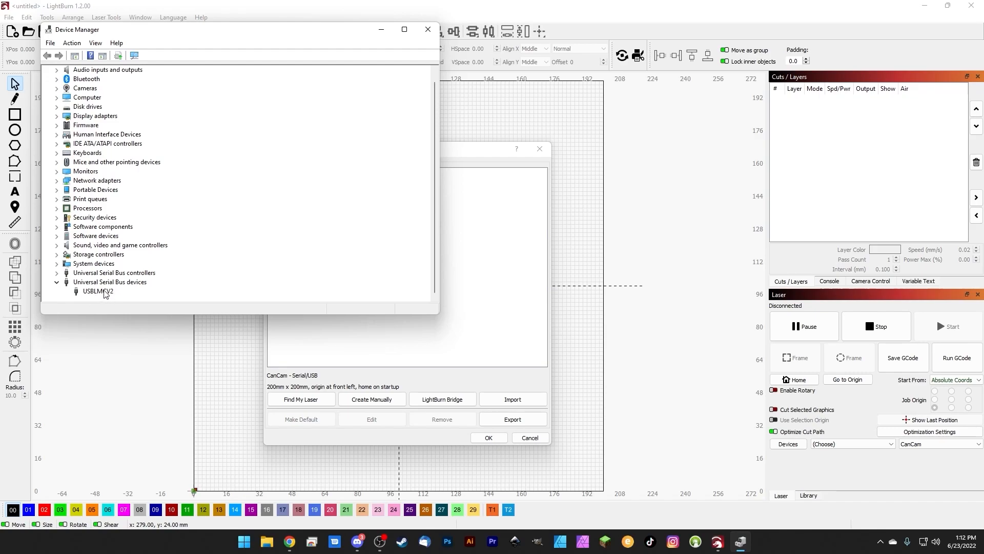
mouse_move(102, 295)
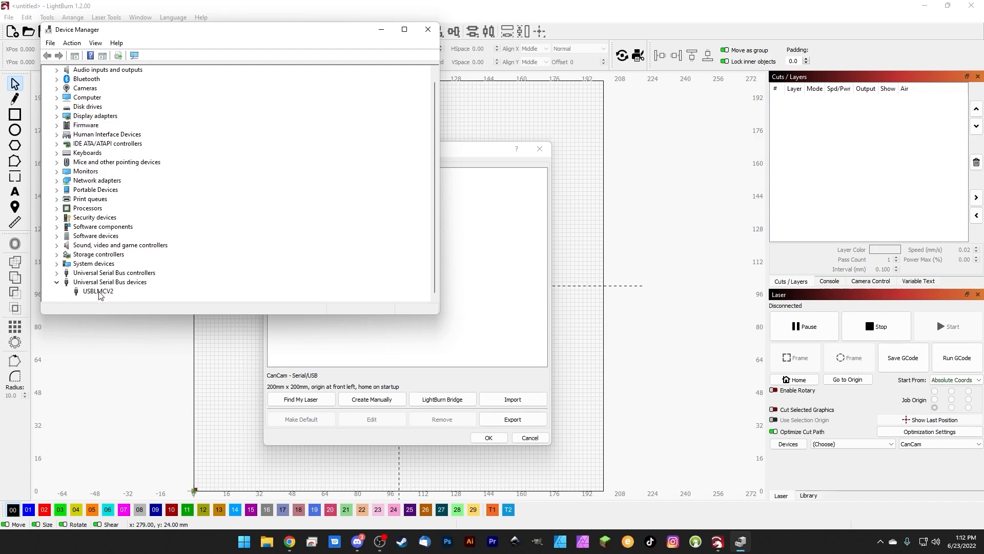
mouse_move(88, 94)
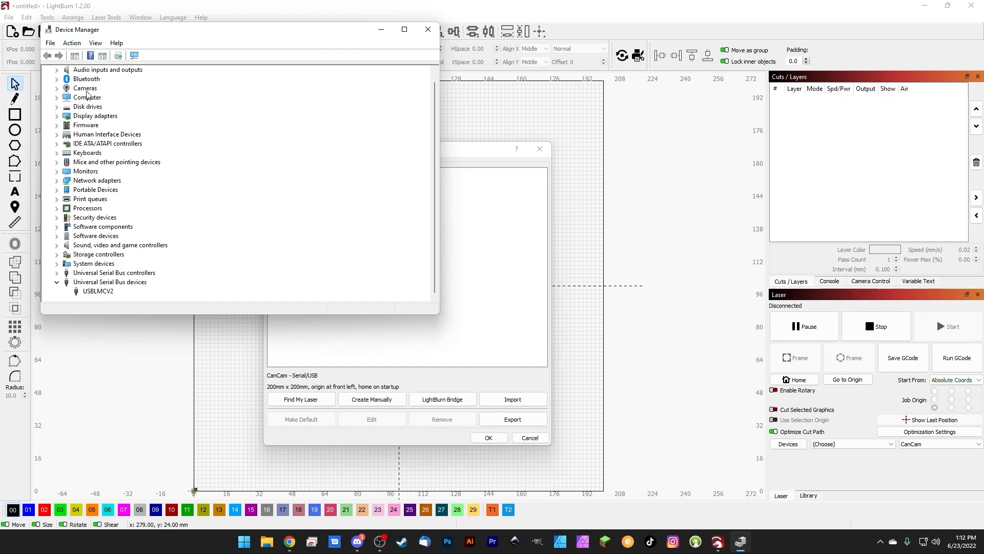
mouse_move(18, 200)
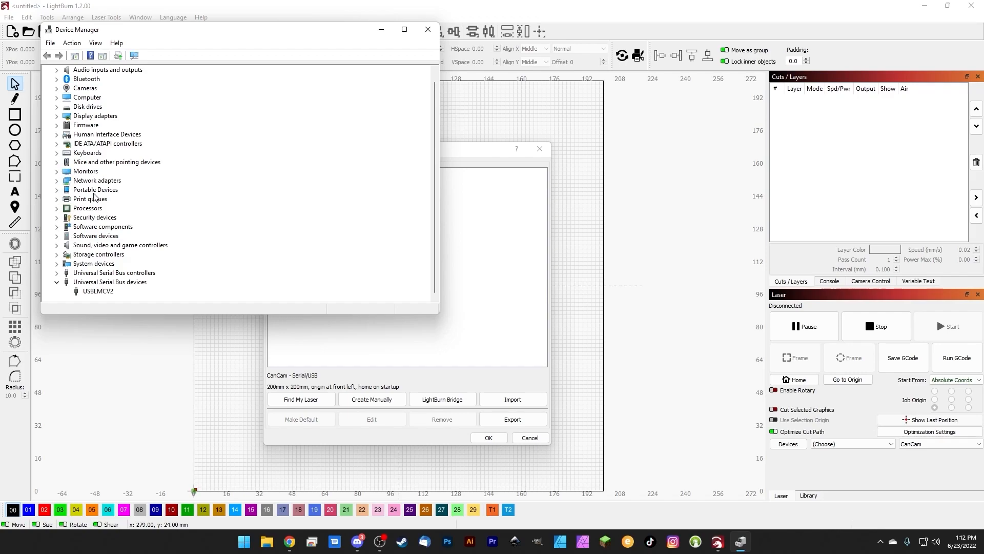
mouse_move(90, 205)
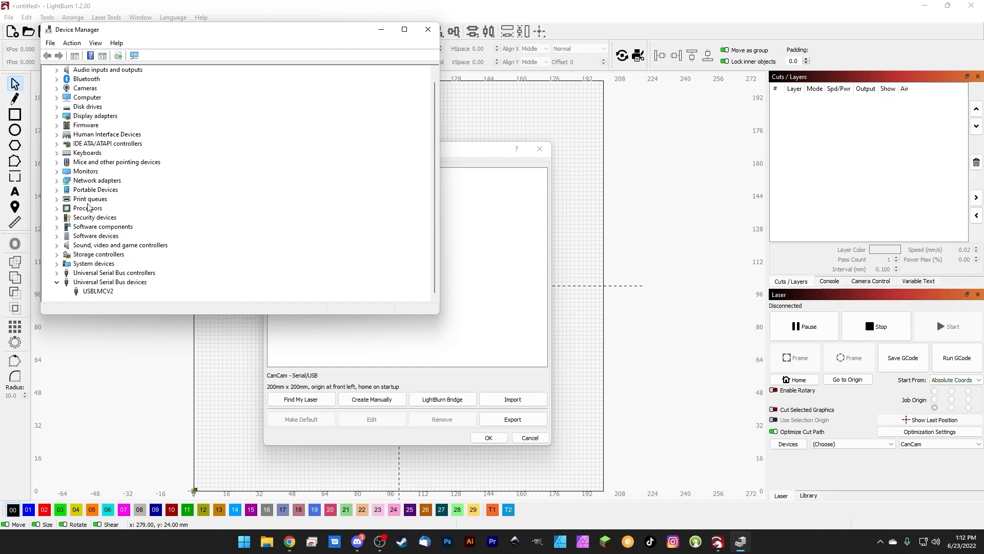
mouse_move(55, 296)
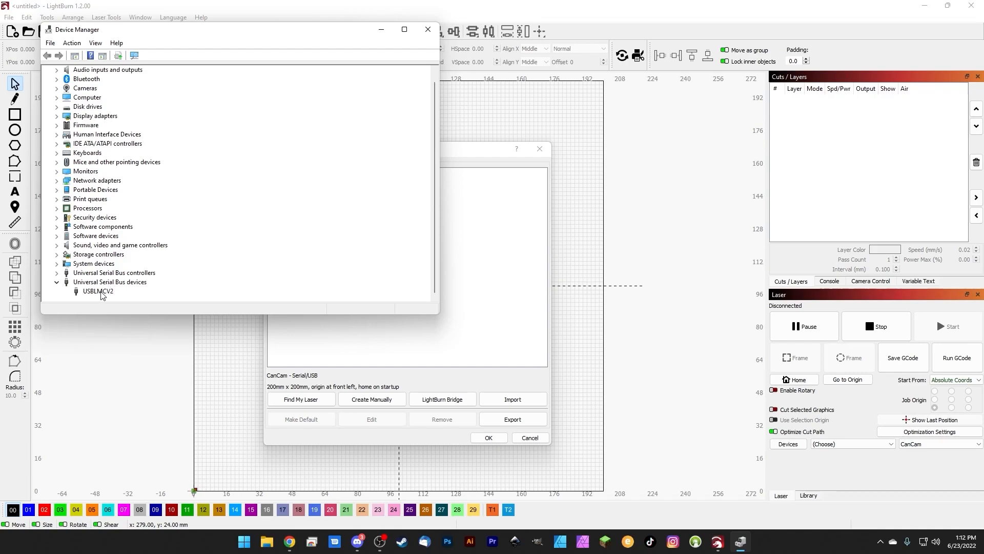
left_click(99, 290)
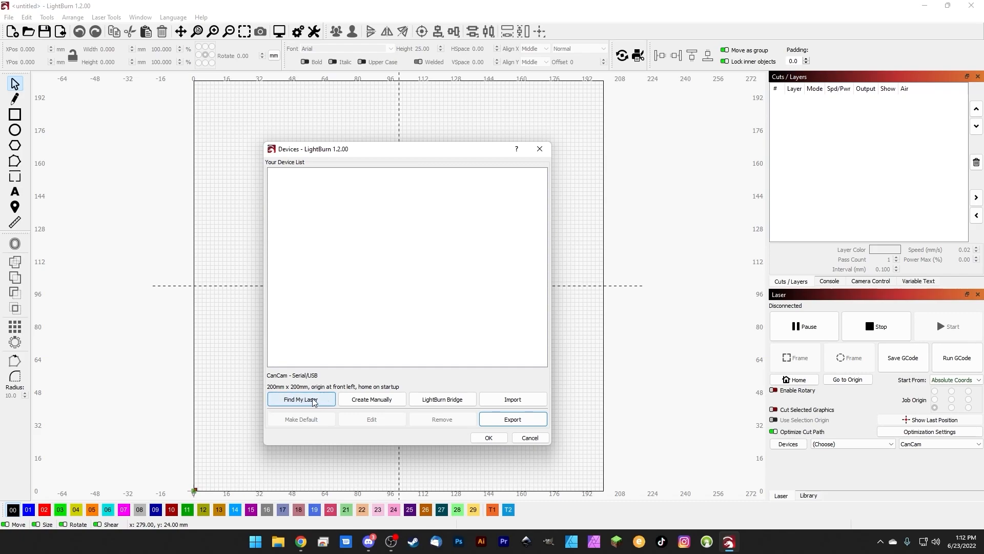
Step: Run Find My Laser's USB scan and add the found JCZFiber (LMC4) 110mm x 110mm galvo
left_click(300, 399)
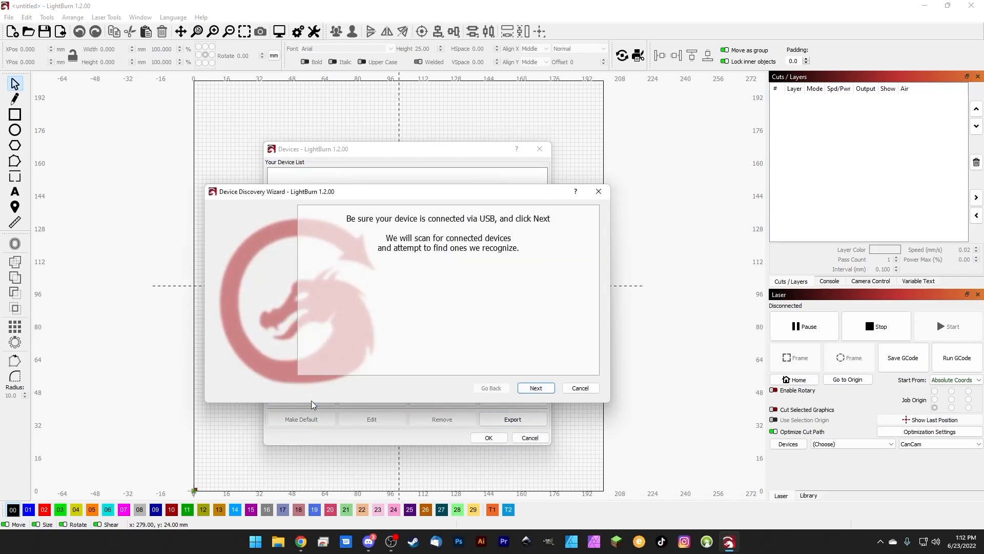
mouse_move(376, 289)
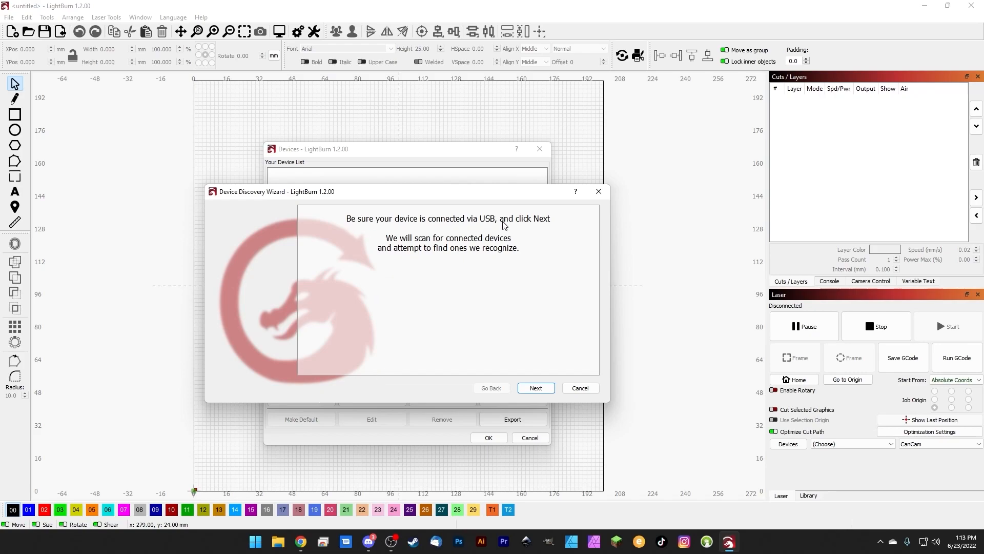
left_click(535, 388)
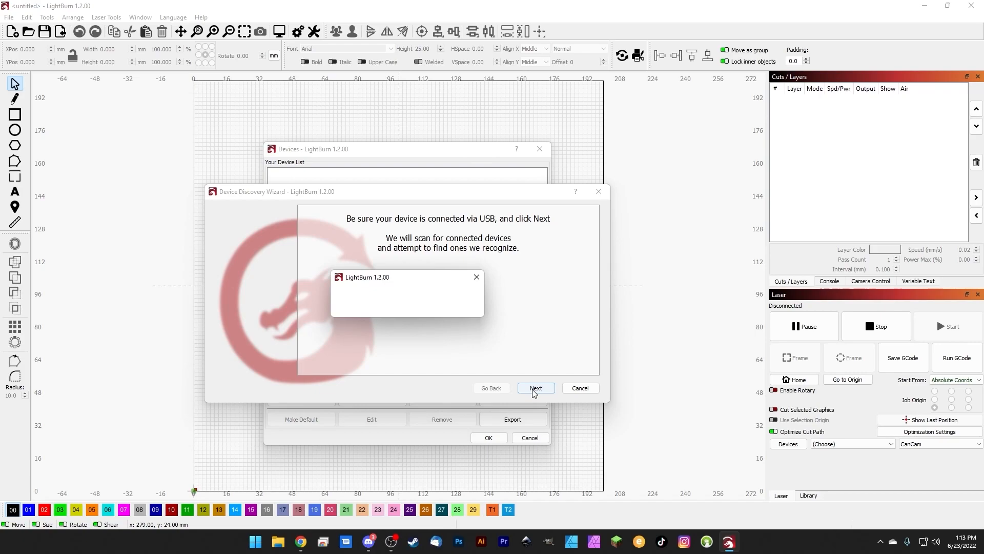
left_click(535, 387)
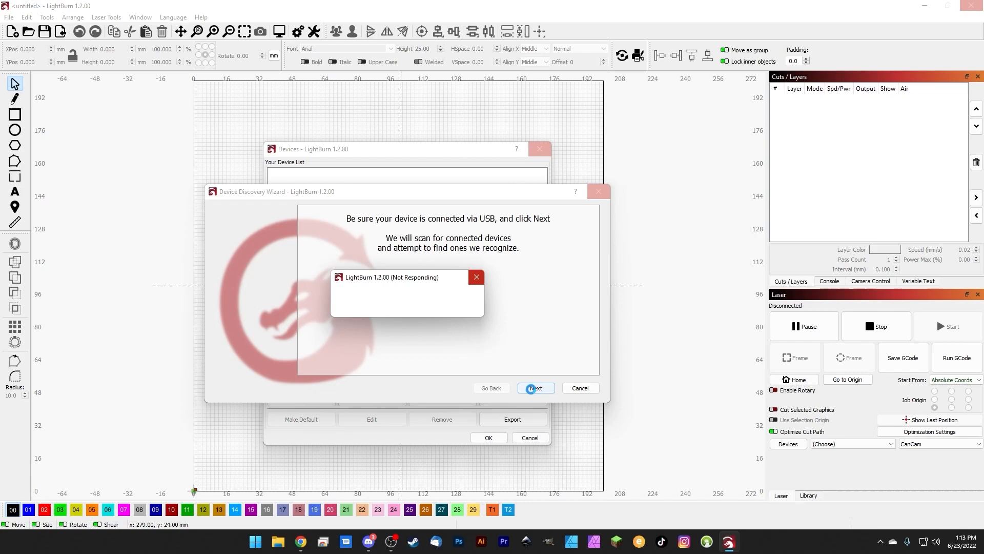
left_click(535, 388)
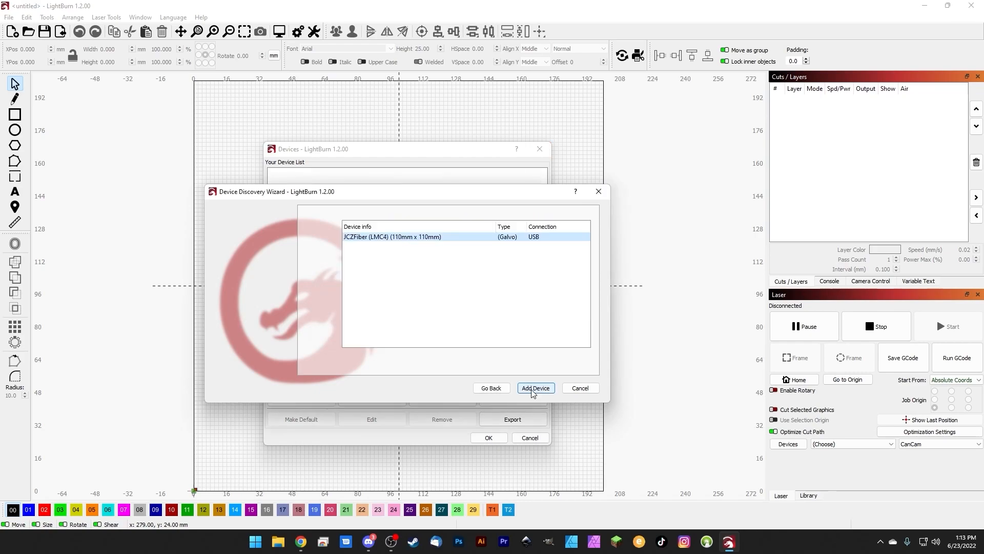
mouse_move(482, 326)
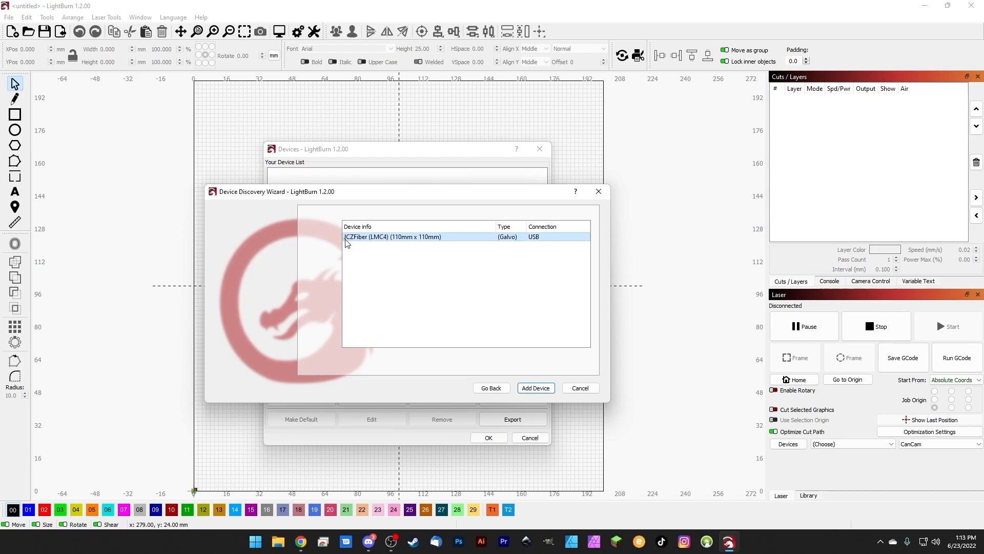
mouse_move(385, 244)
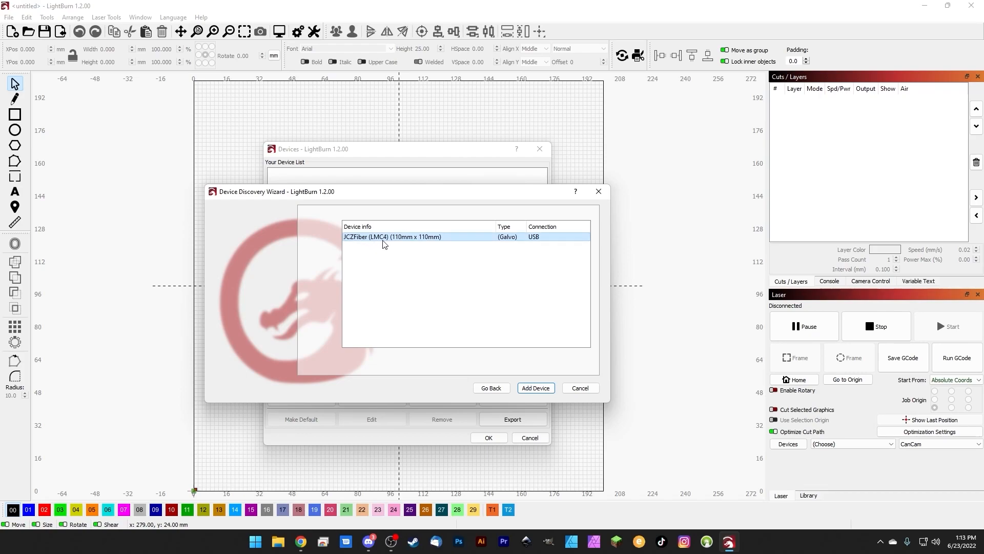
mouse_move(399, 244)
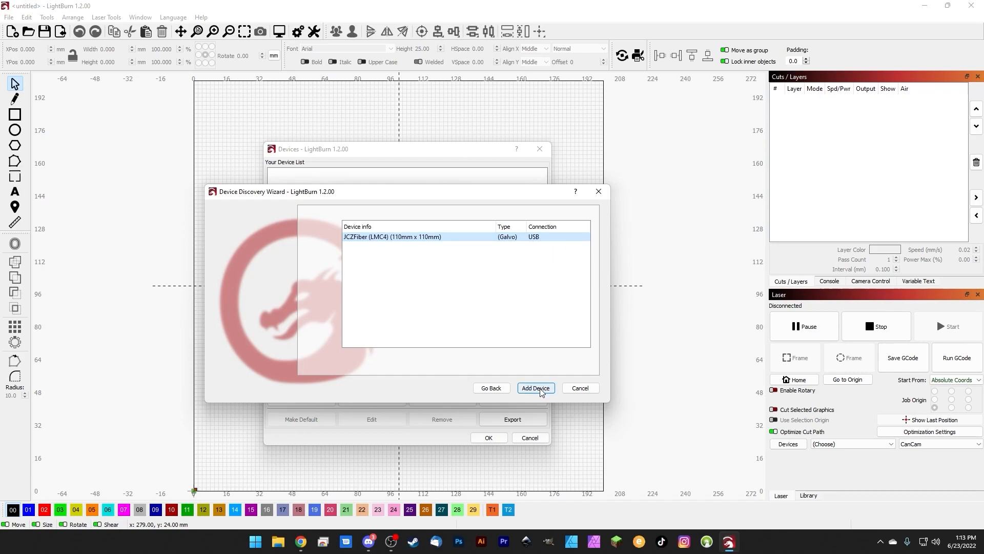
left_click(535, 388)
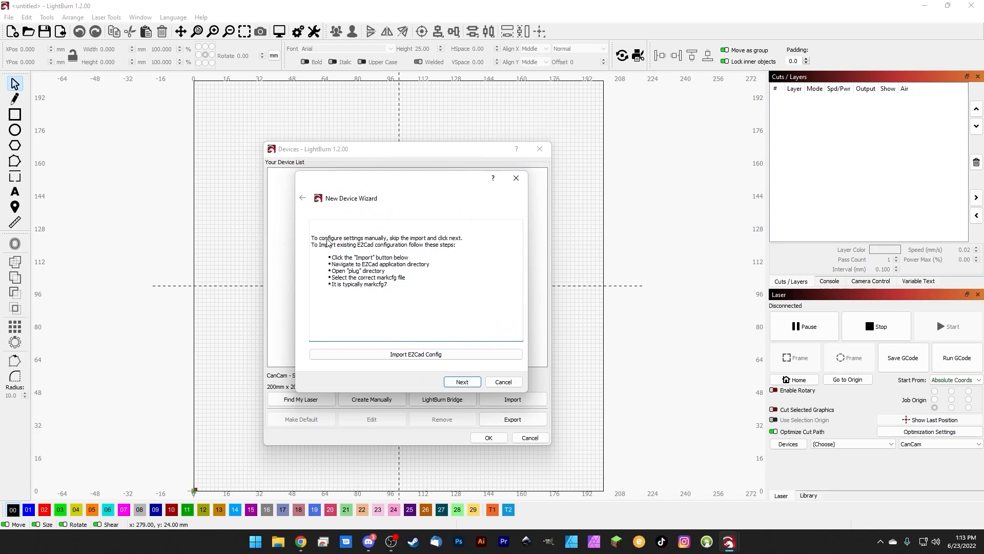
mouse_move(450, 240)
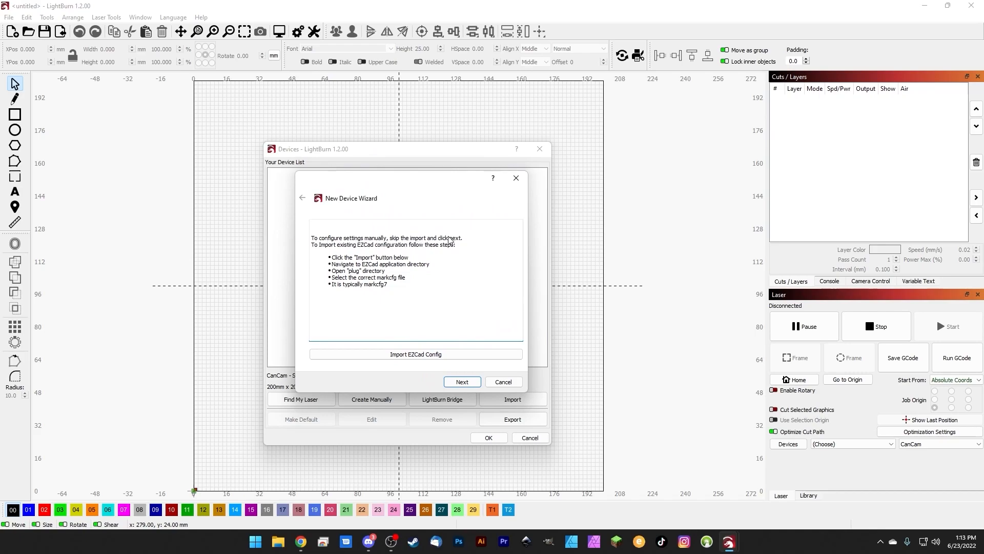
mouse_move(366, 250)
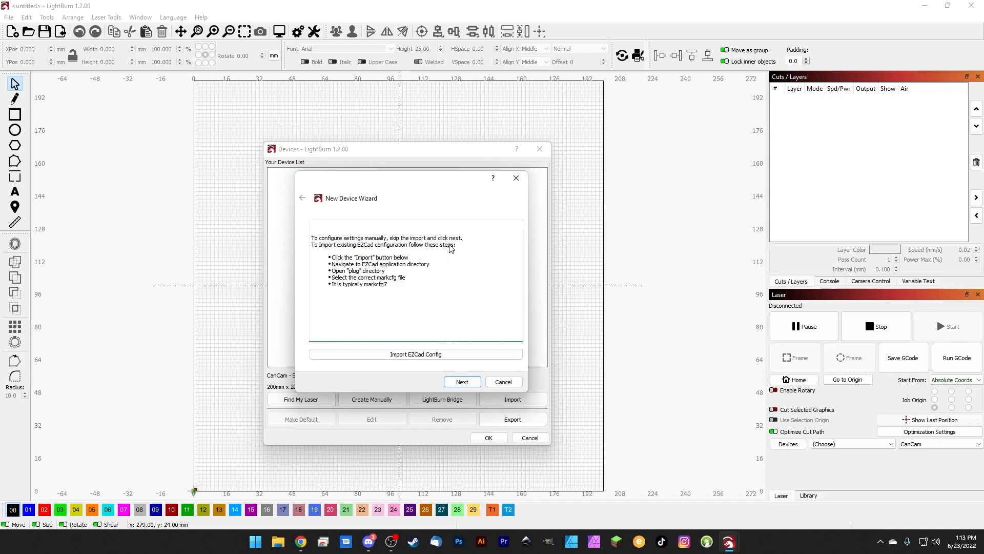
mouse_move(368, 302)
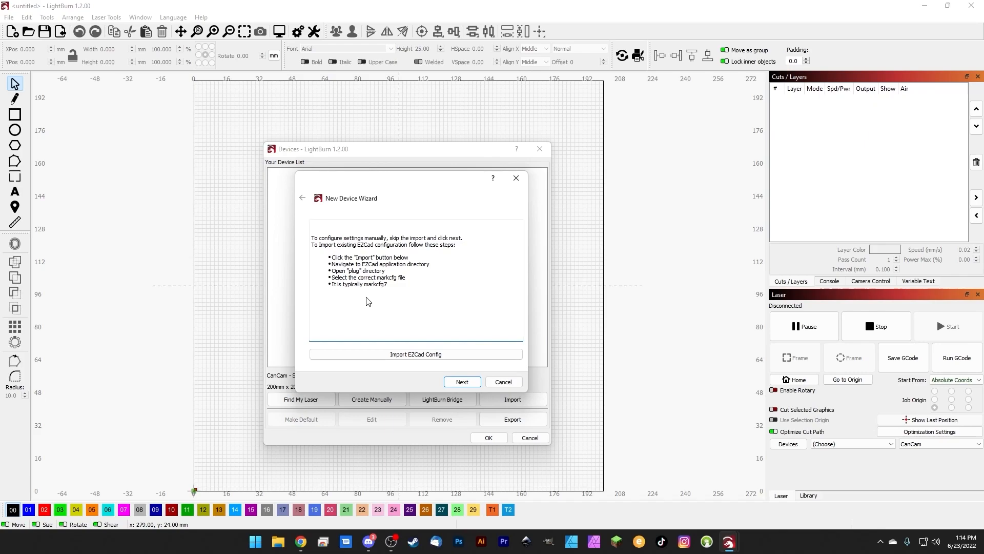
mouse_move(383, 292)
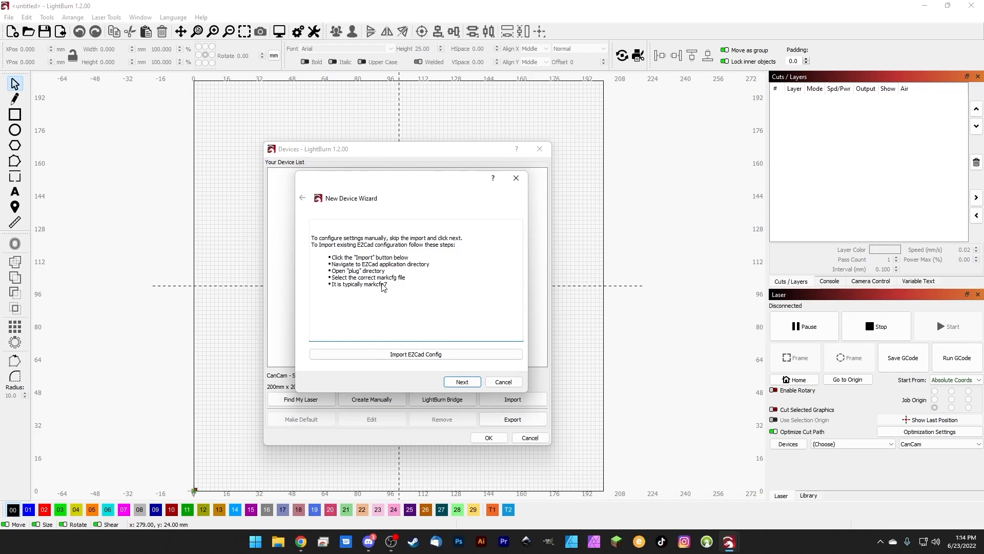
mouse_move(382, 288)
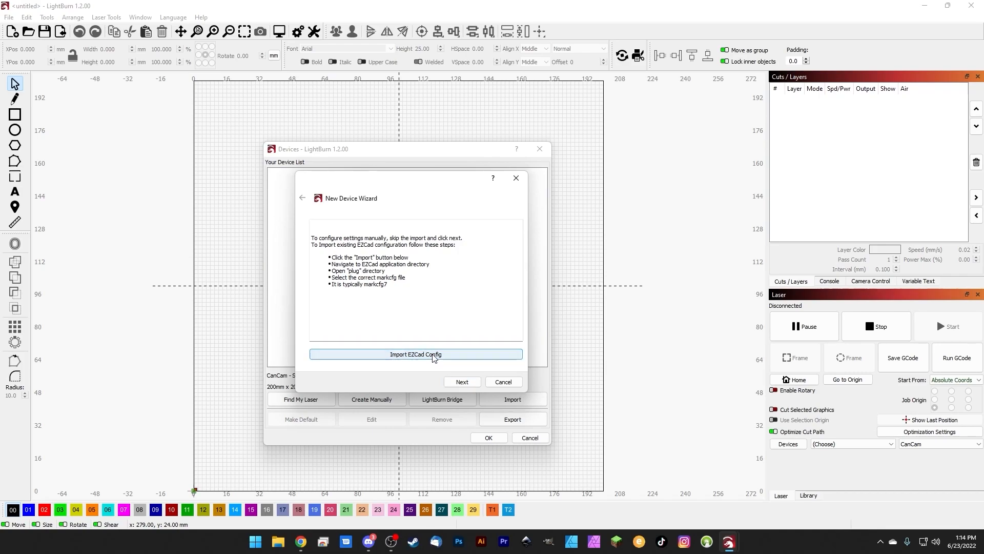
Step: Choose to import an existing EZCad device configuration in the New Device Wizard
left_click(415, 354)
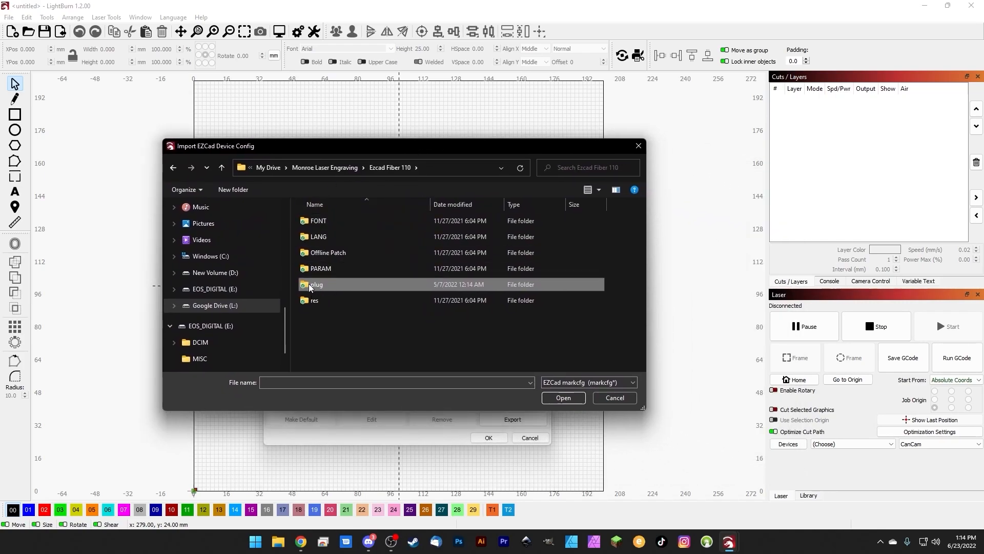
Step: Select the markcfg7 config file inside the Ezcad Fiber 110 plug folder for import
double_click(316, 284)
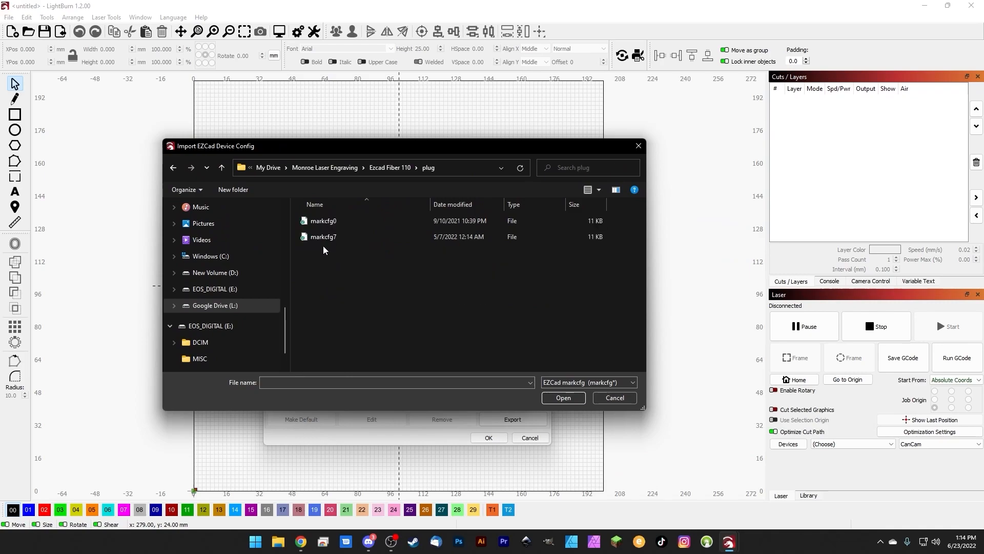
left_click(323, 237)
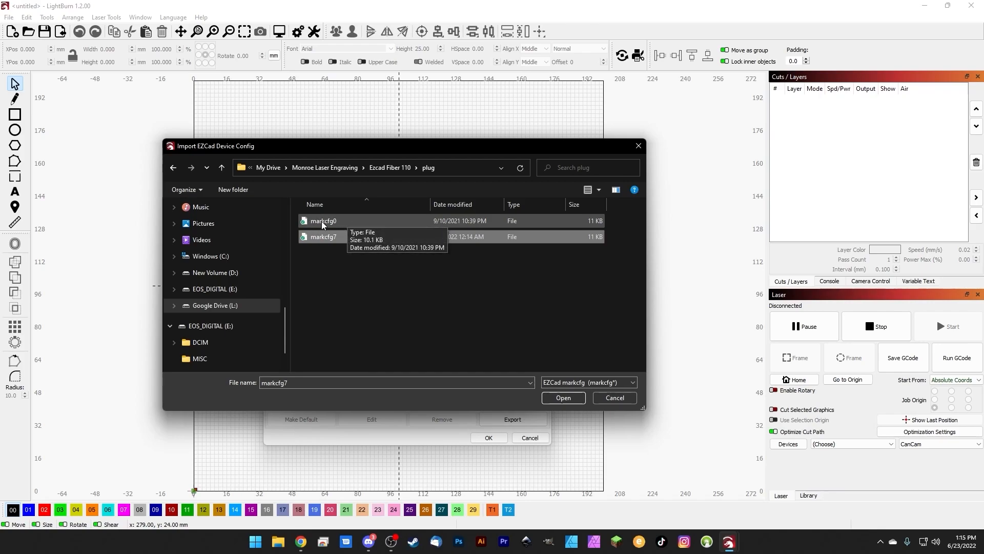
mouse_move(338, 224)
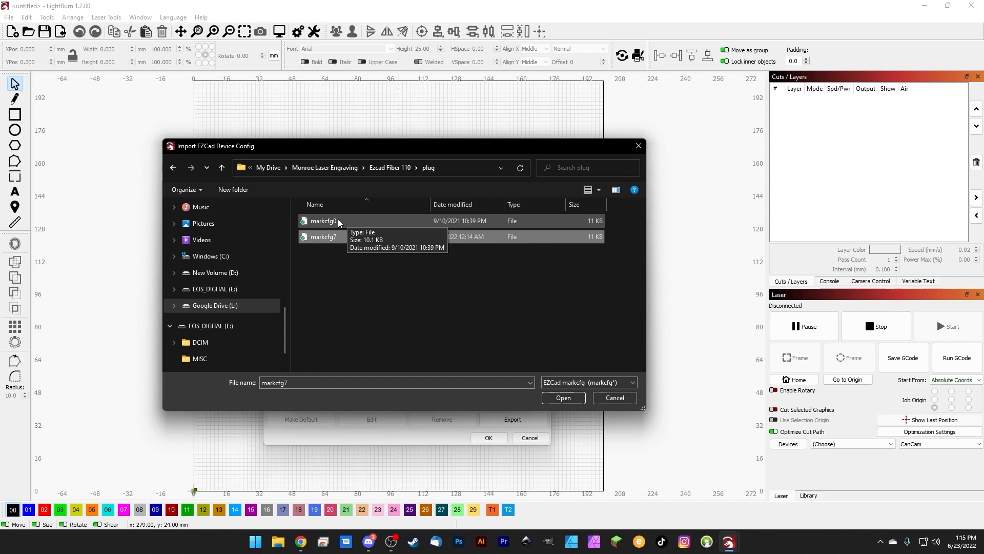
left_click(323, 237)
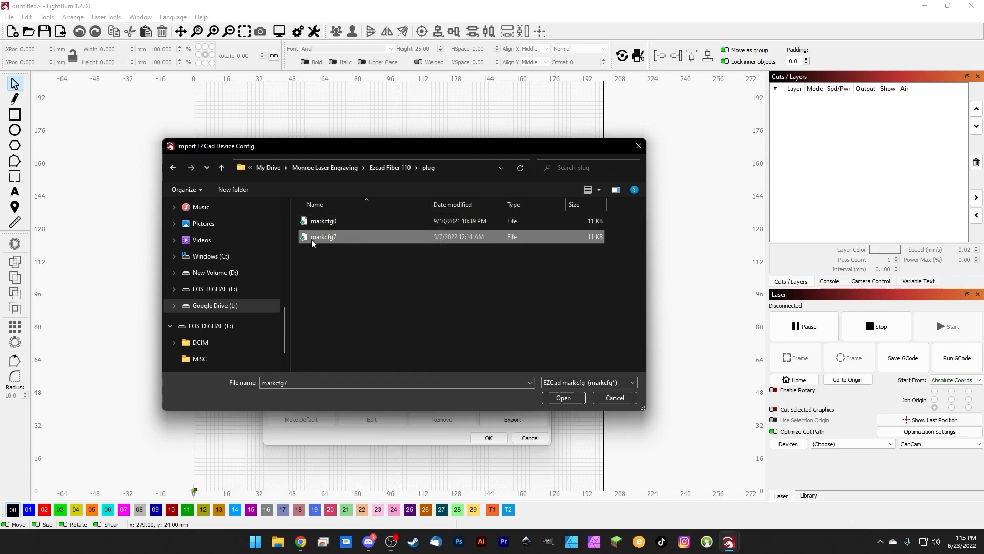
mouse_move(321, 240)
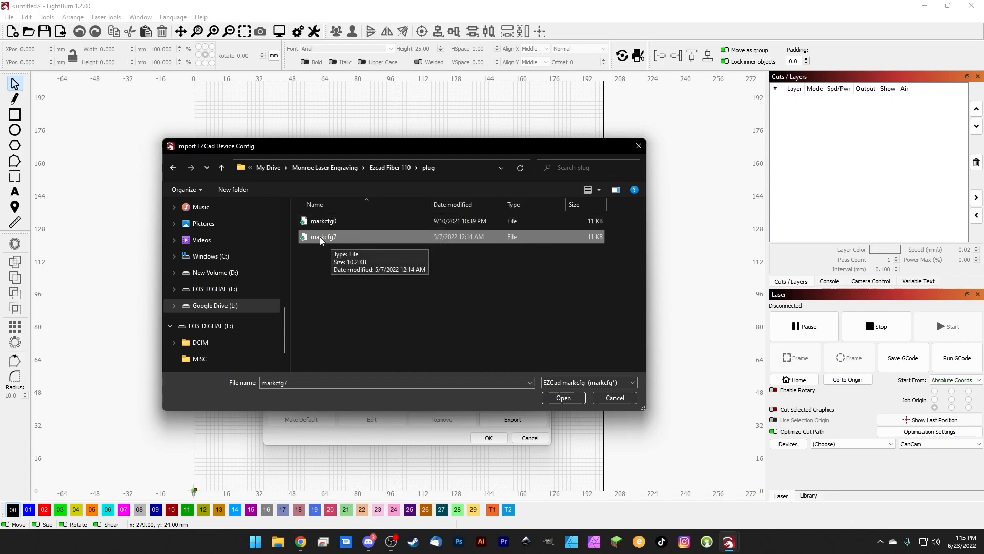
mouse_move(324, 242)
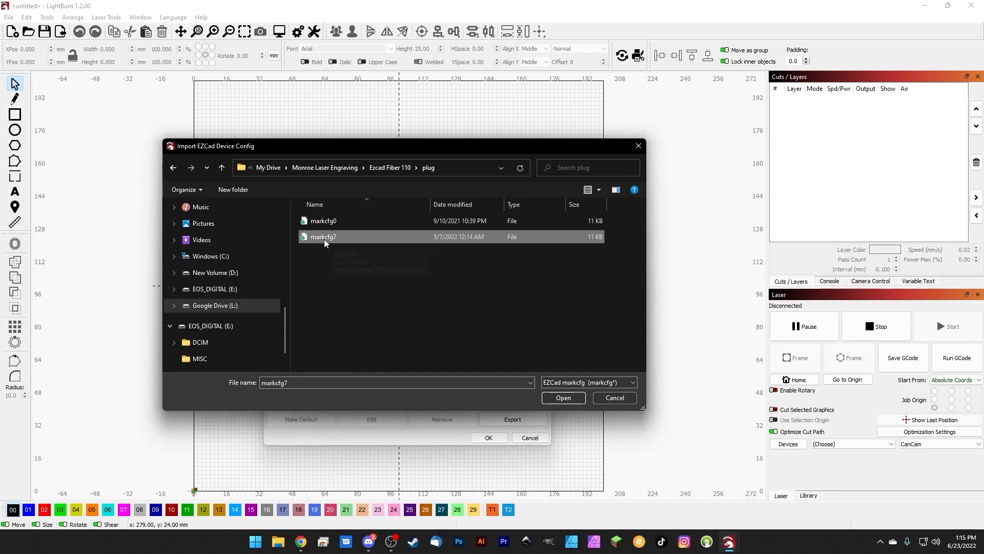
mouse_move(323, 237)
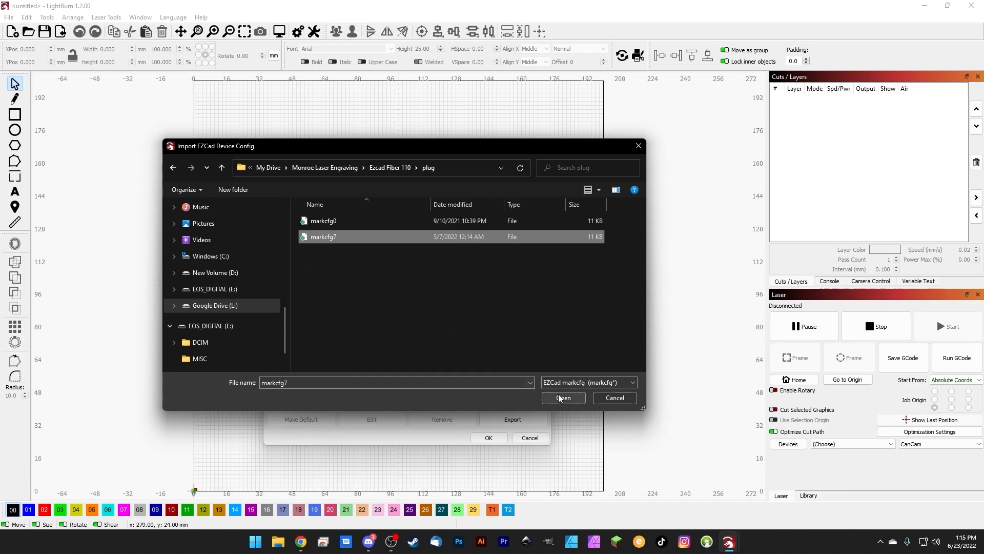
Step: Import markcfg7 and review the summary: Fiber laser, JPT source, 129.102 mm field, galvo settings
left_click(563, 398)
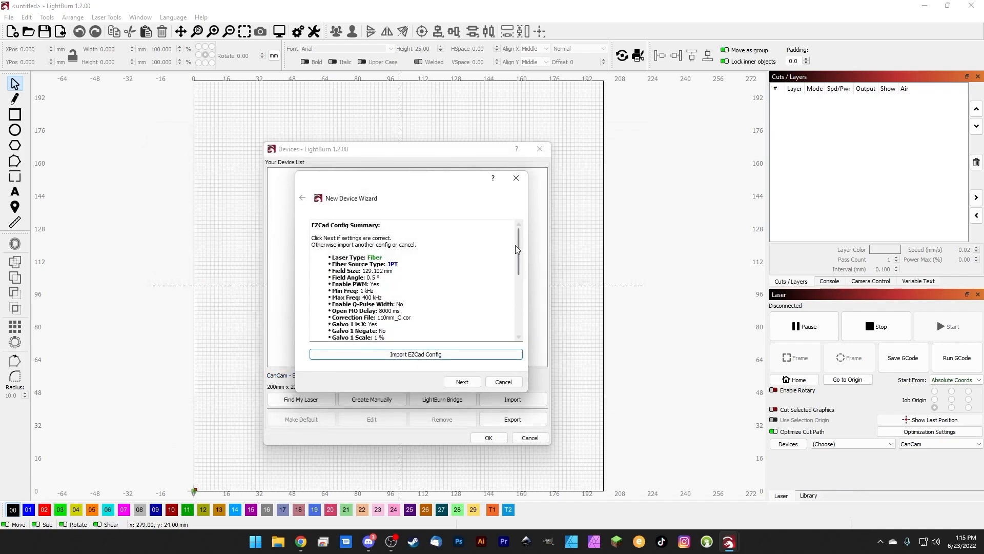
scroll("down", 3)
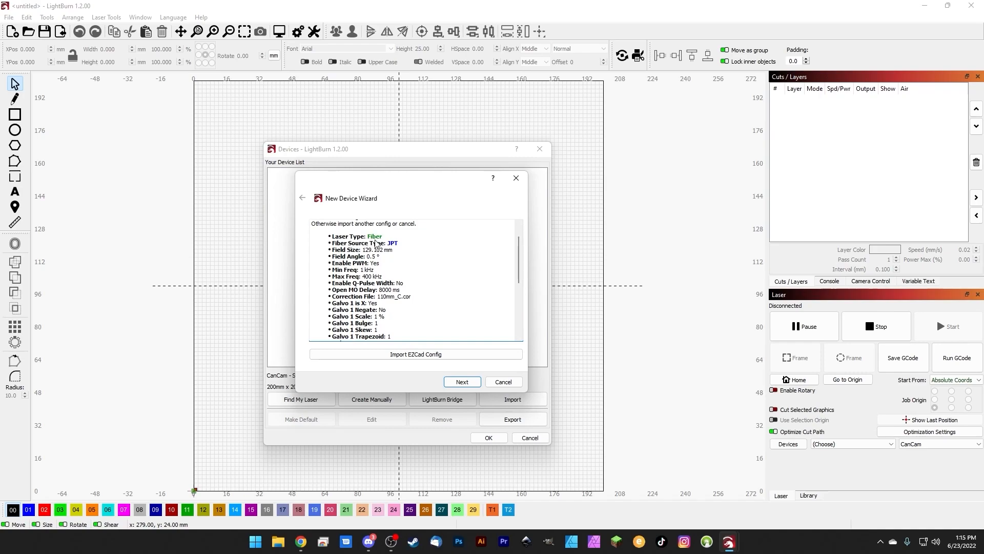
mouse_move(370, 253)
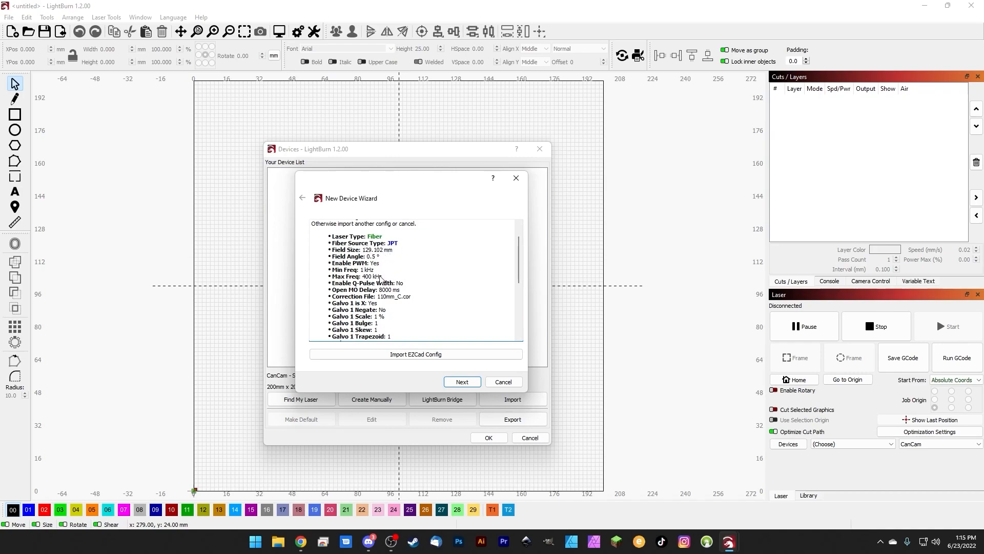
scroll("down", 3)
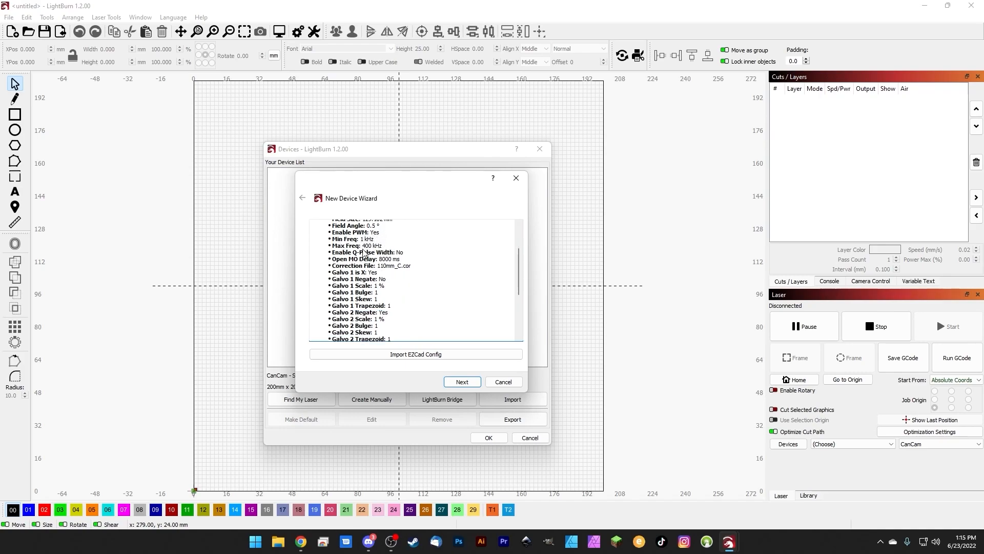
mouse_move(376, 290)
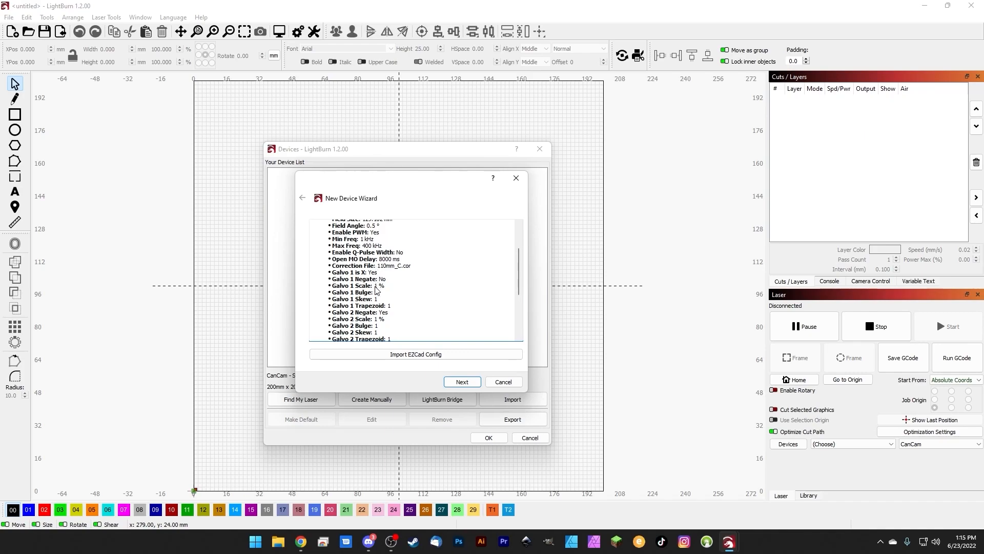
scroll("down", 3)
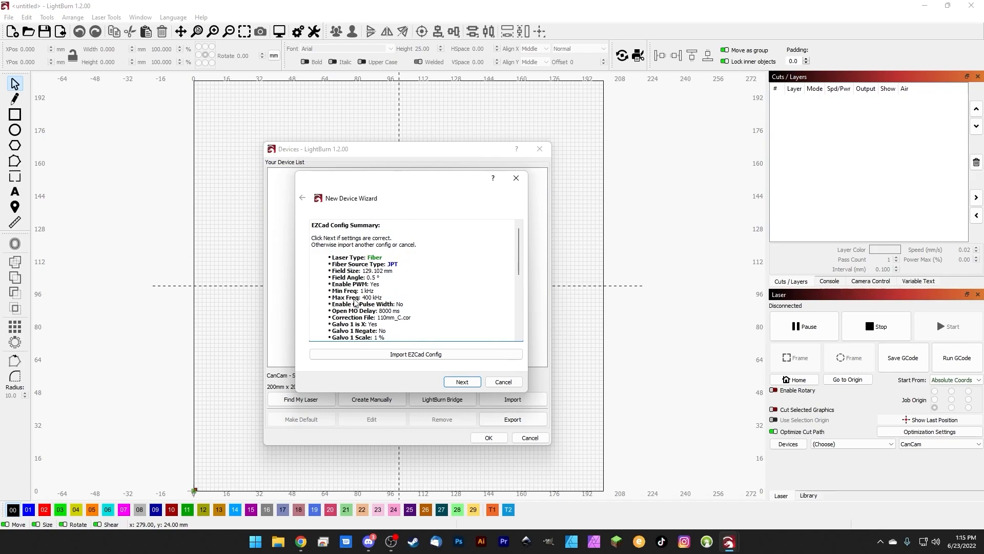
mouse_move(420, 292)
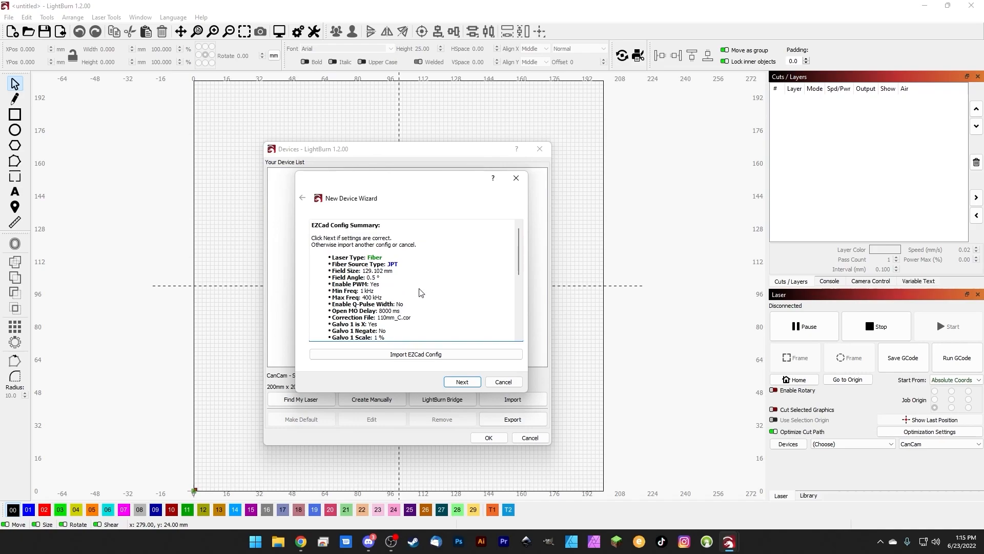
scroll("down", 3)
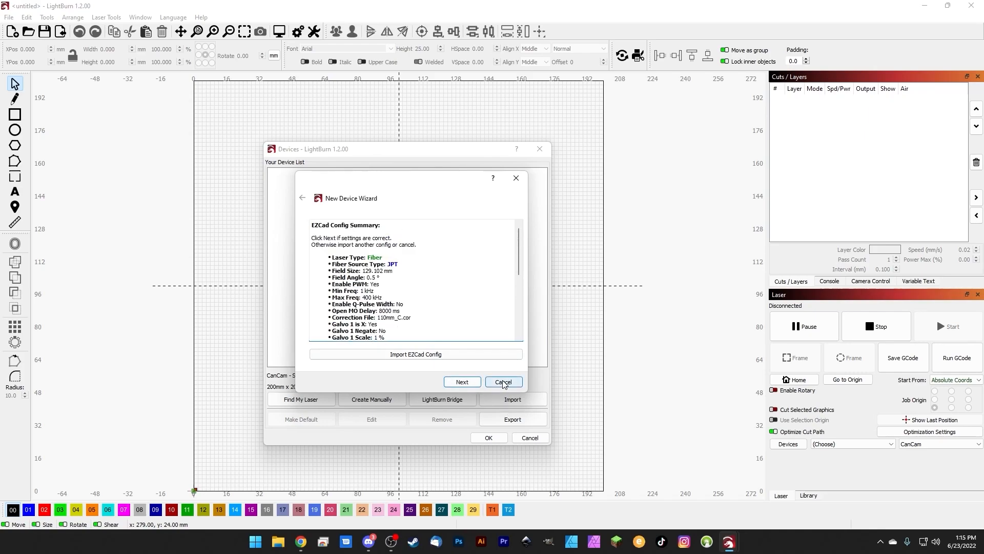
Step: Cancel the summary, rescan, and add the detected JCZFiber (LMC4) 110 × 110 mm galvo
left_click(503, 381)
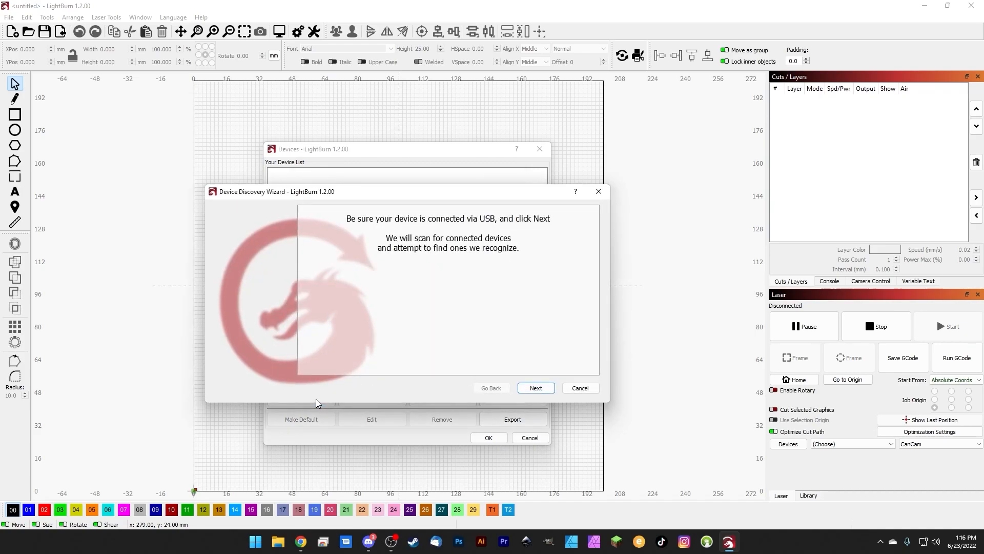
left_click(536, 388)
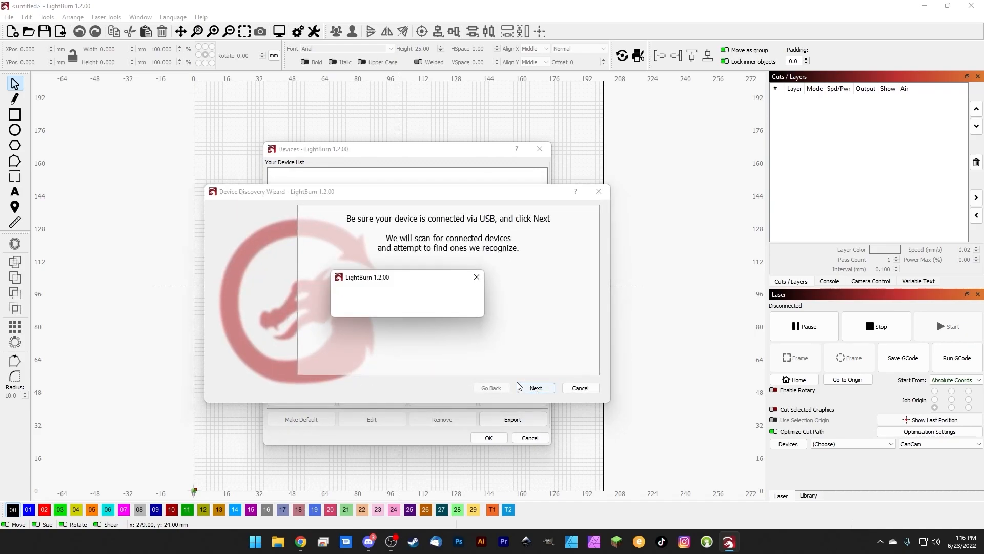
left_click(536, 388)
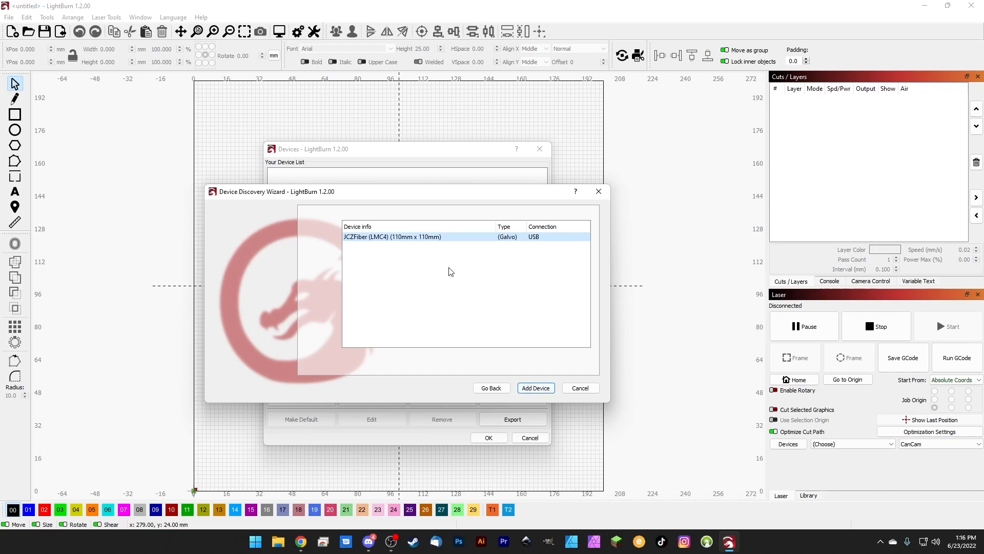
left_click(535, 388)
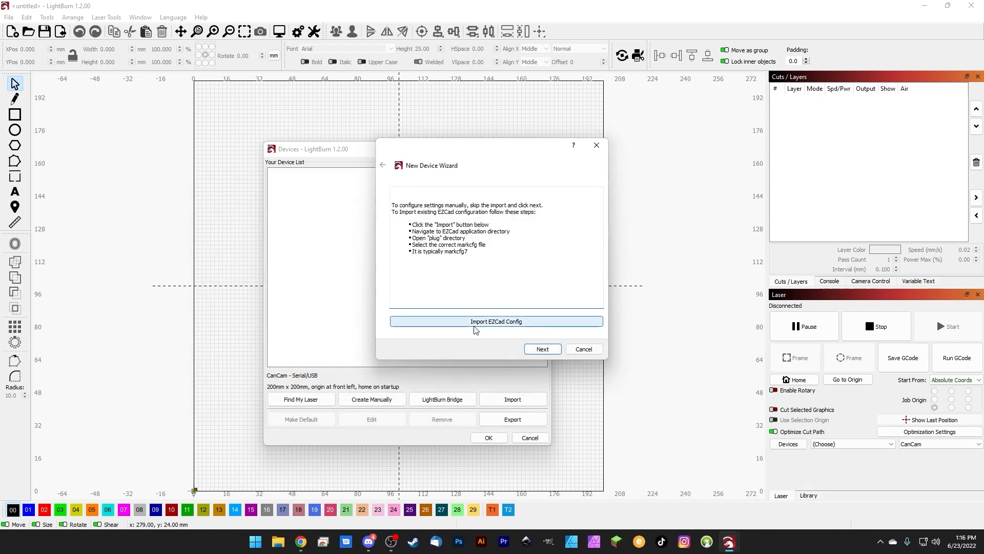
Step: Skip the import, rename the device to 'JCZFiber 110' keeping 110 × 110 mm, and finish adding it
left_click(542, 349)
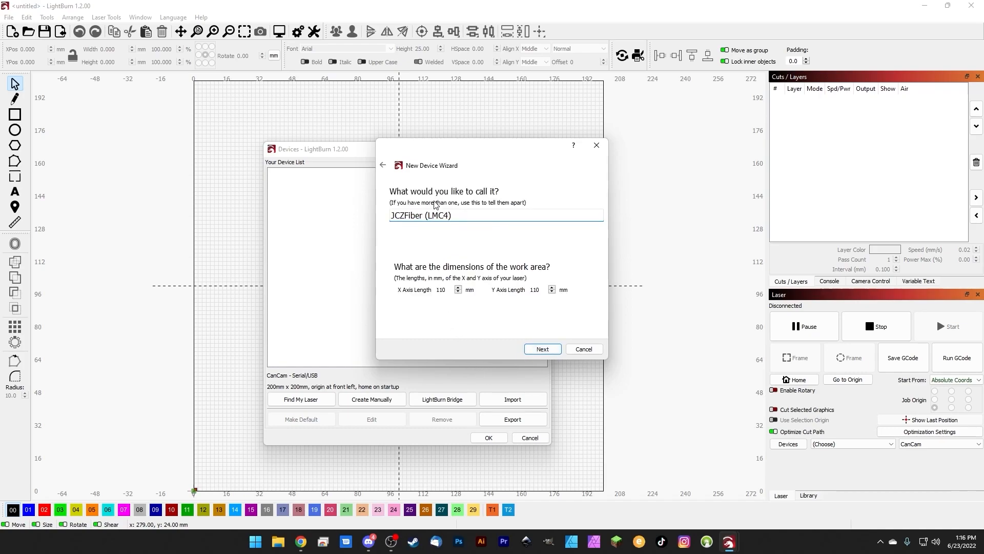
left_click(425, 216)
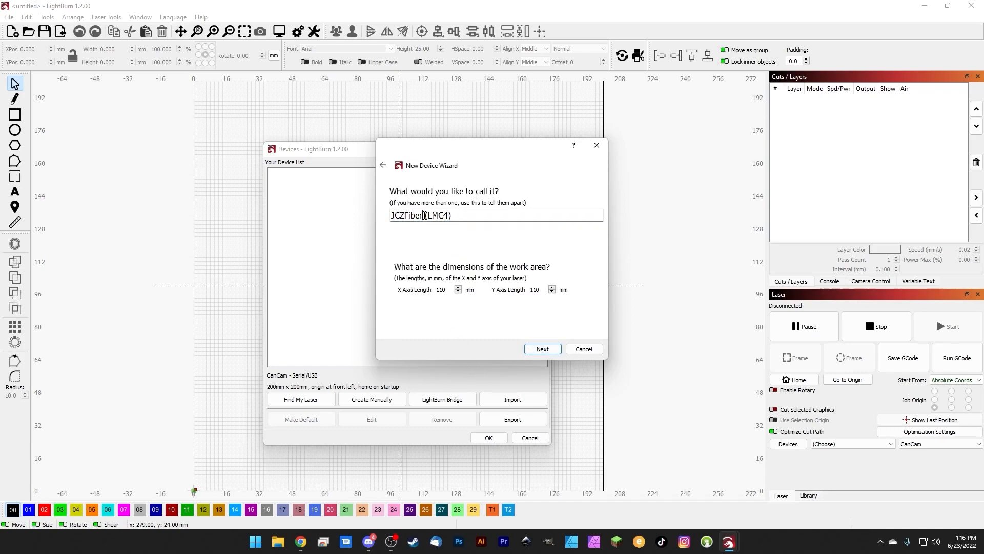
double_click(437, 216)
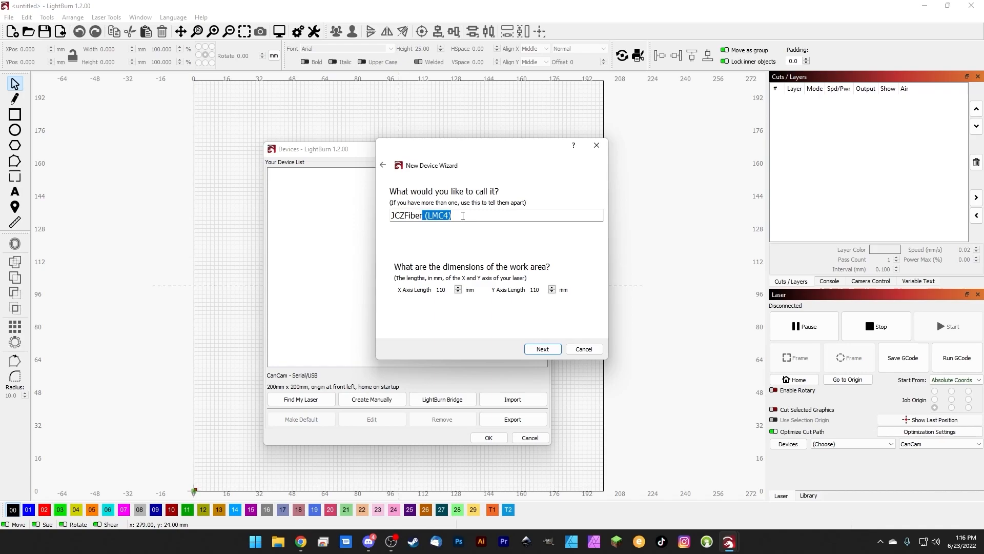
key("Delete")
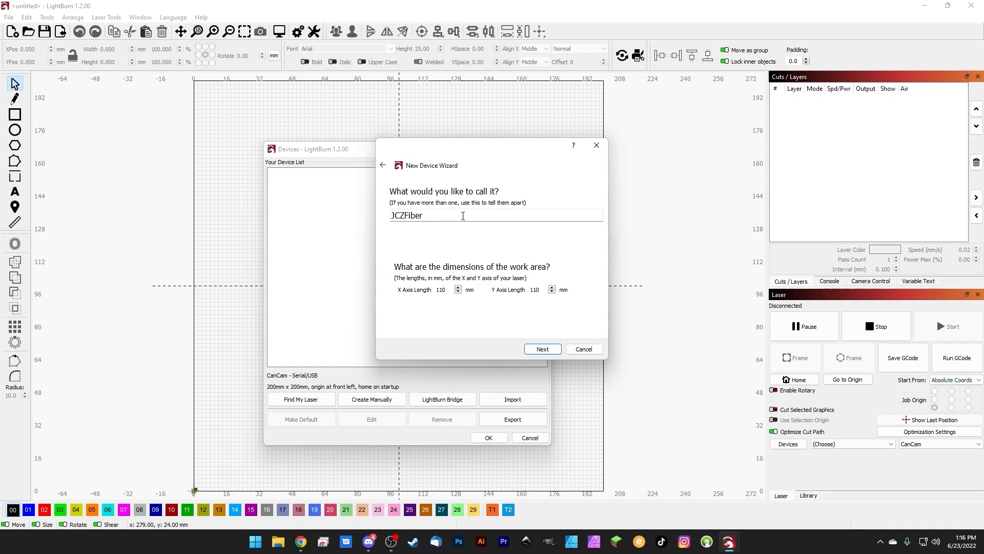
type("11")
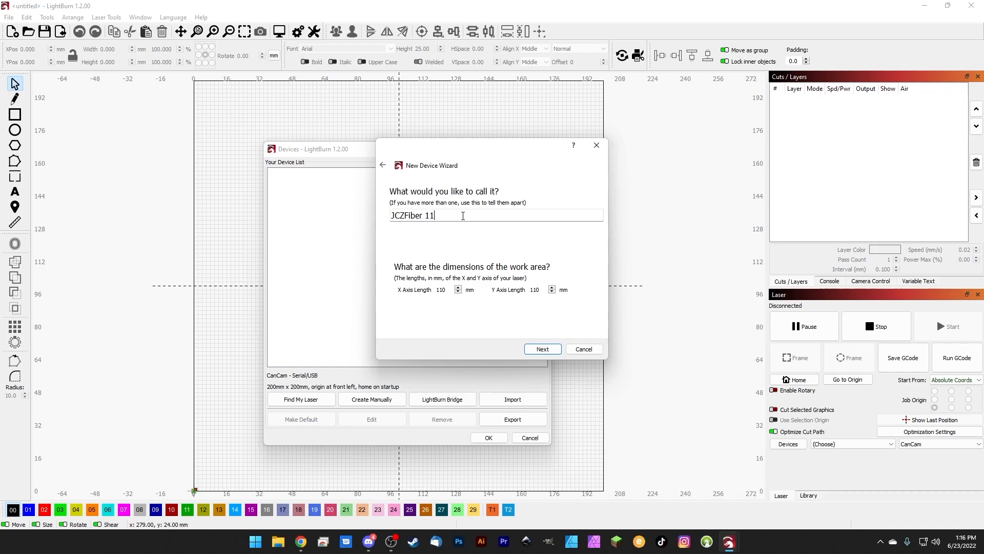
type("0")
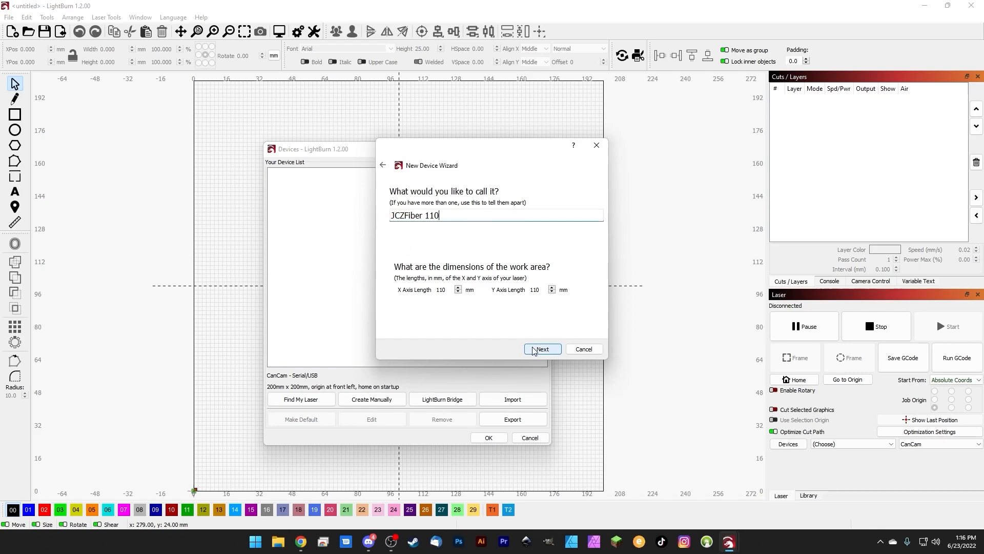
left_click(541, 349)
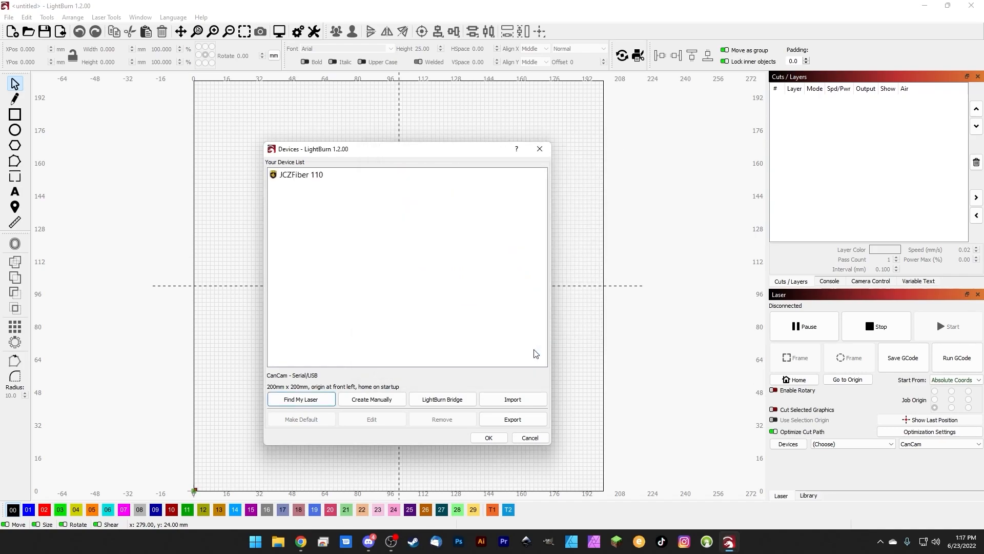
Step: Select JCZFiber 110 in the Devices list and confirm it as the active laser
left_click(301, 175)
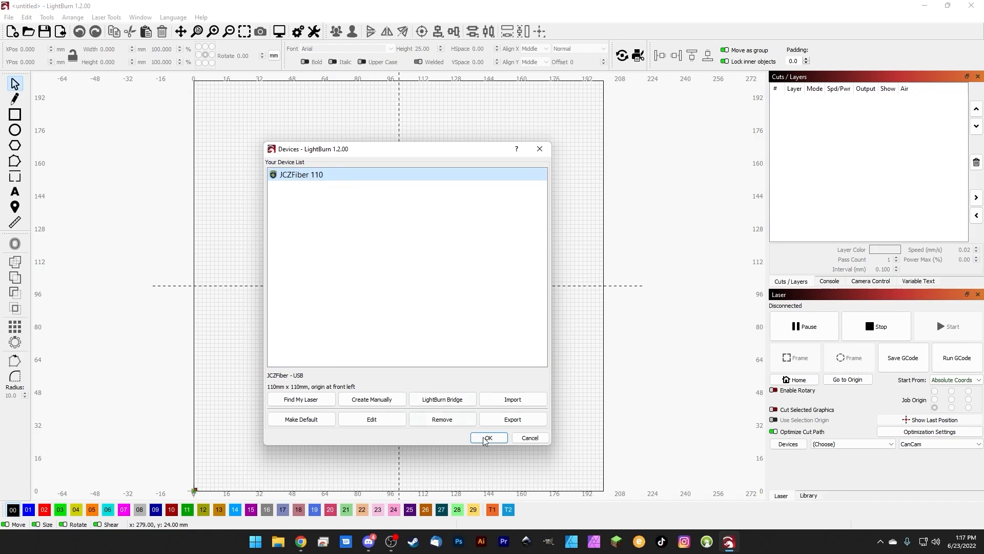
left_click(488, 438)
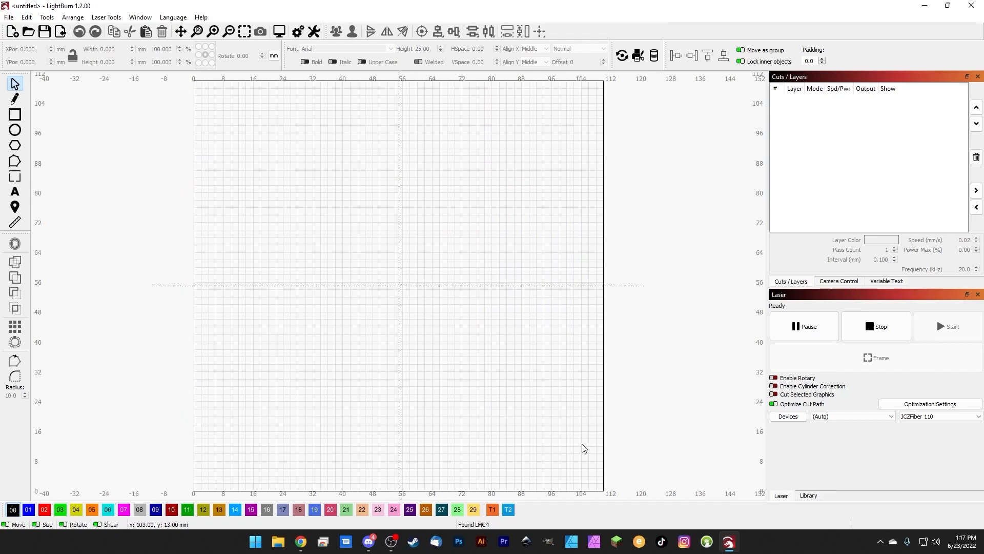
mouse_move(783, 302)
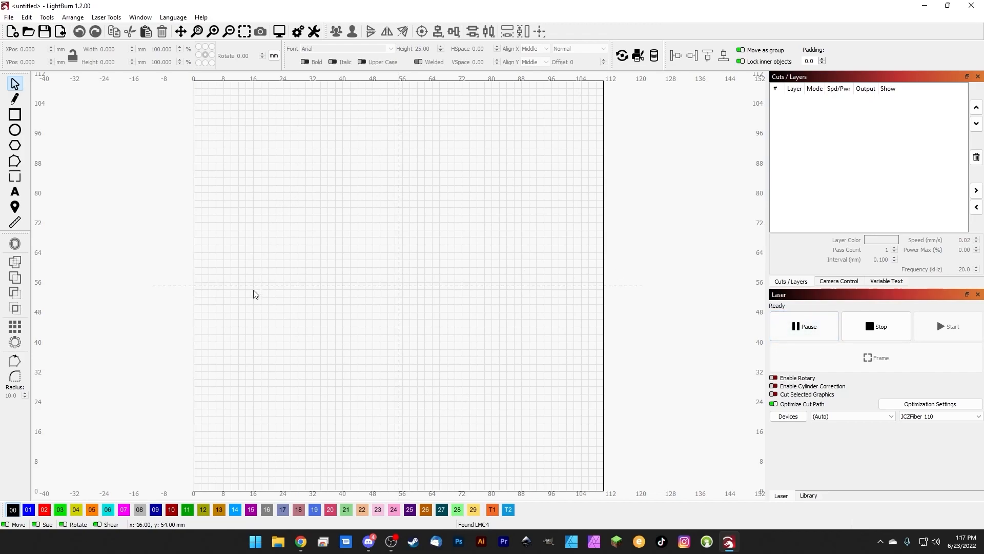
mouse_move(316, 360)
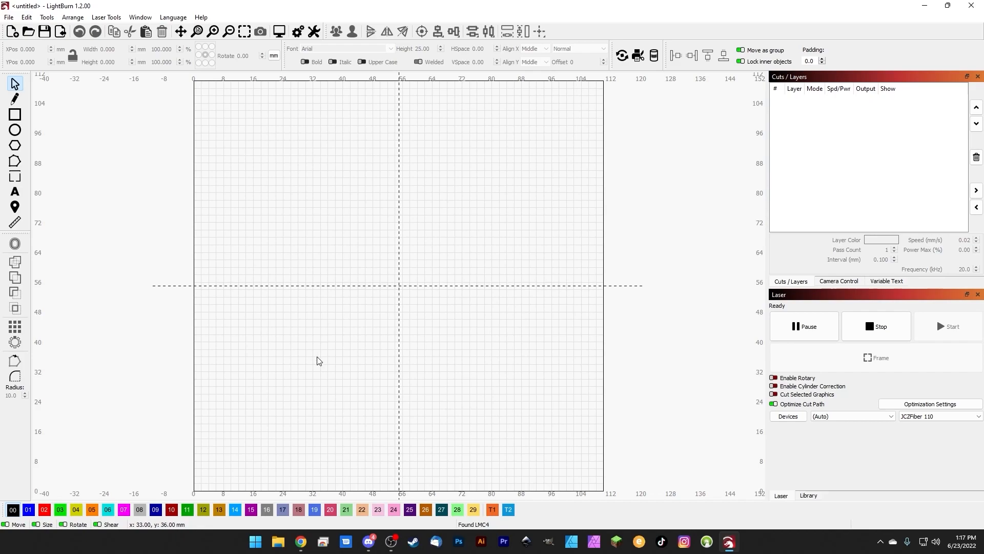
mouse_move(331, 351)
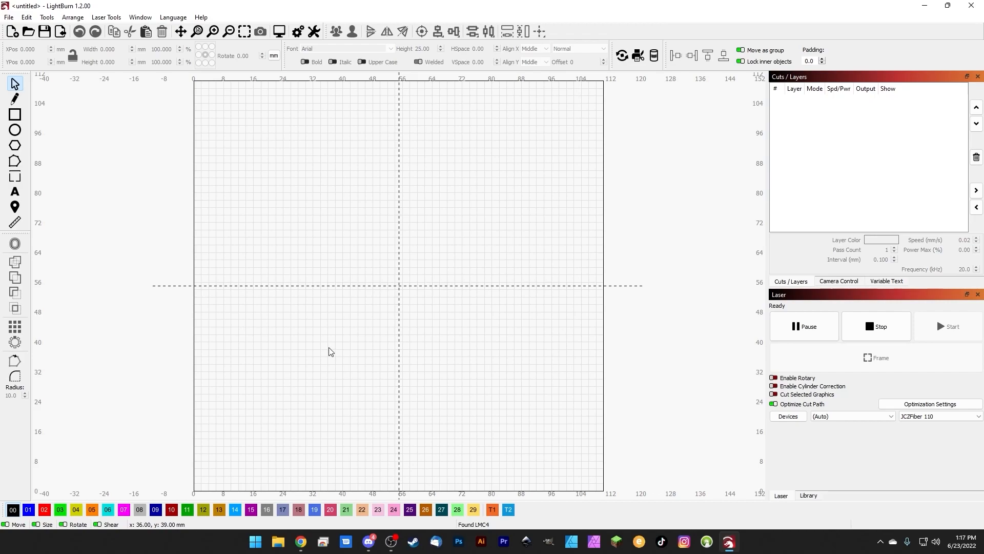